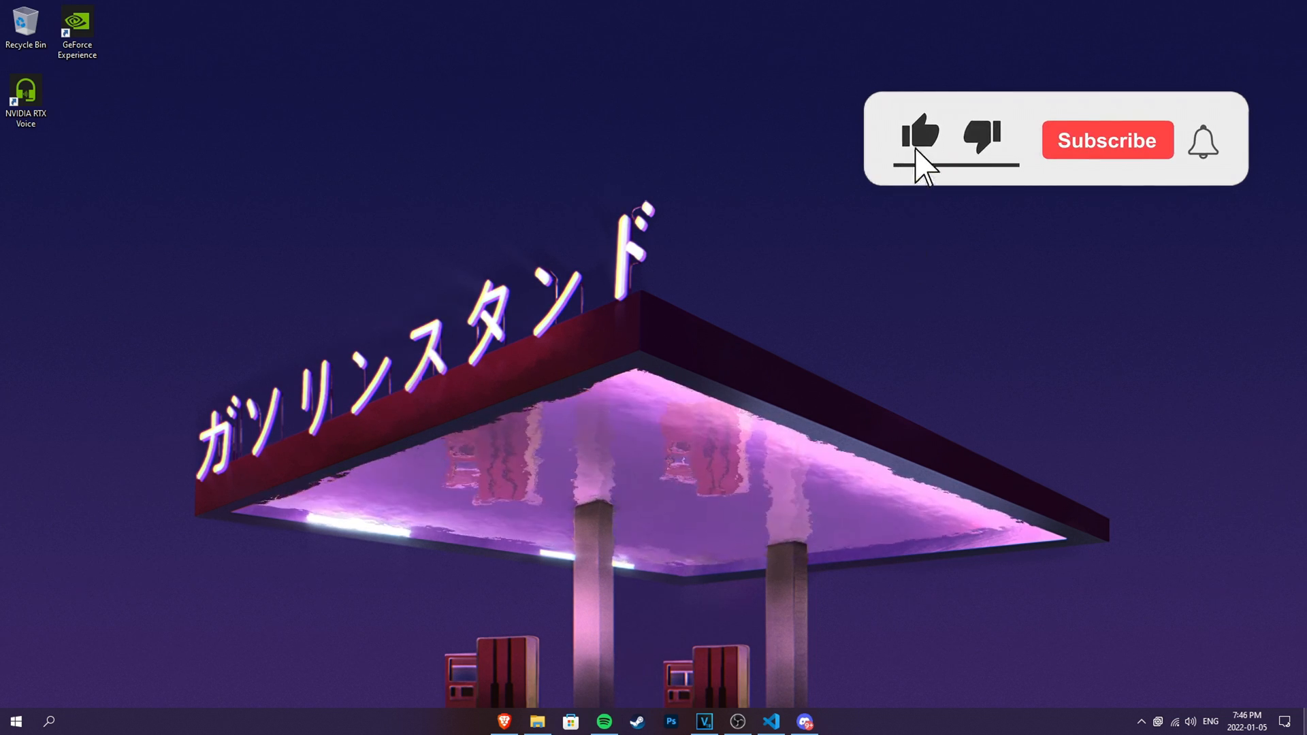
# Step: Switch to the Visual Studio Code window holding the bot's index.js
pyautogui.click(1106, 139)
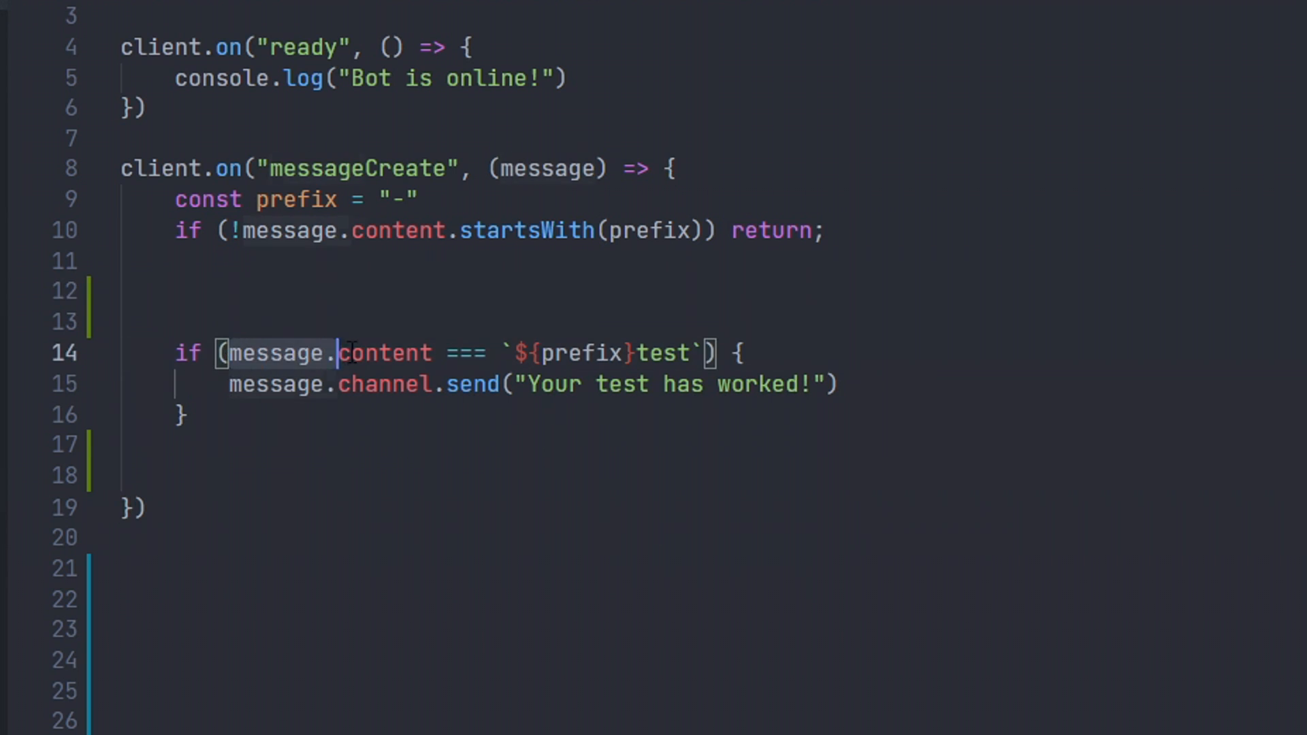
pyautogui.moveTo(584, 353)
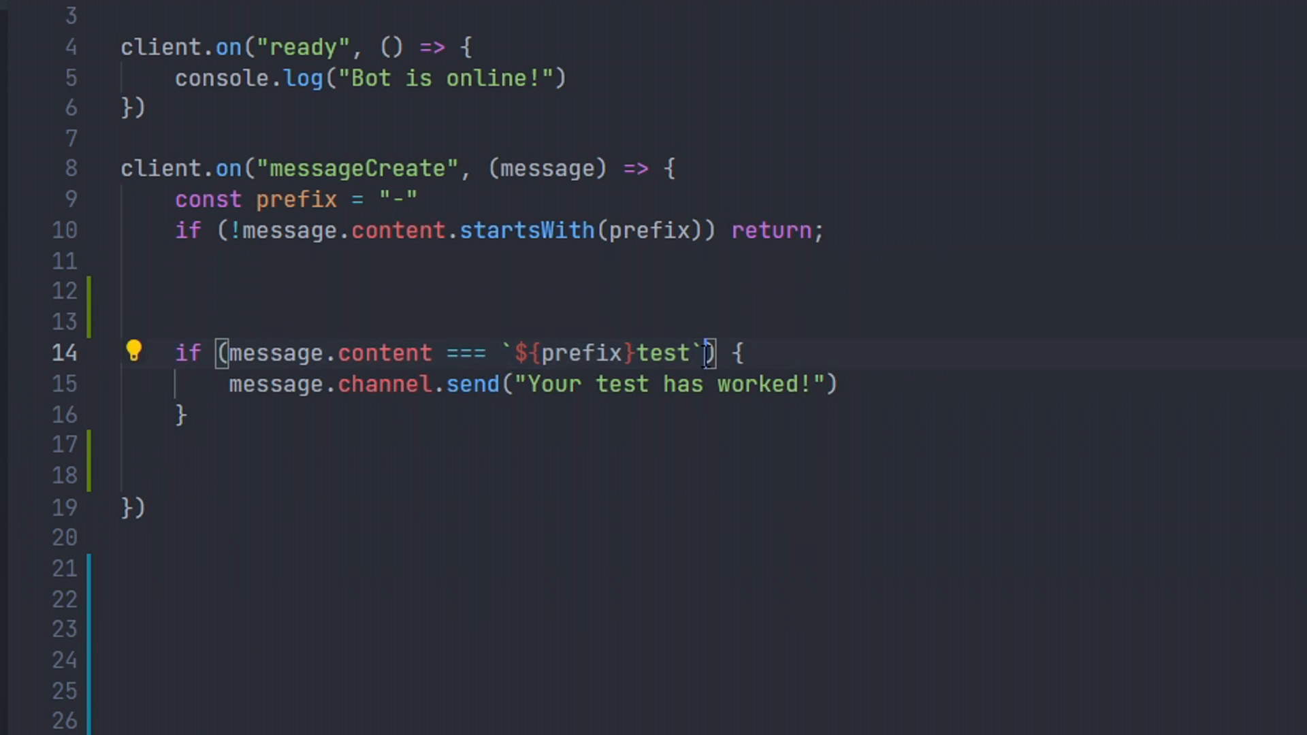
# Step: Declare messageArray as message.content split on a single space, on a new line under the prefix check
pyautogui.doubleClick(605, 353)
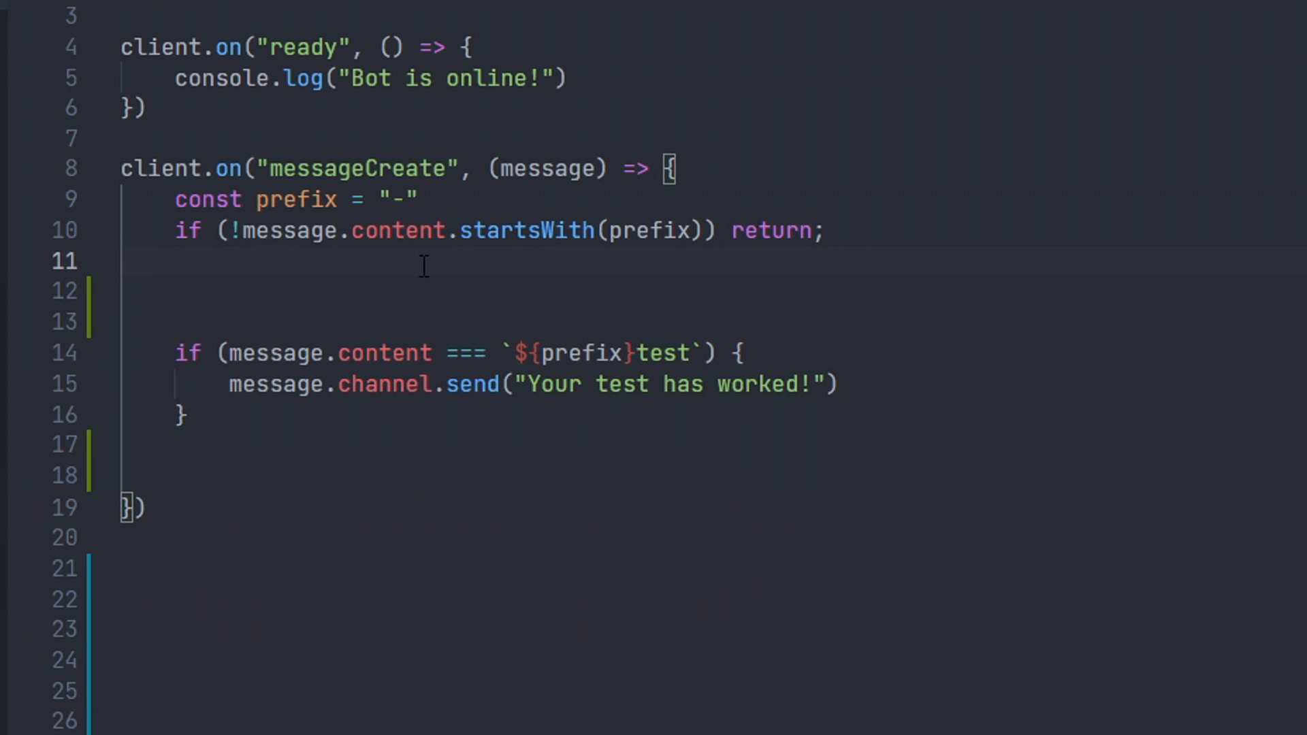
pyautogui.press('Enter')
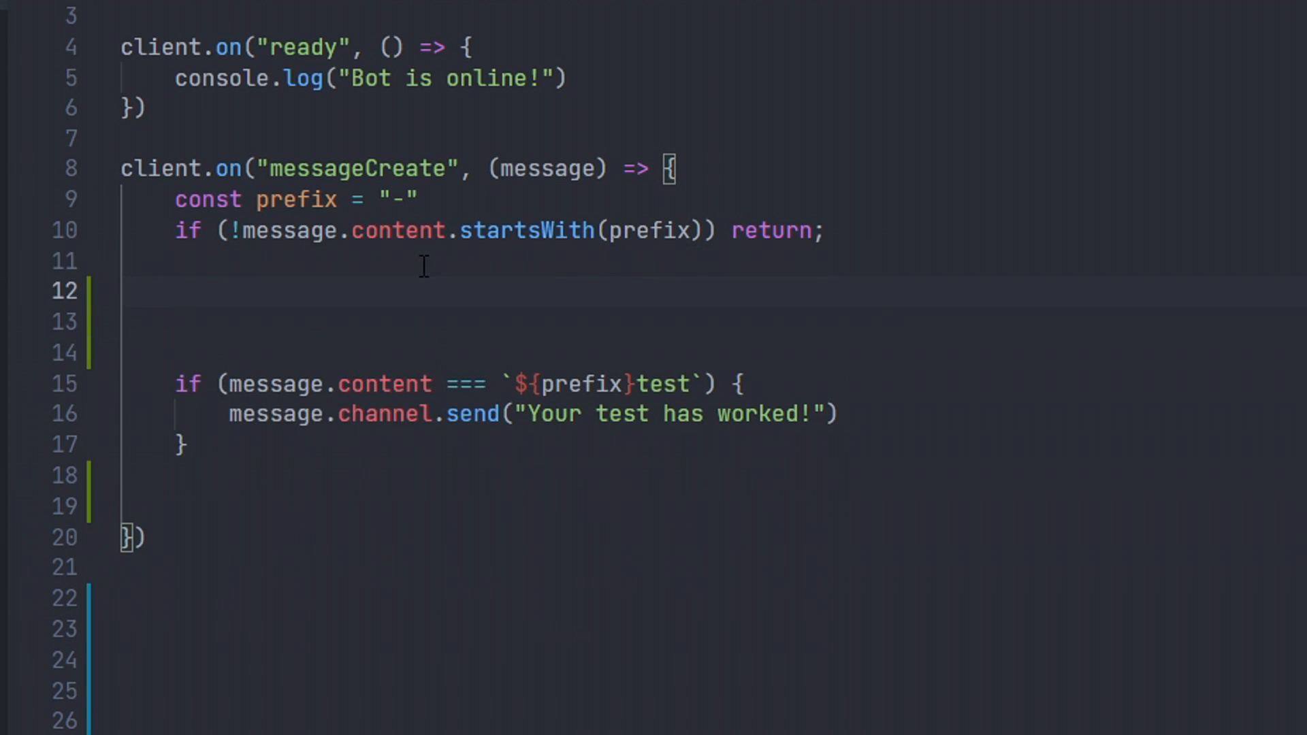
pyautogui.write('const messageArray =')
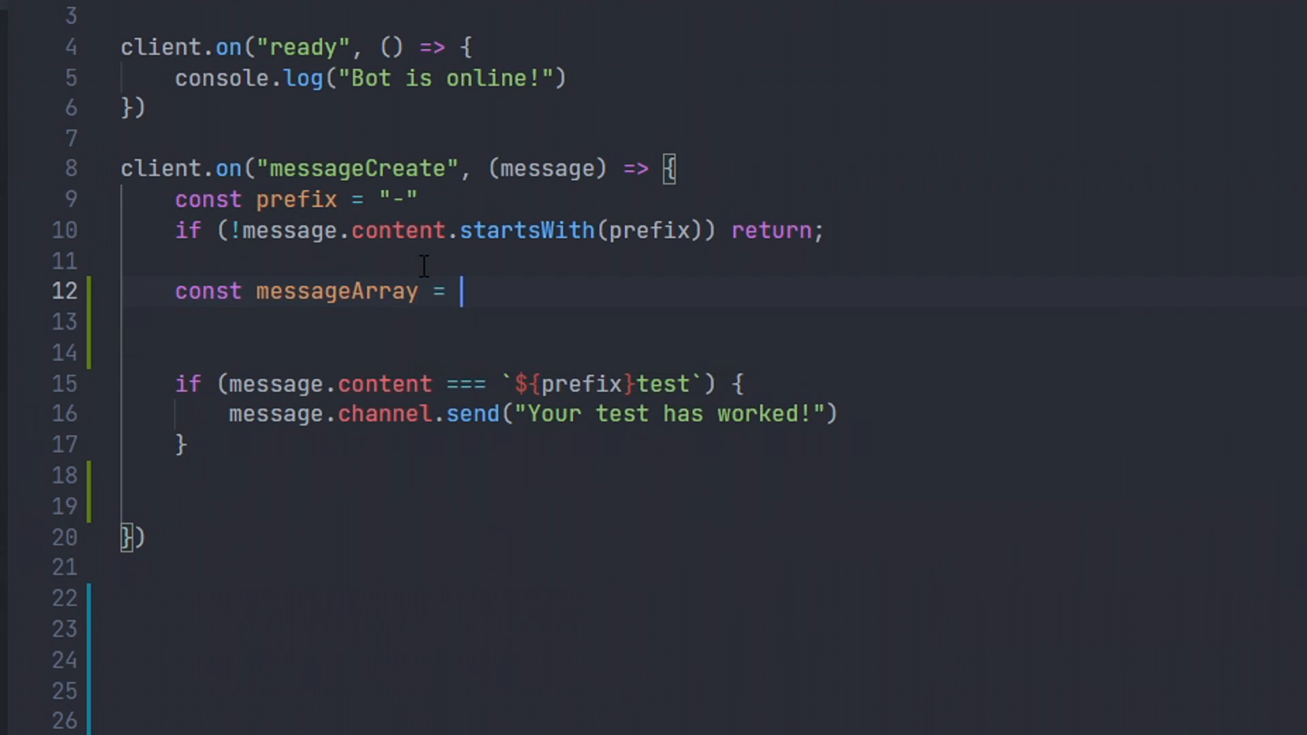
pyautogui.write('message.conten')
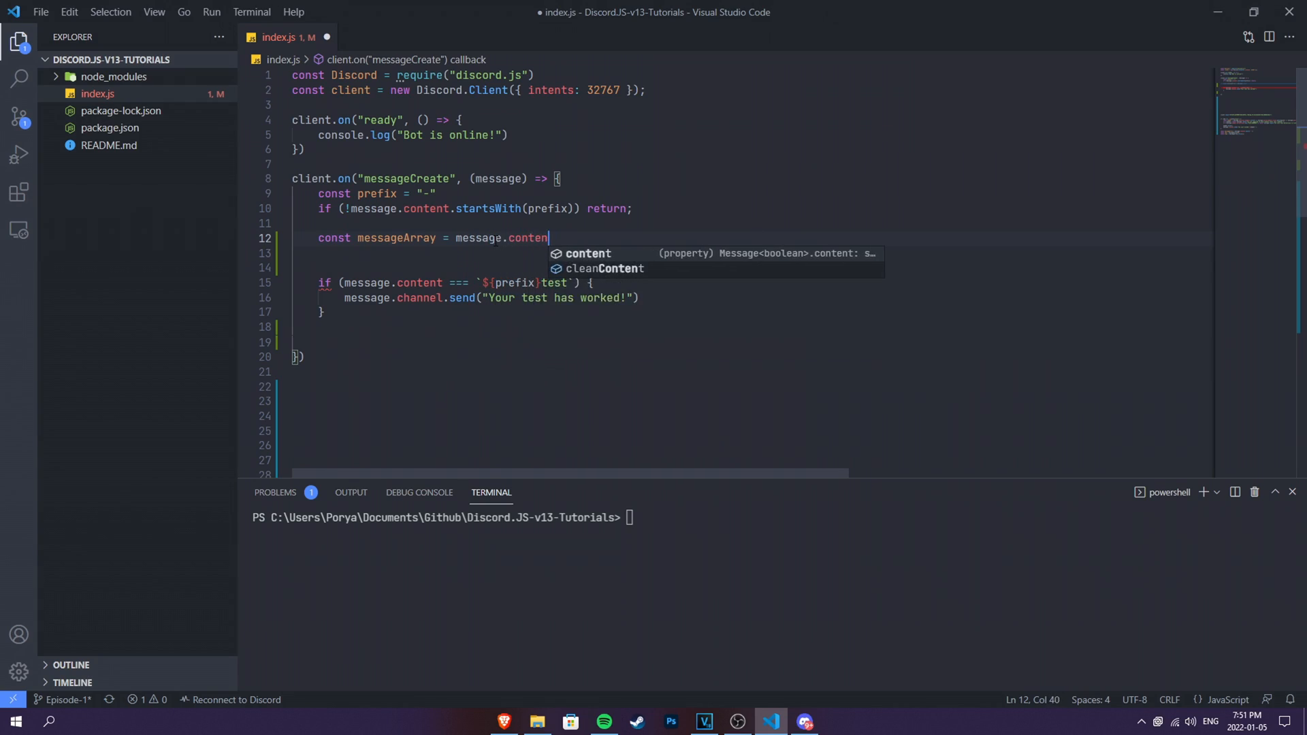
pyautogui.write('t.split()')
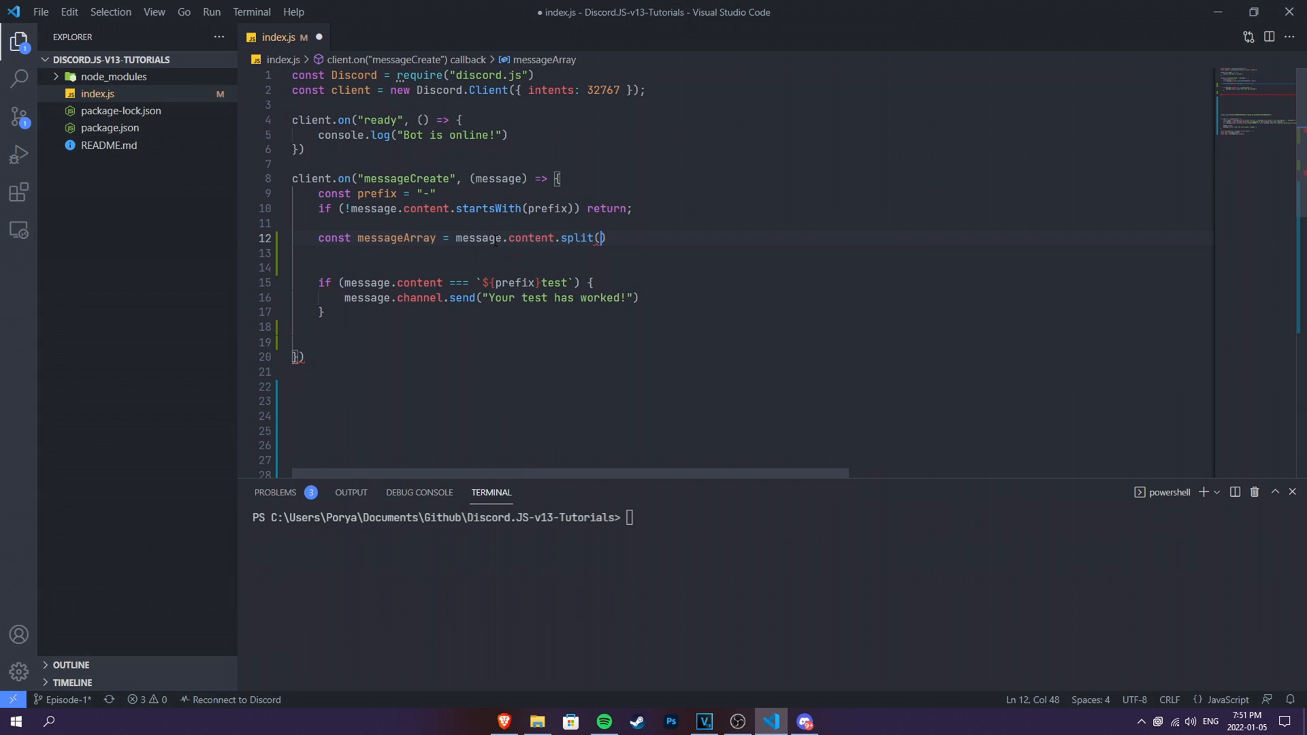
pyautogui.write('" "')
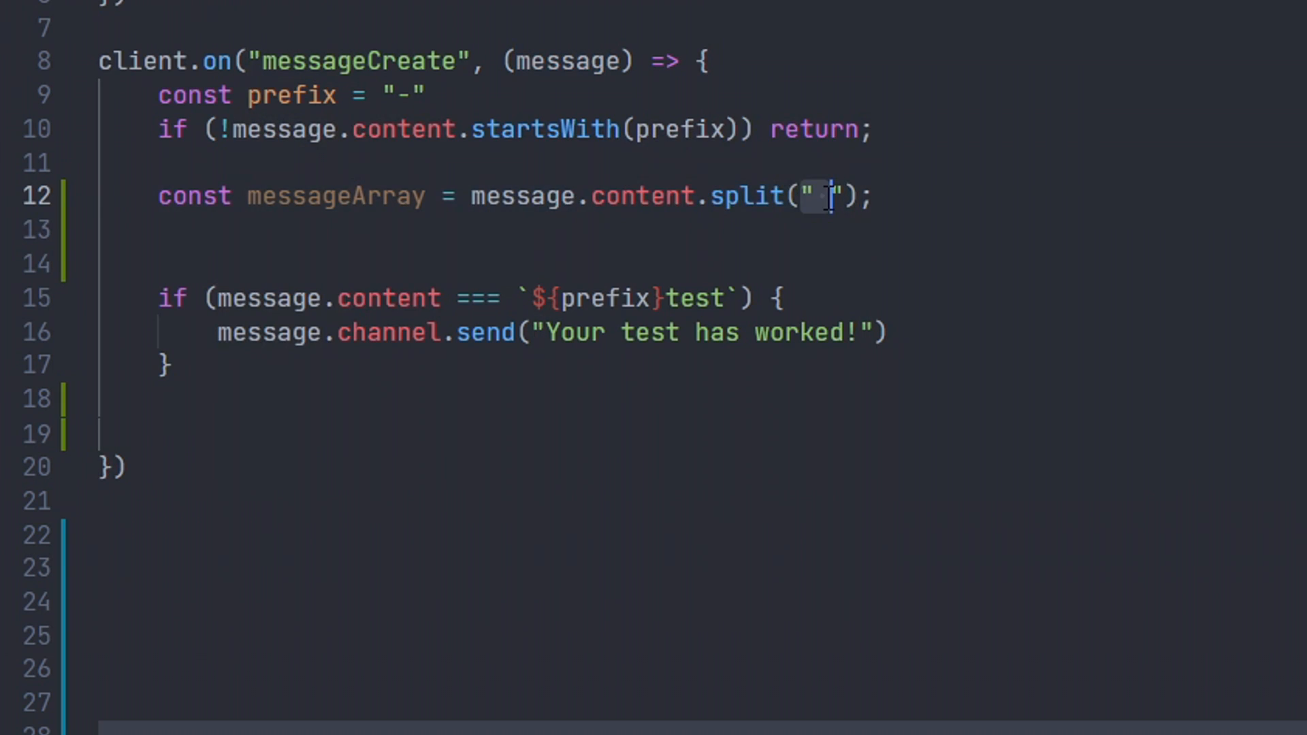
# Step: Declare args as messageArray.slice(1), every word after the command
pyautogui.press('Backspace')
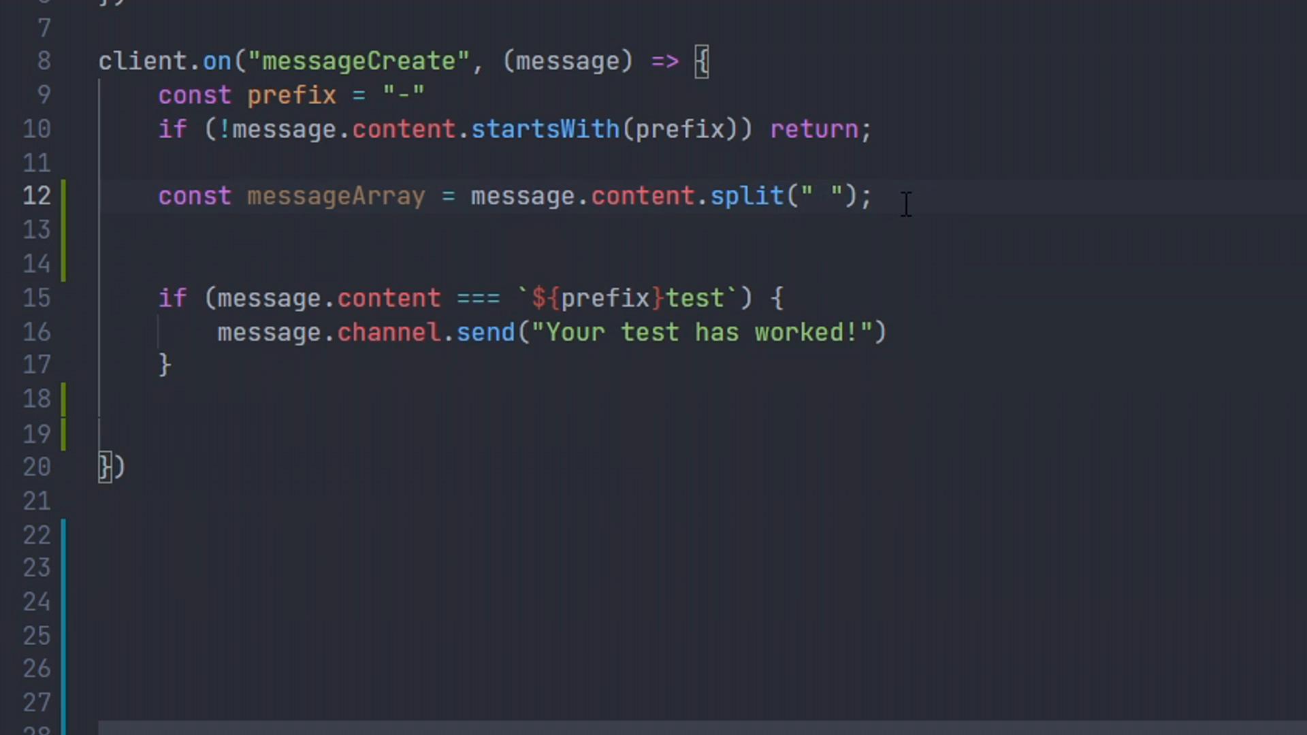
pyautogui.write('const args')
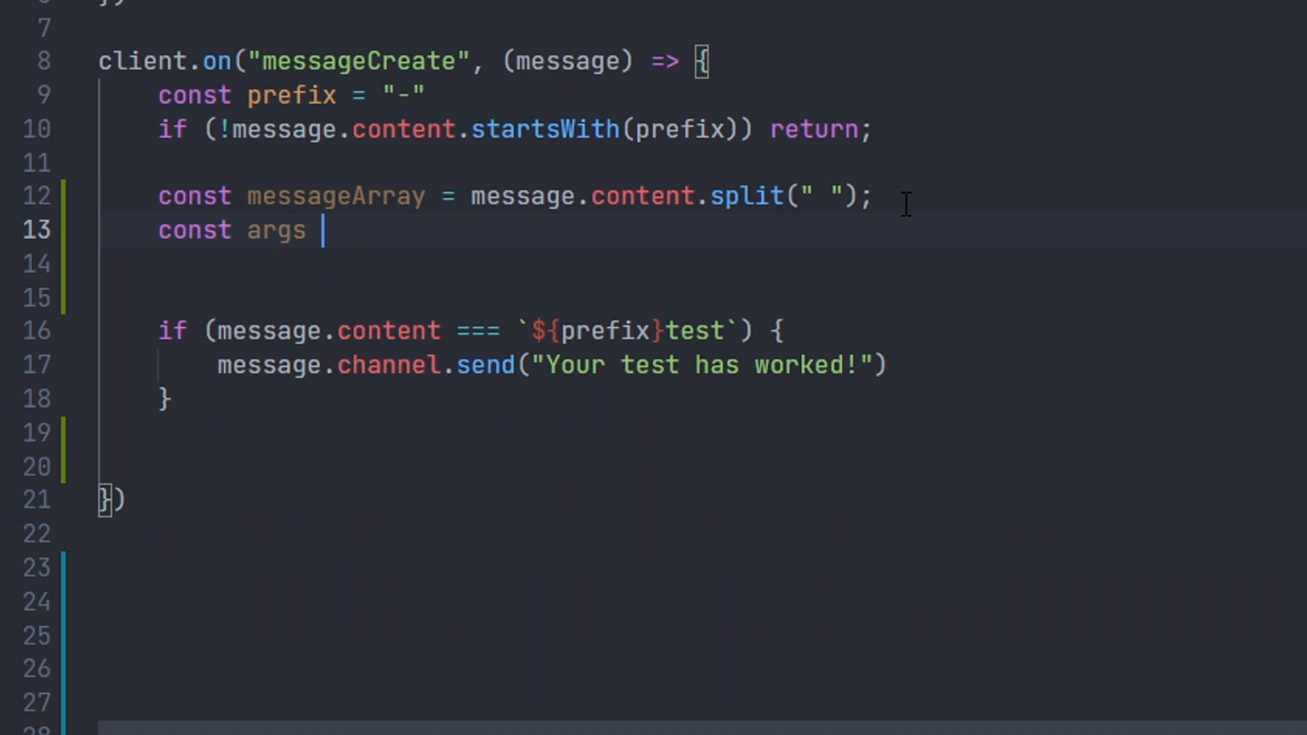
pyautogui.write('=')
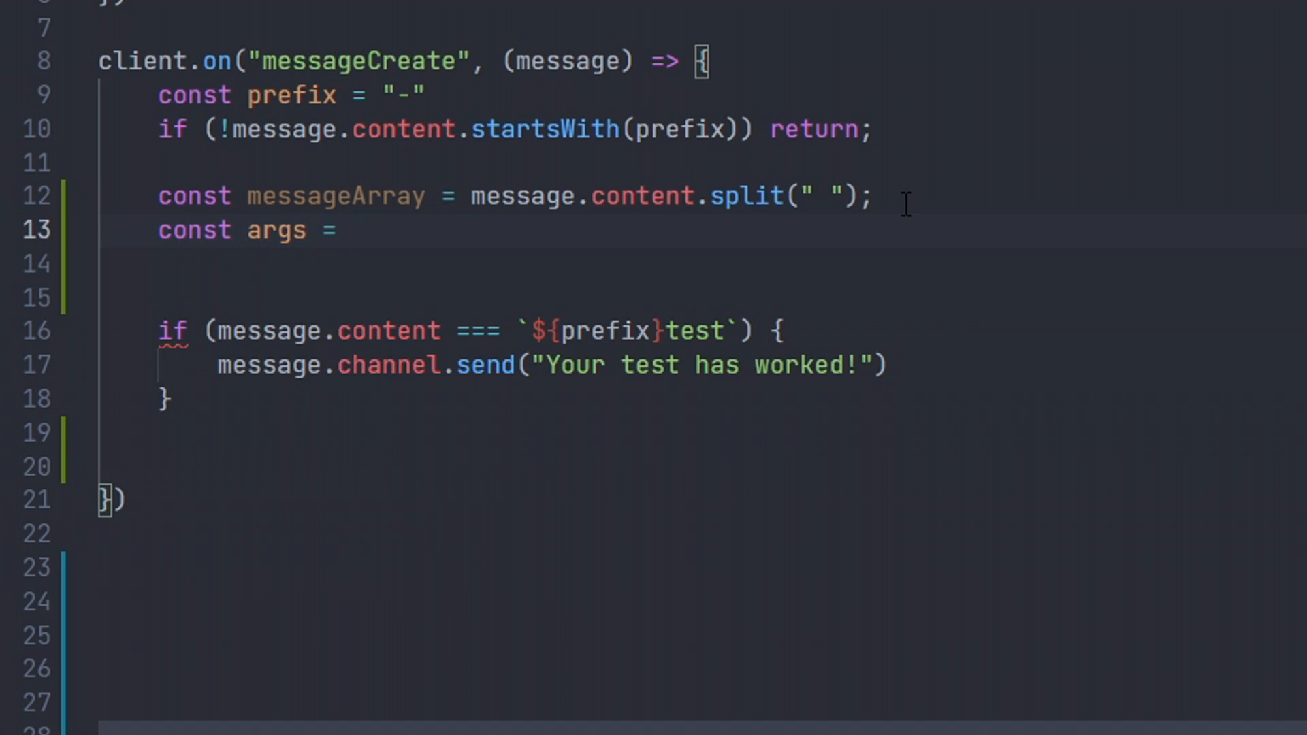
pyautogui.write('messageArray.')
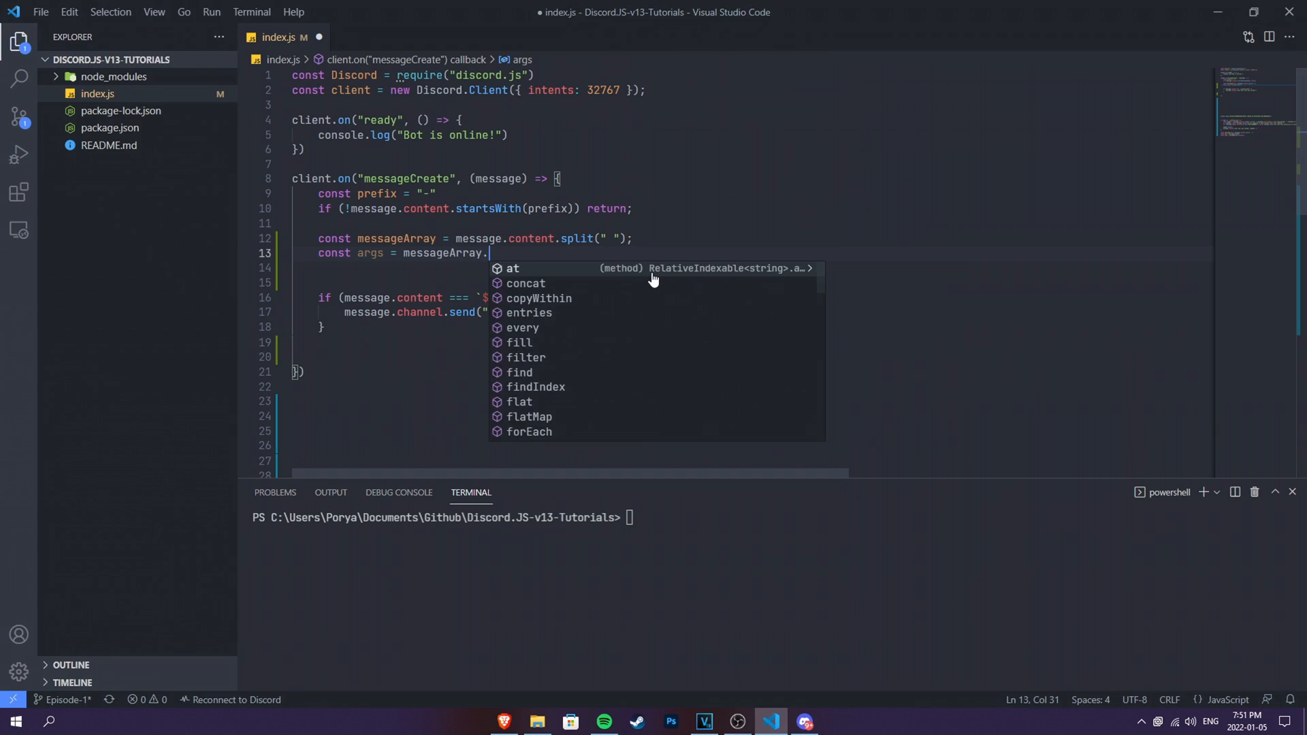
pyautogui.write('slice')
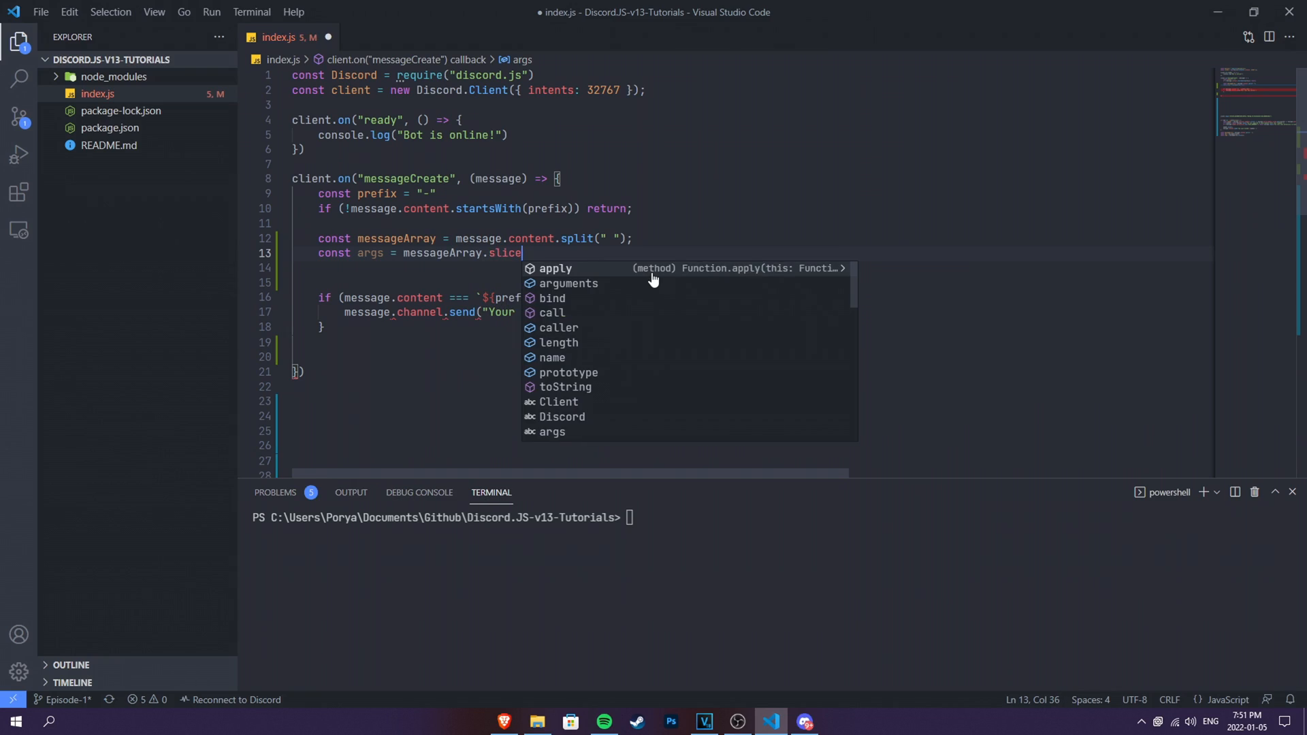
pyautogui.write('(1);')
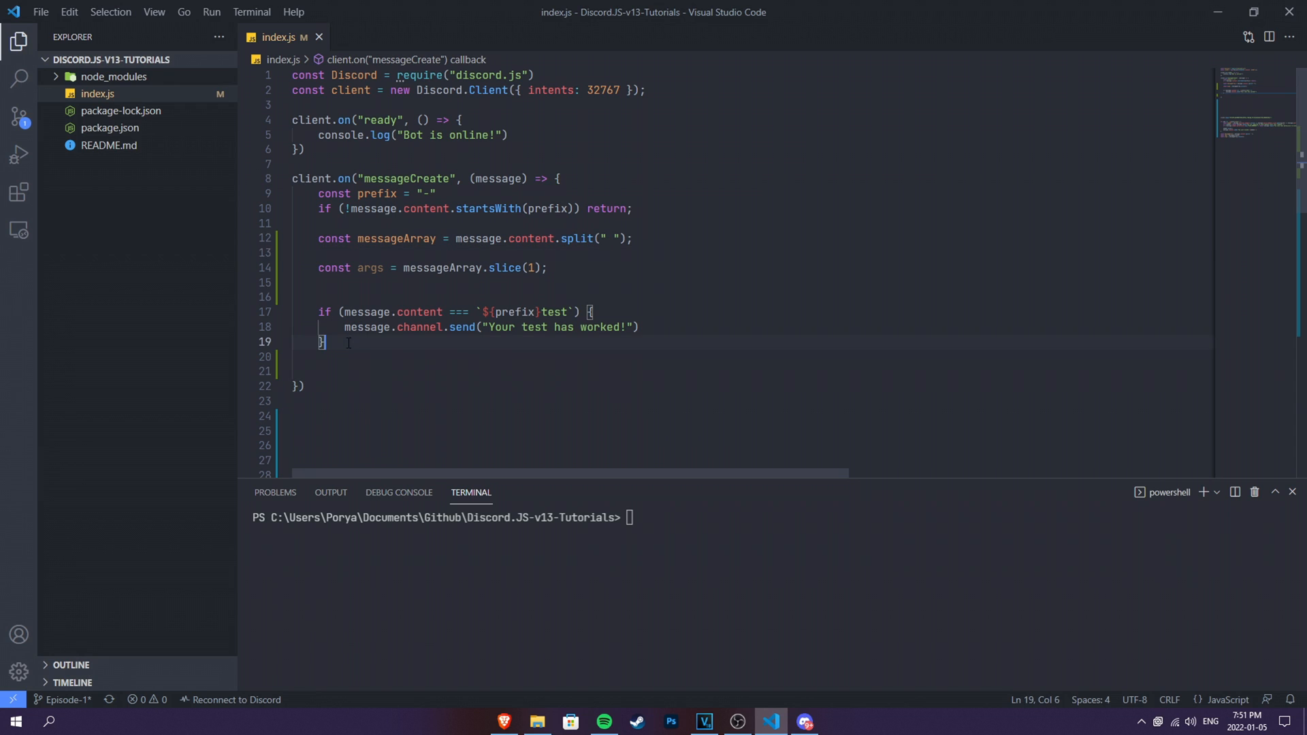
# Step: Define cmd as messageArray[0] and start an if checking cmd against the prefixed kick command
pyautogui.write('if')
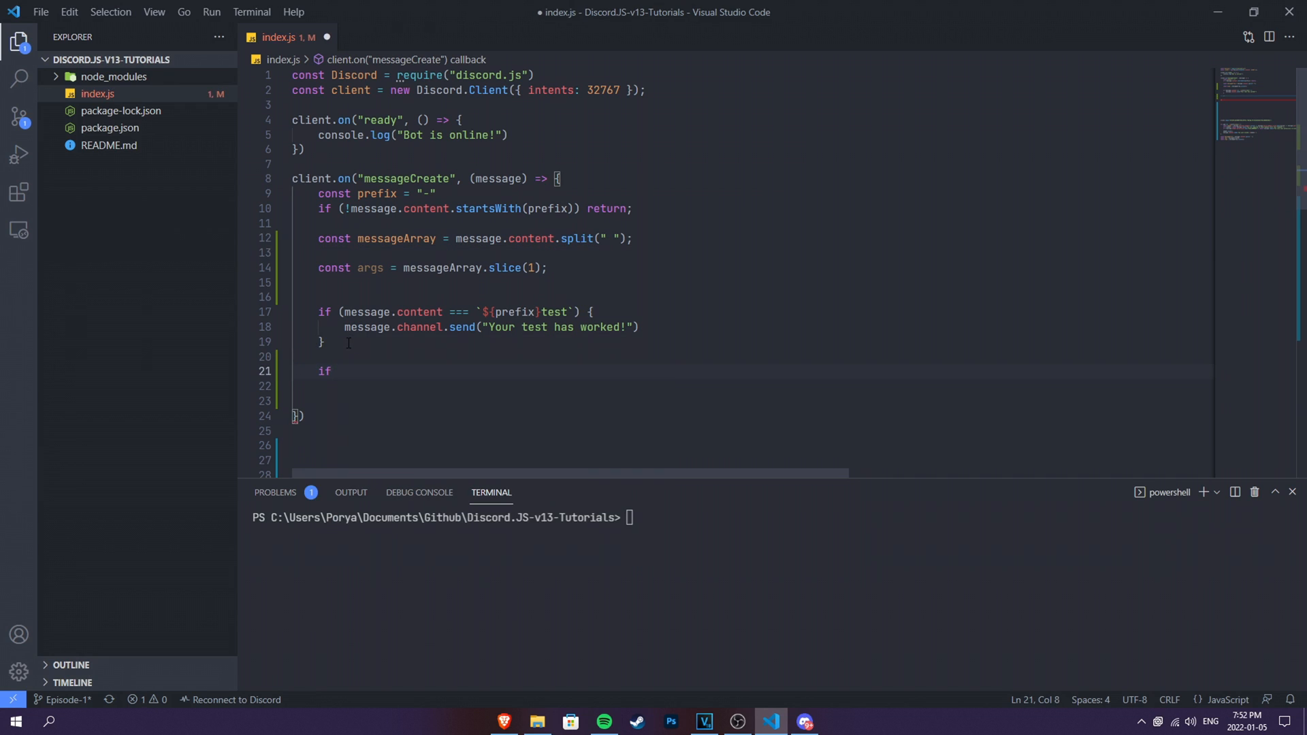
pyautogui.write('(')
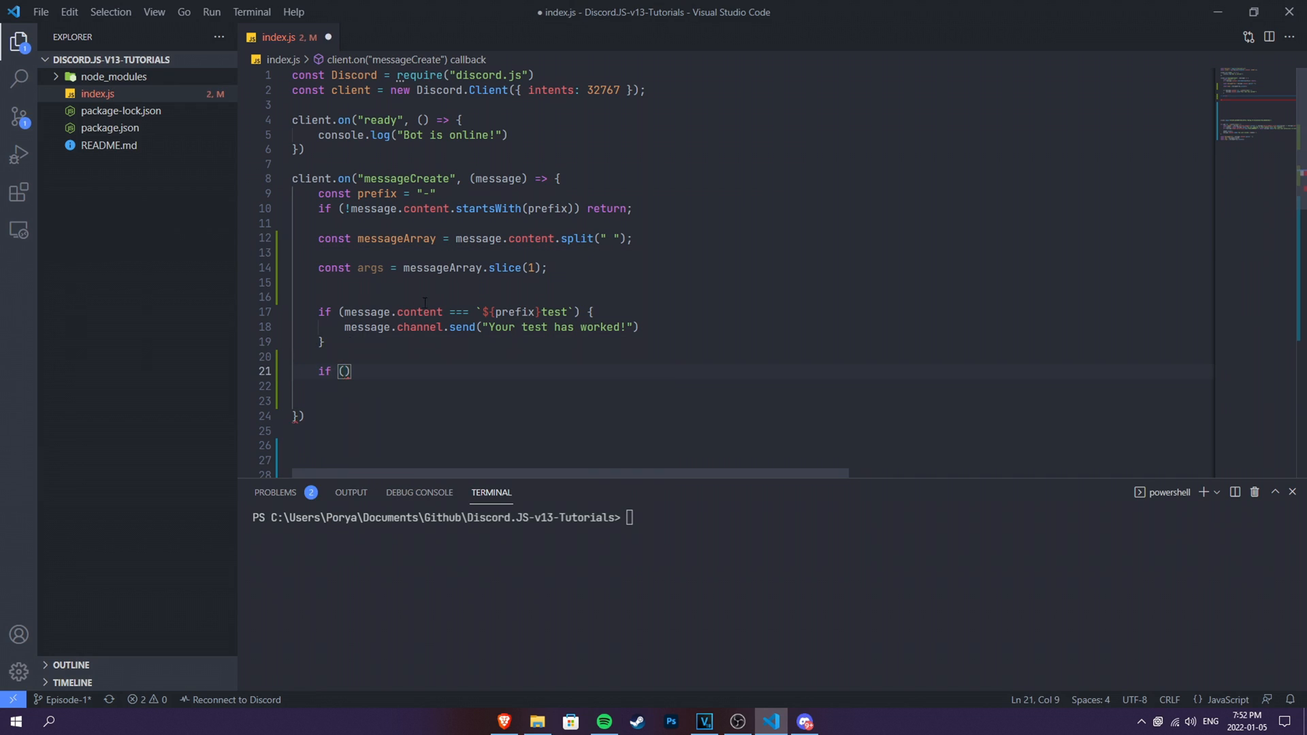
pyautogui.write('const cmd =')
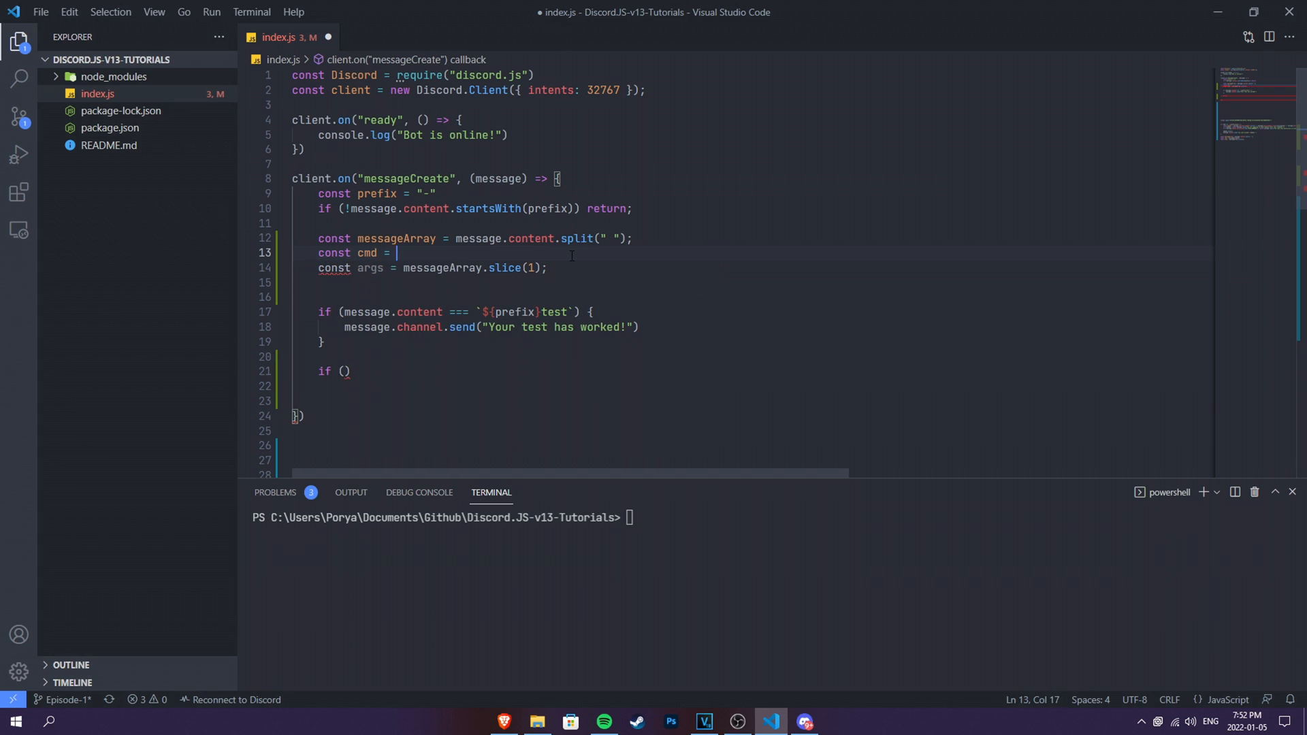
pyautogui.write('messageArray[0];')
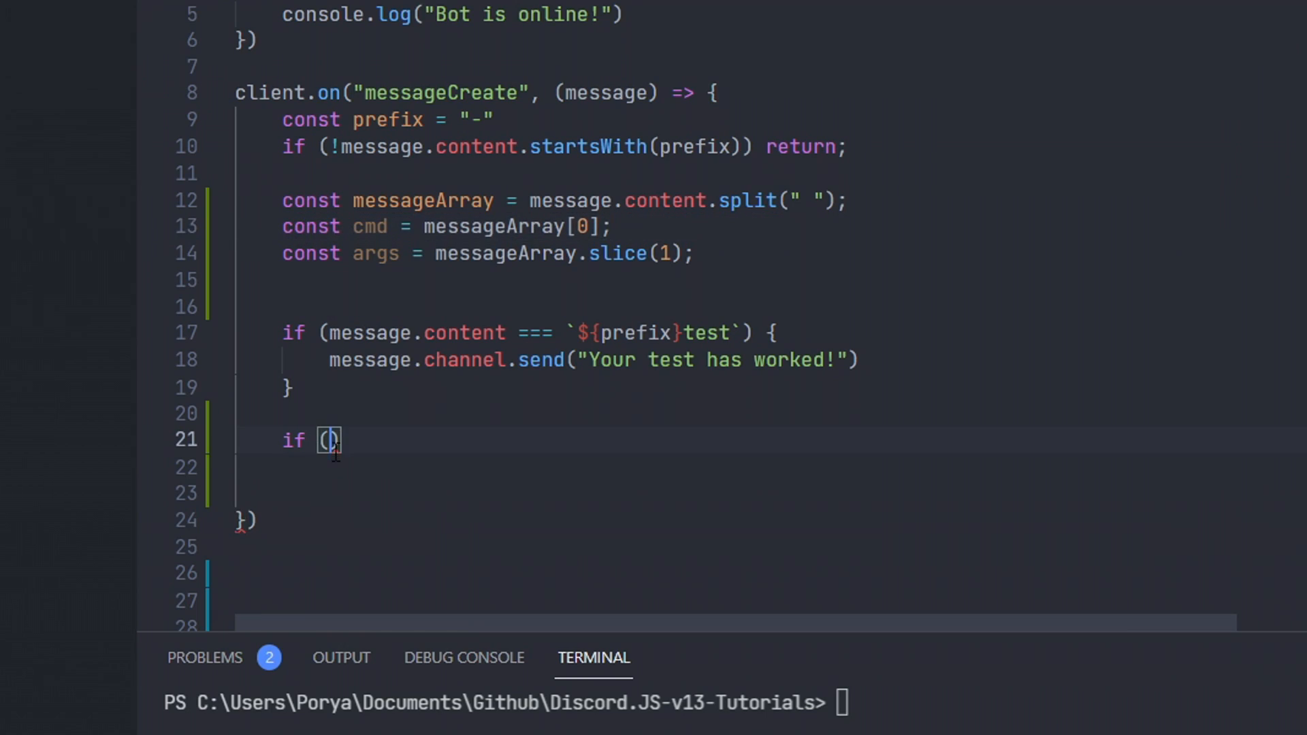
pyautogui.write('cmd -')
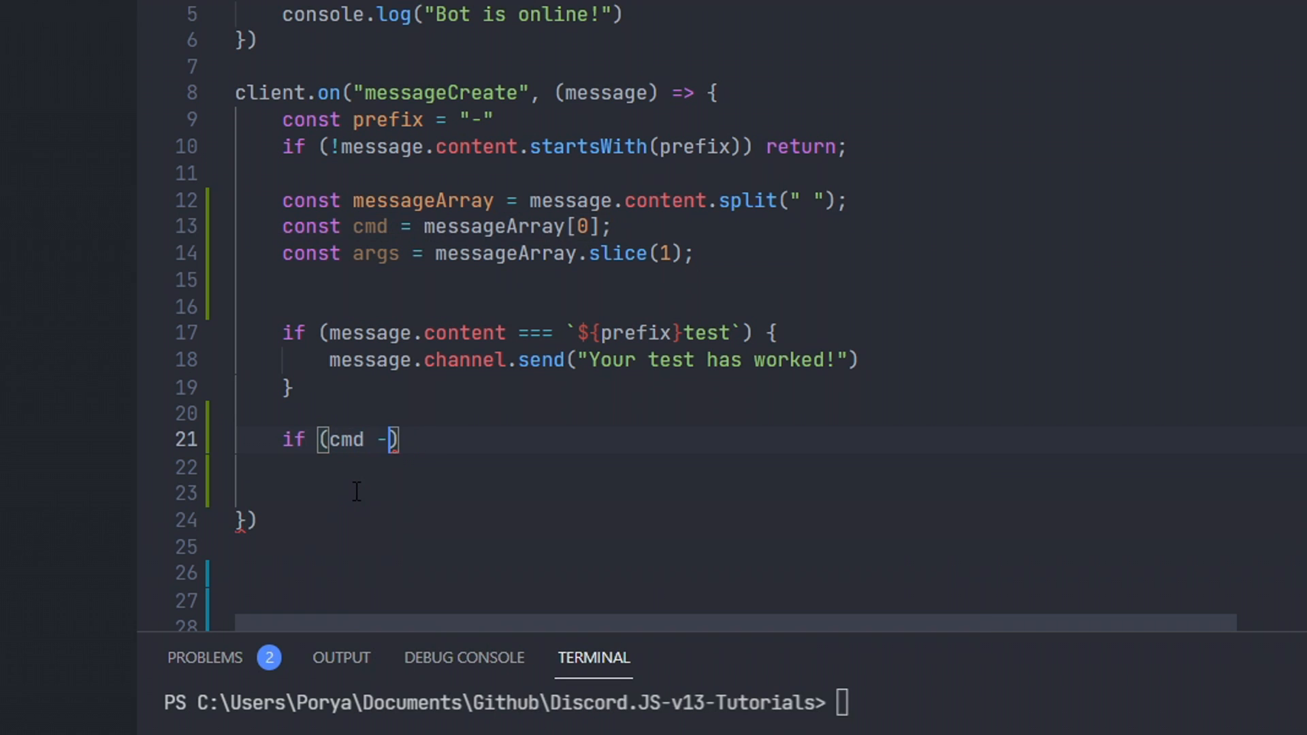
pyautogui.write('=== `${prefix}test')
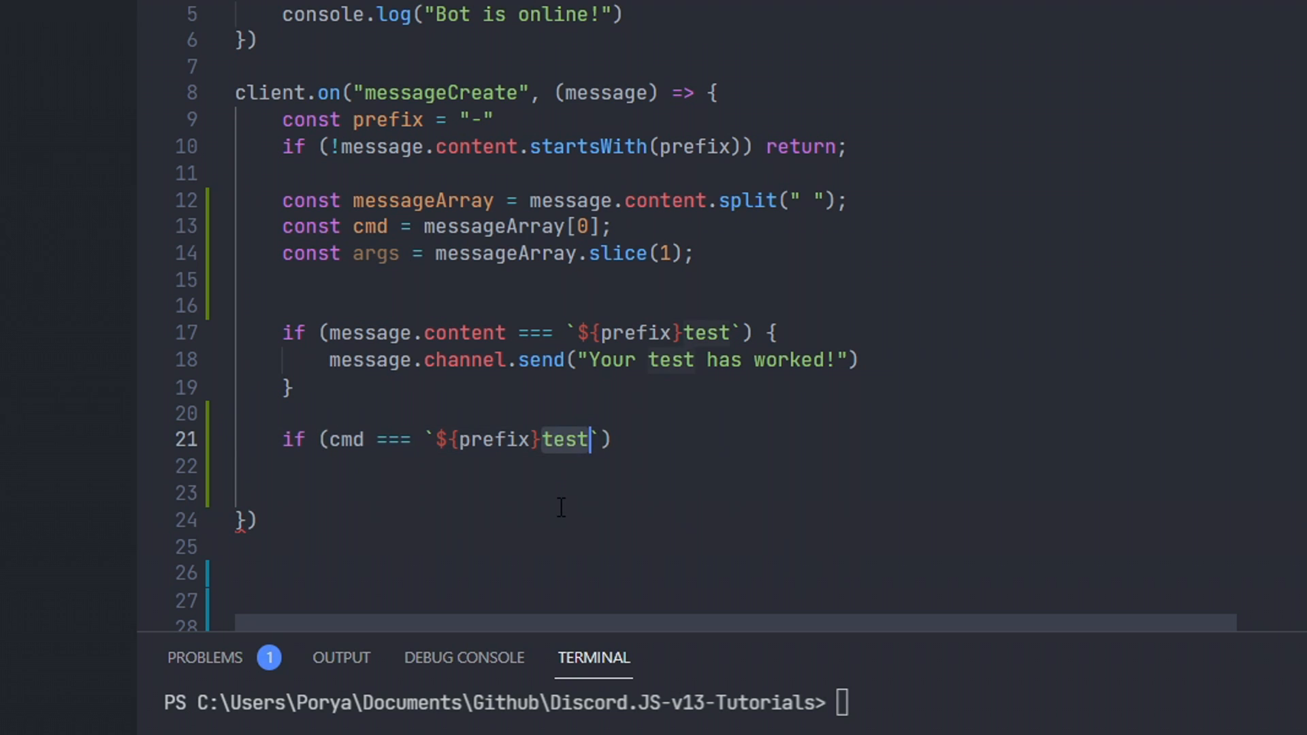
pyautogui.write('kick')
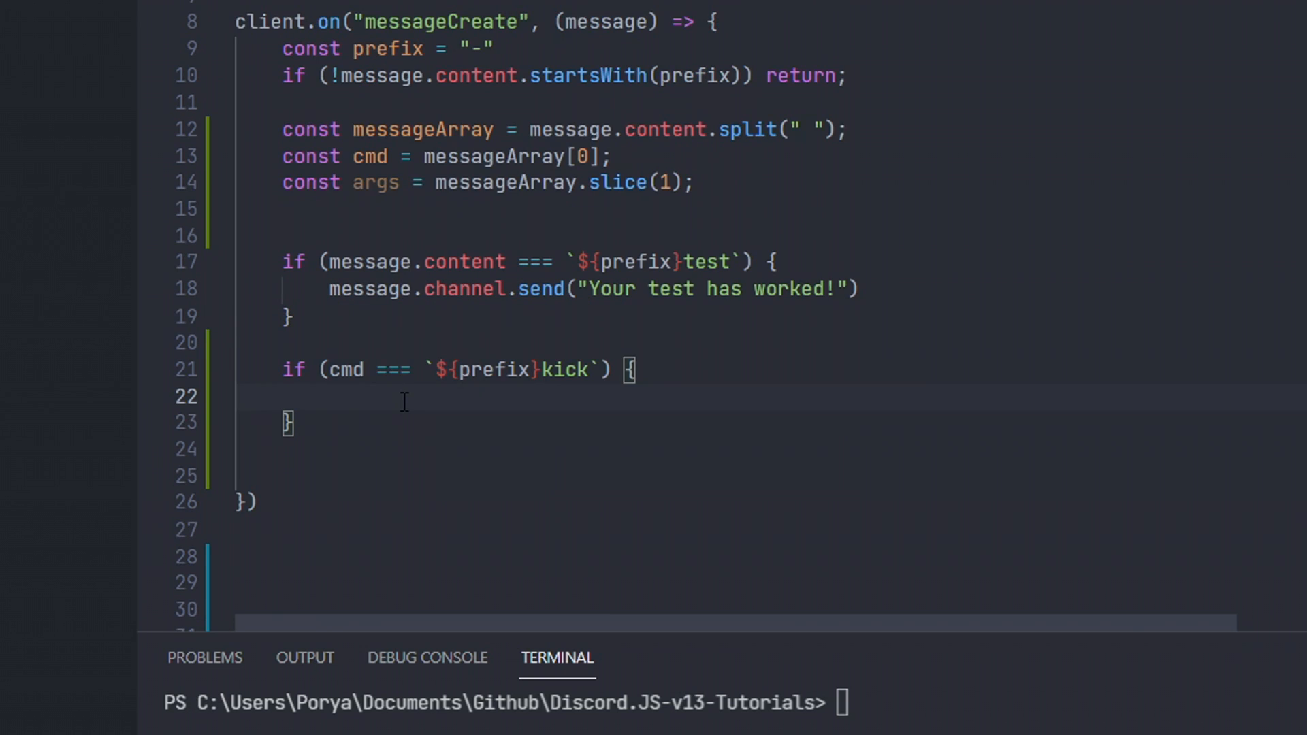
# Step: Add a guard that returns message.reply when args[0] is missing
pyautogui.write('if 9')
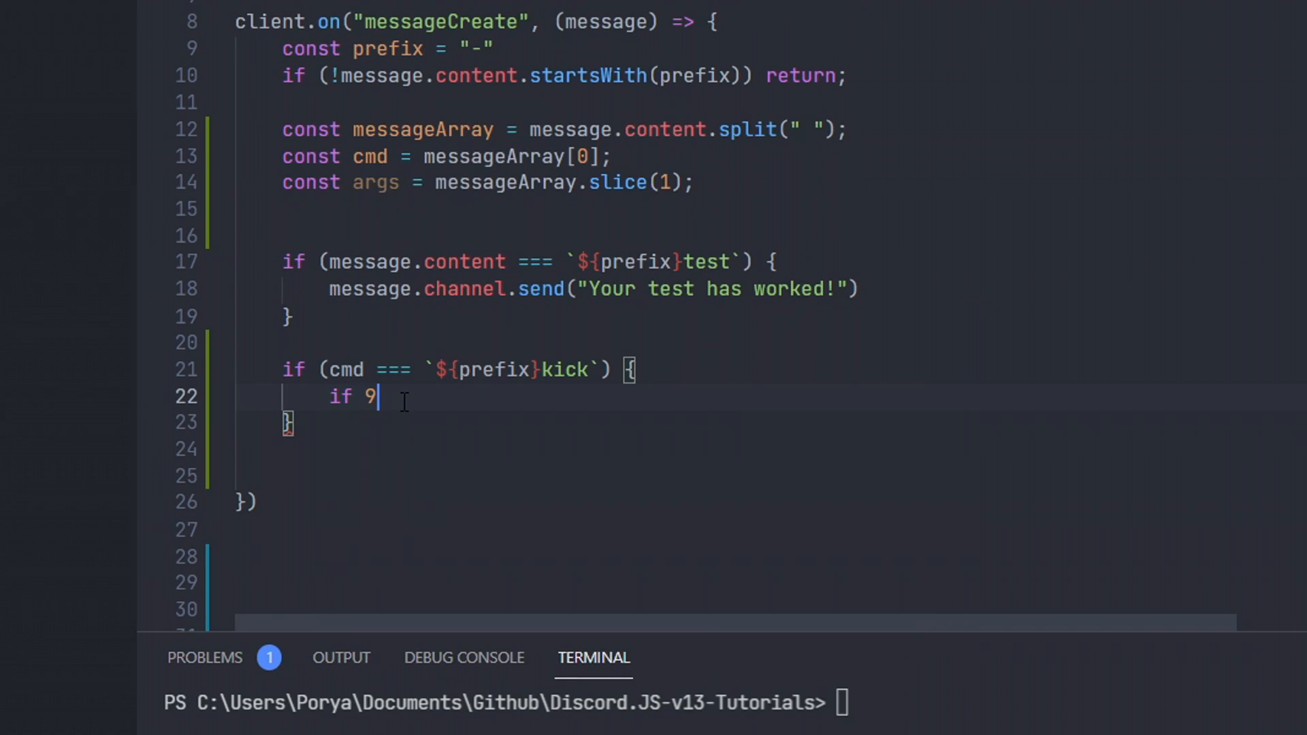
pyautogui.write('(!)')
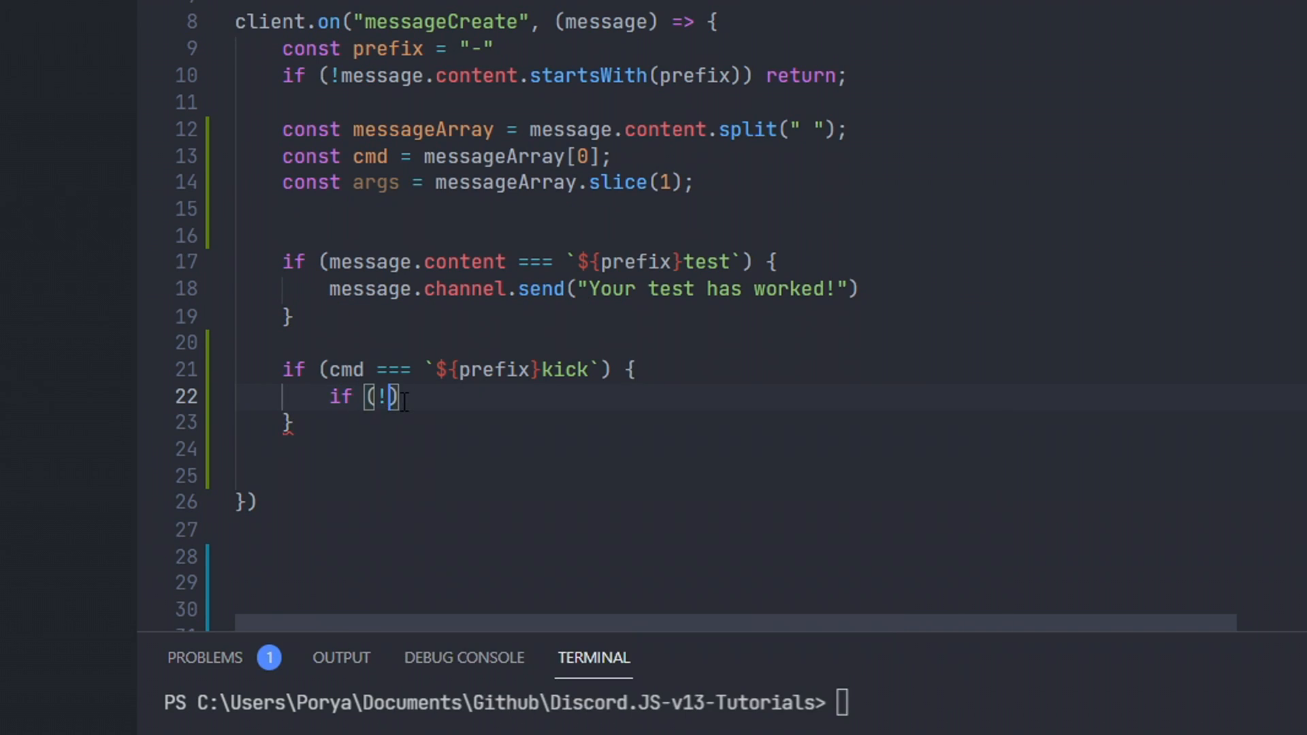
pyautogui.write('args[0')
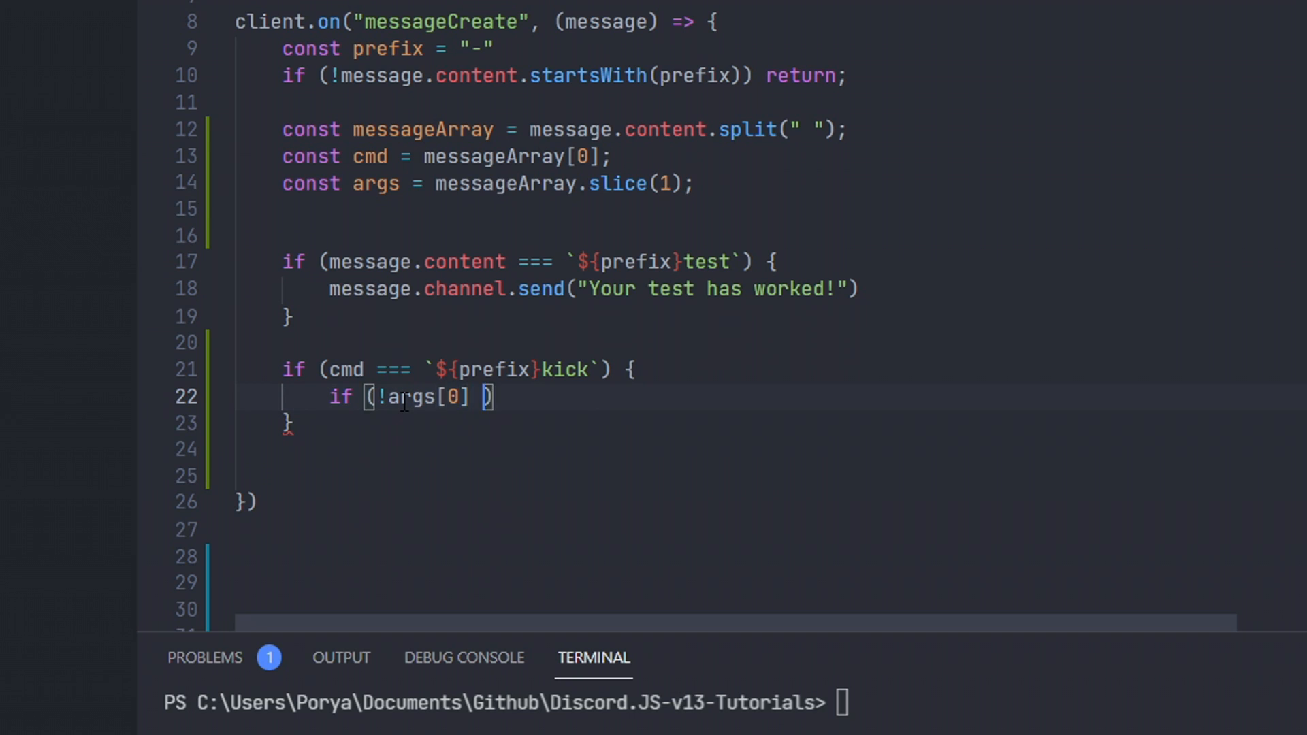
pyautogui.press('Backspace')
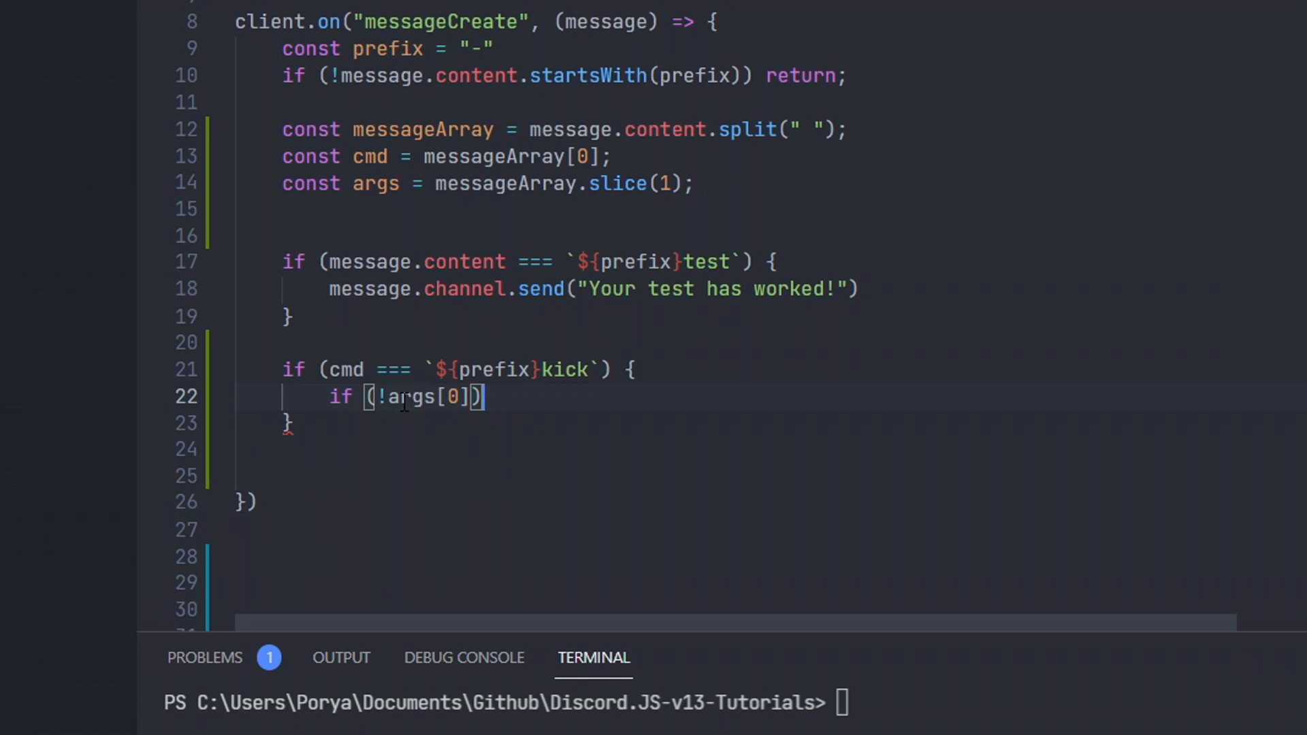
pyautogui.write('return')
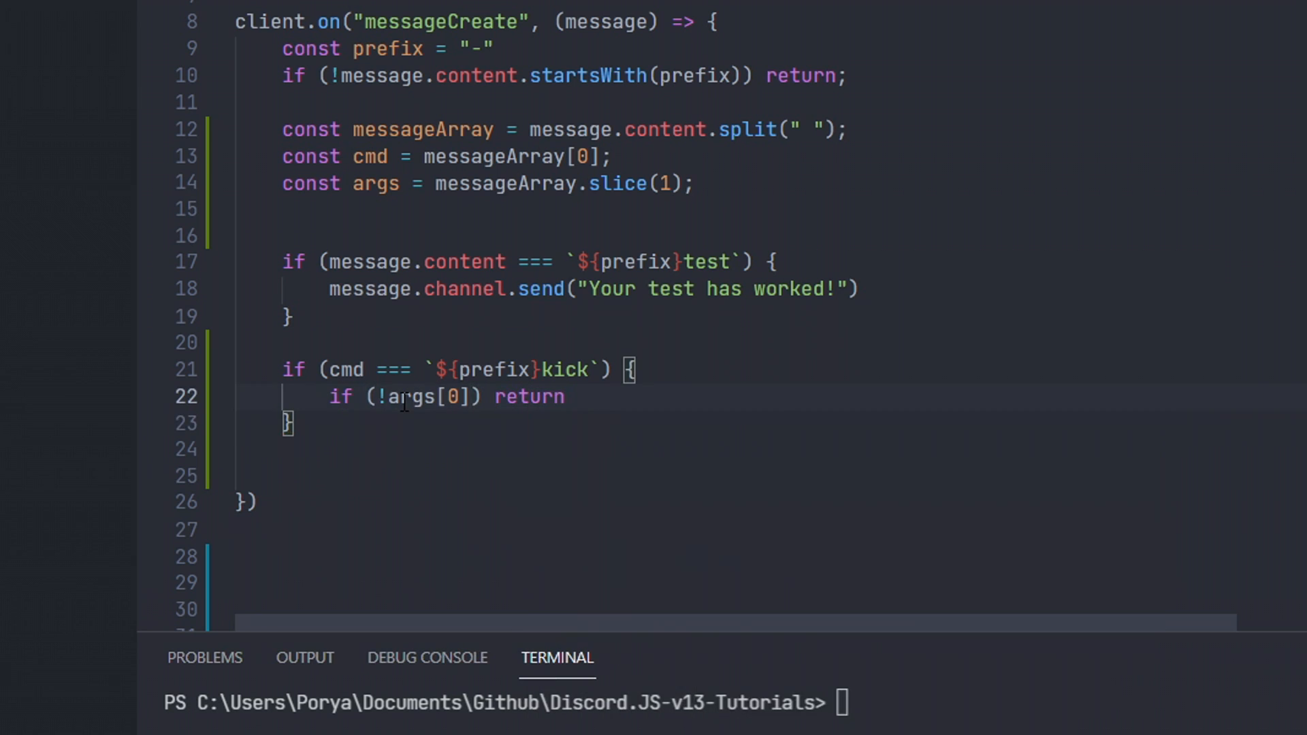
pyautogui.write('message.reply')
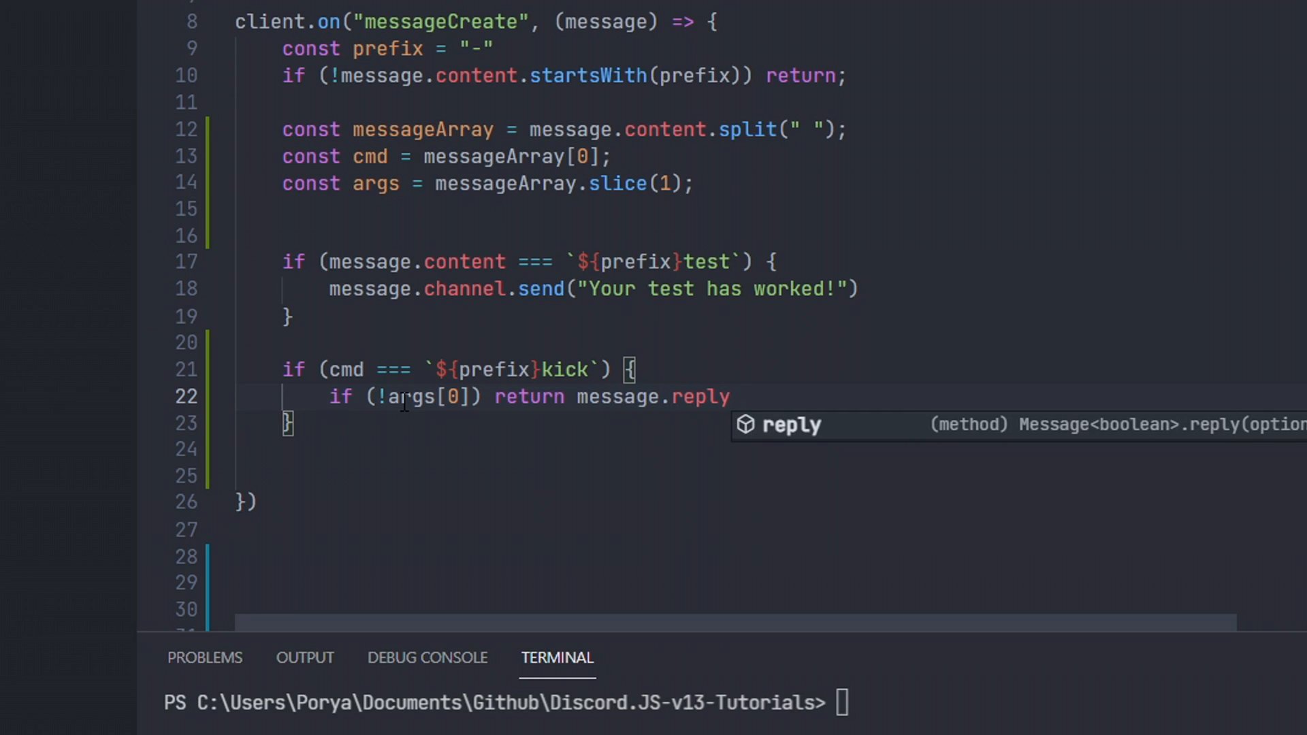
pyautogui.write('()')
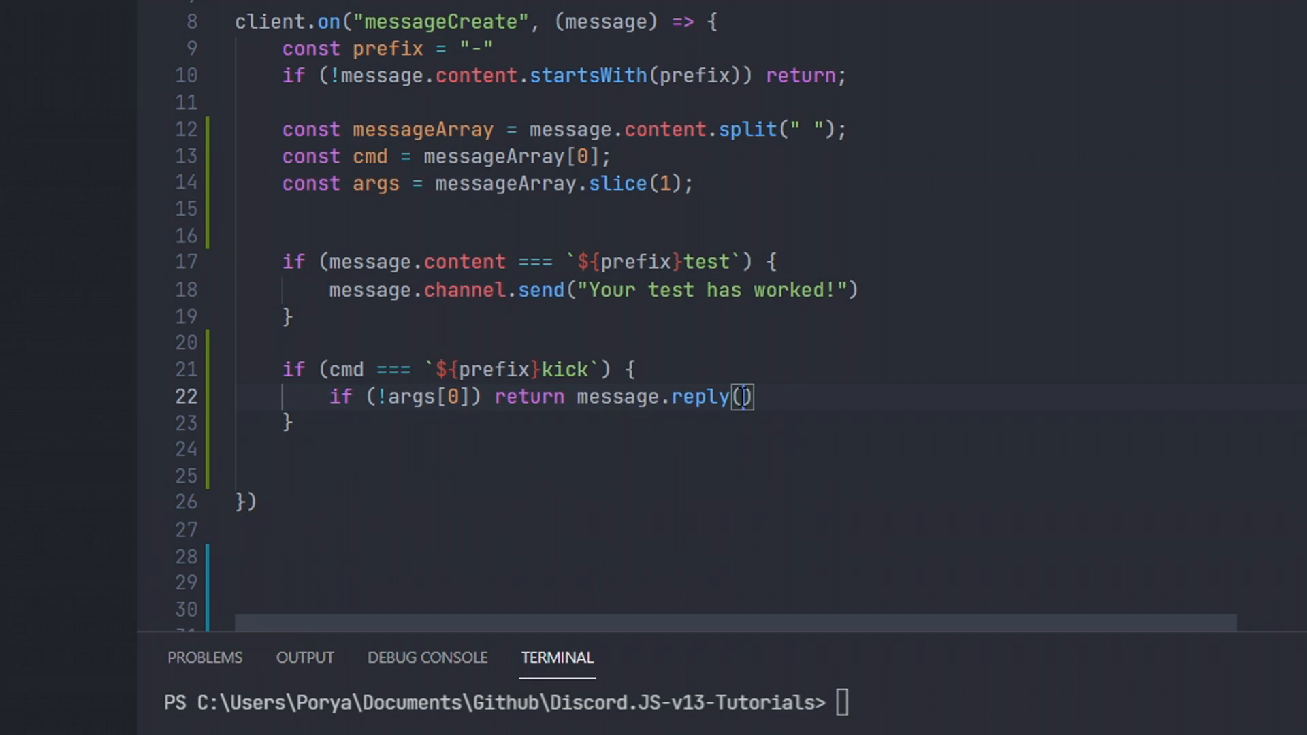
pyautogui.write('""')
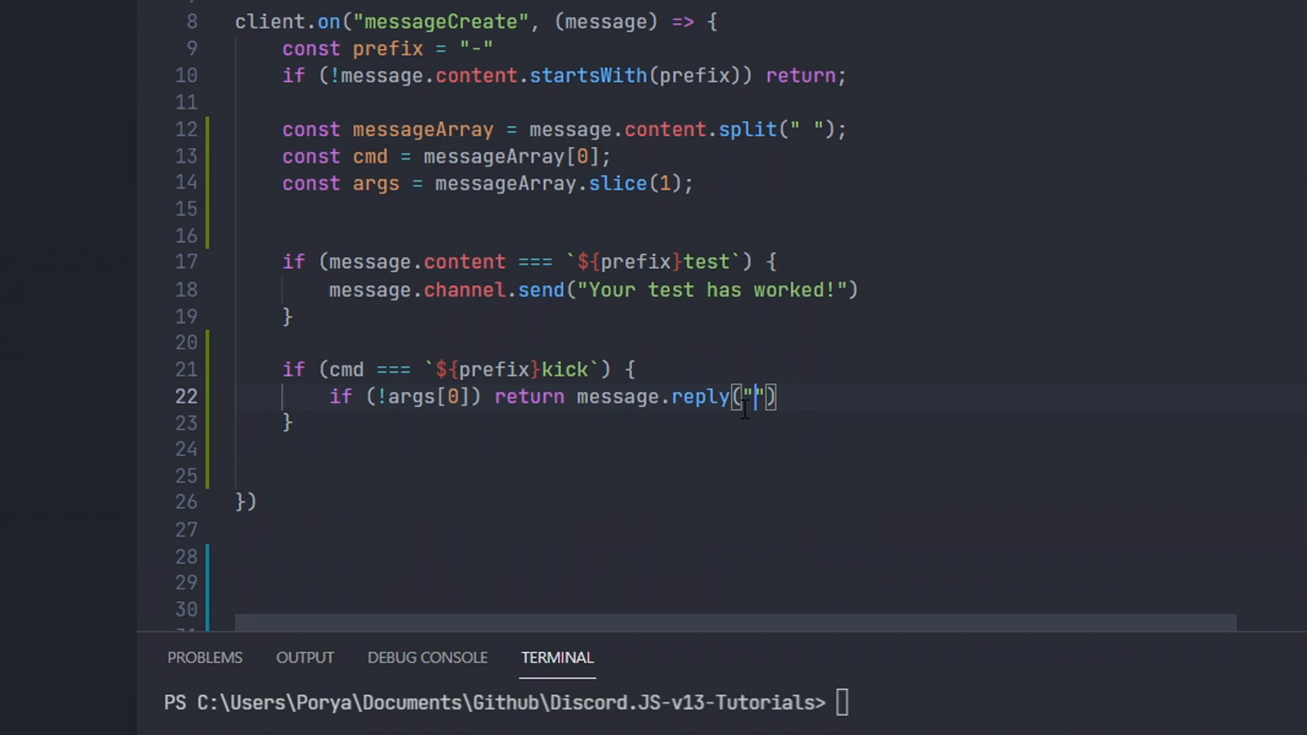
# Step: Word the reply as "You need to put someone in this command!" and move to a new line below it
pyautogui.write('Please mention or put someones id or')
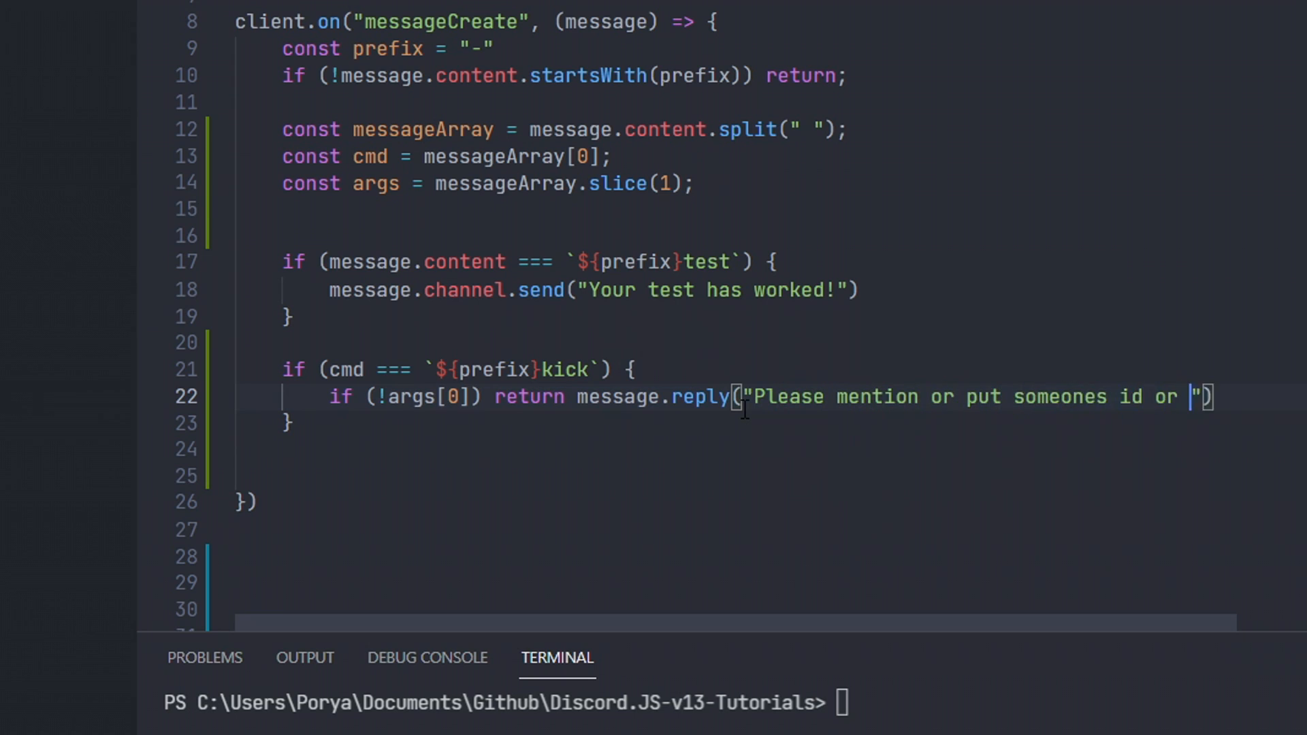
pyautogui.write('username i')
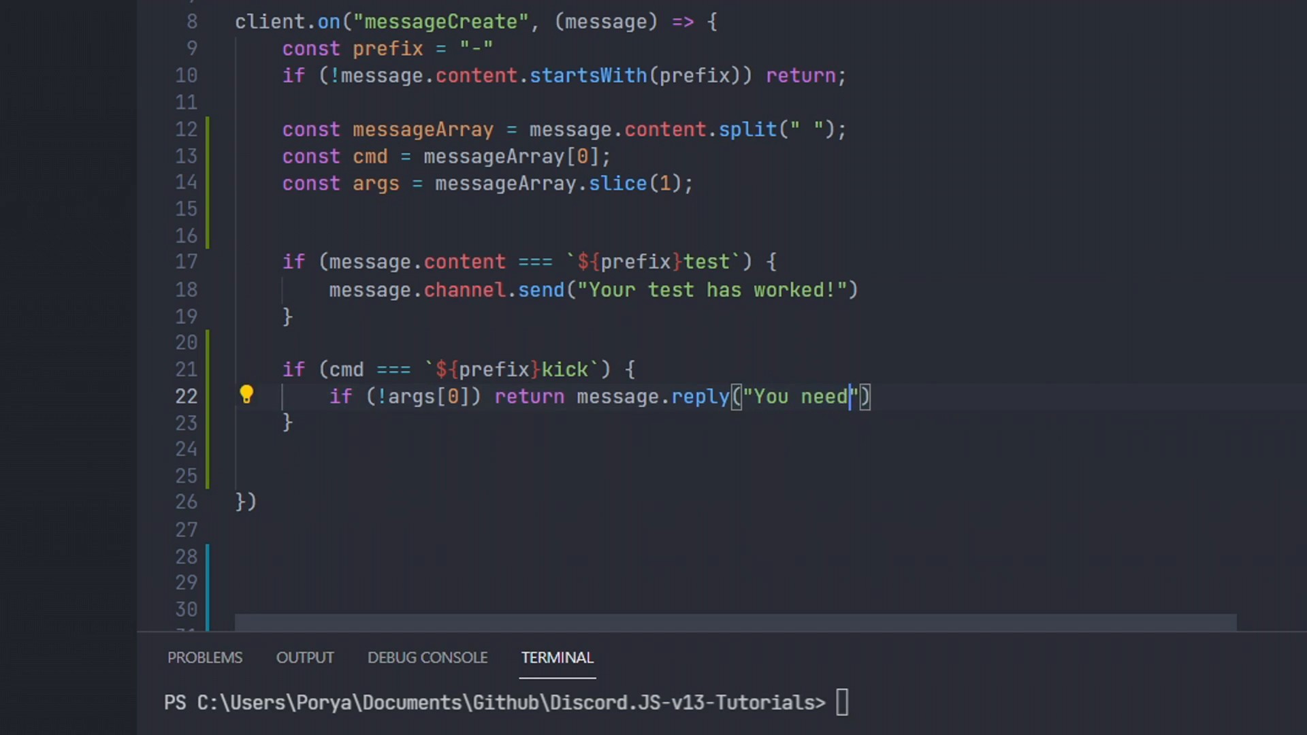
pyautogui.write('to put someone in this command!')
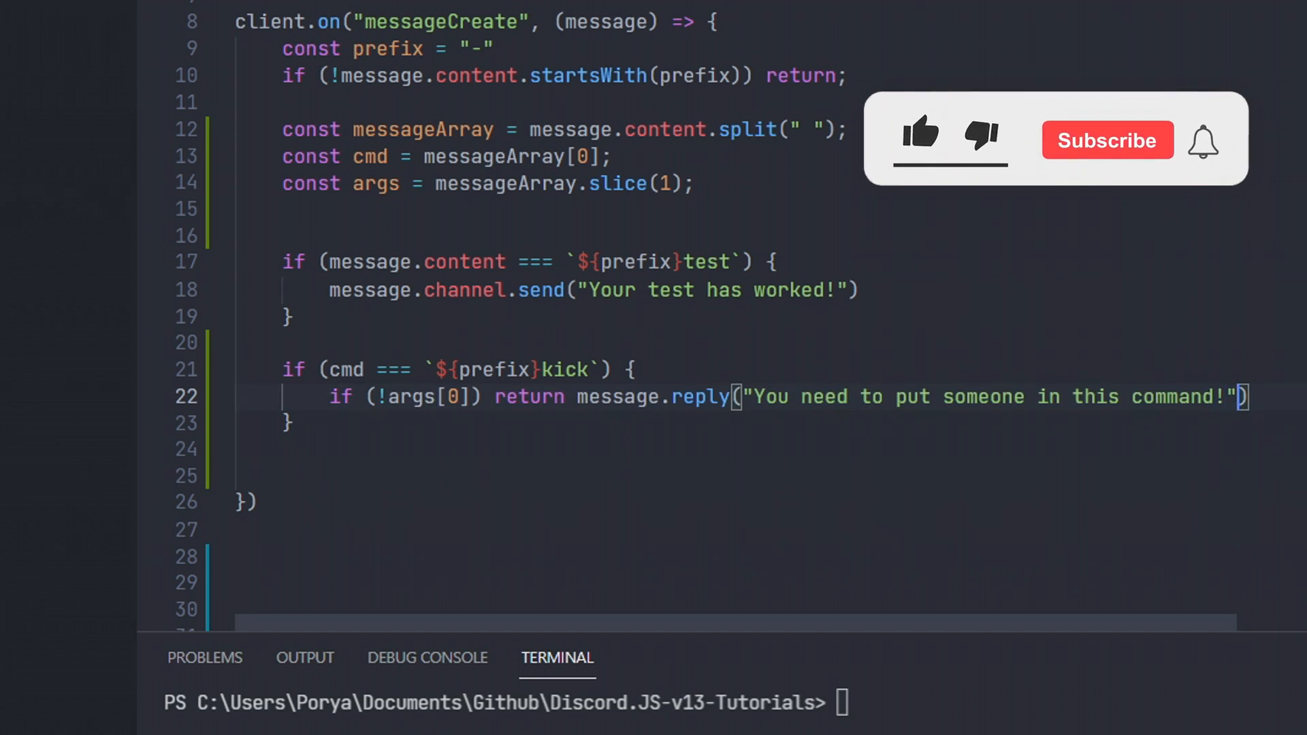
pyautogui.press('enter')
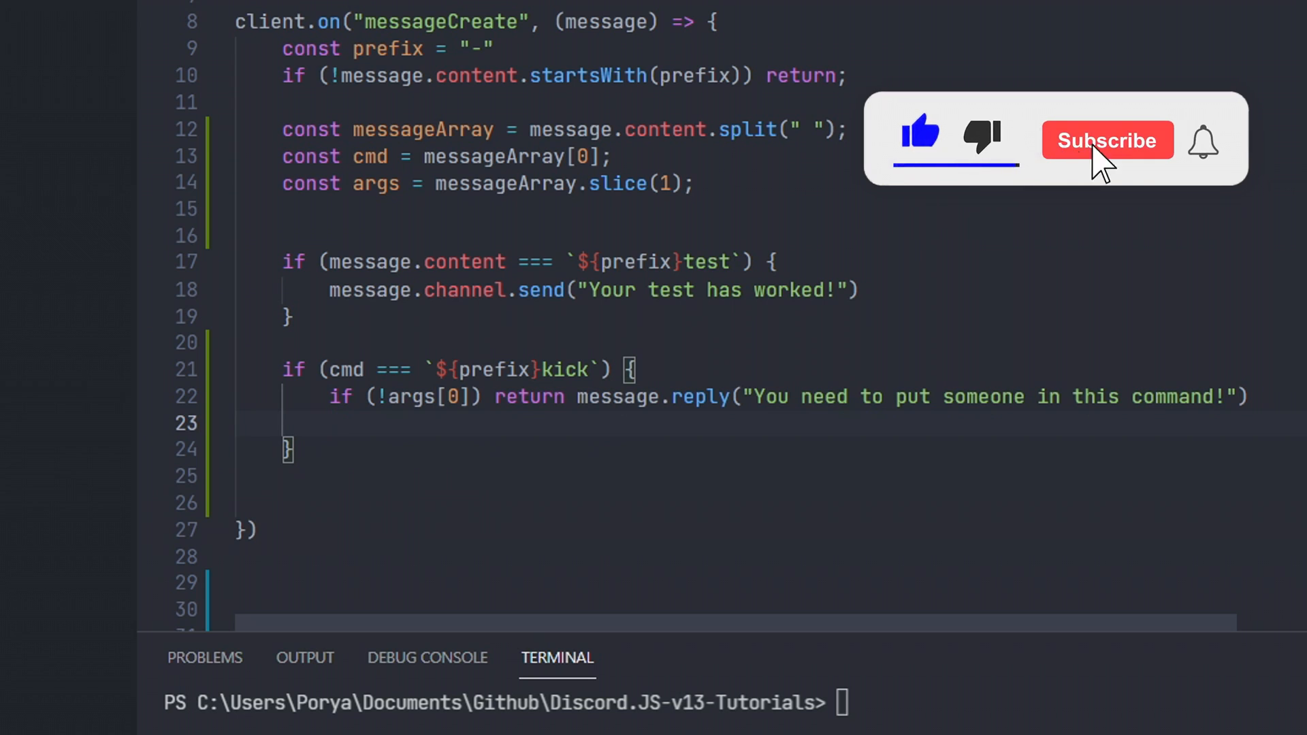
pyautogui.click(1107, 140)
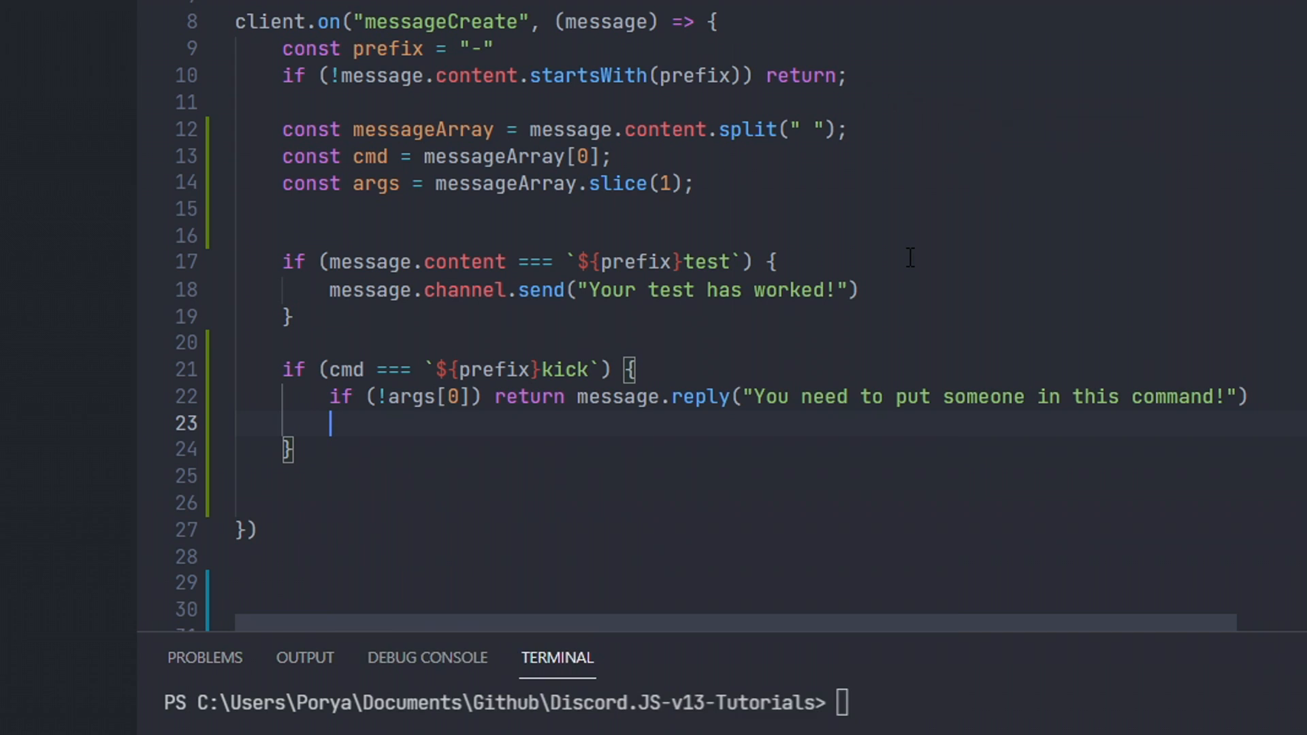
# Step: Declare member as message.mentions.members.first() inside the kick block
pyautogui.write('const member =')
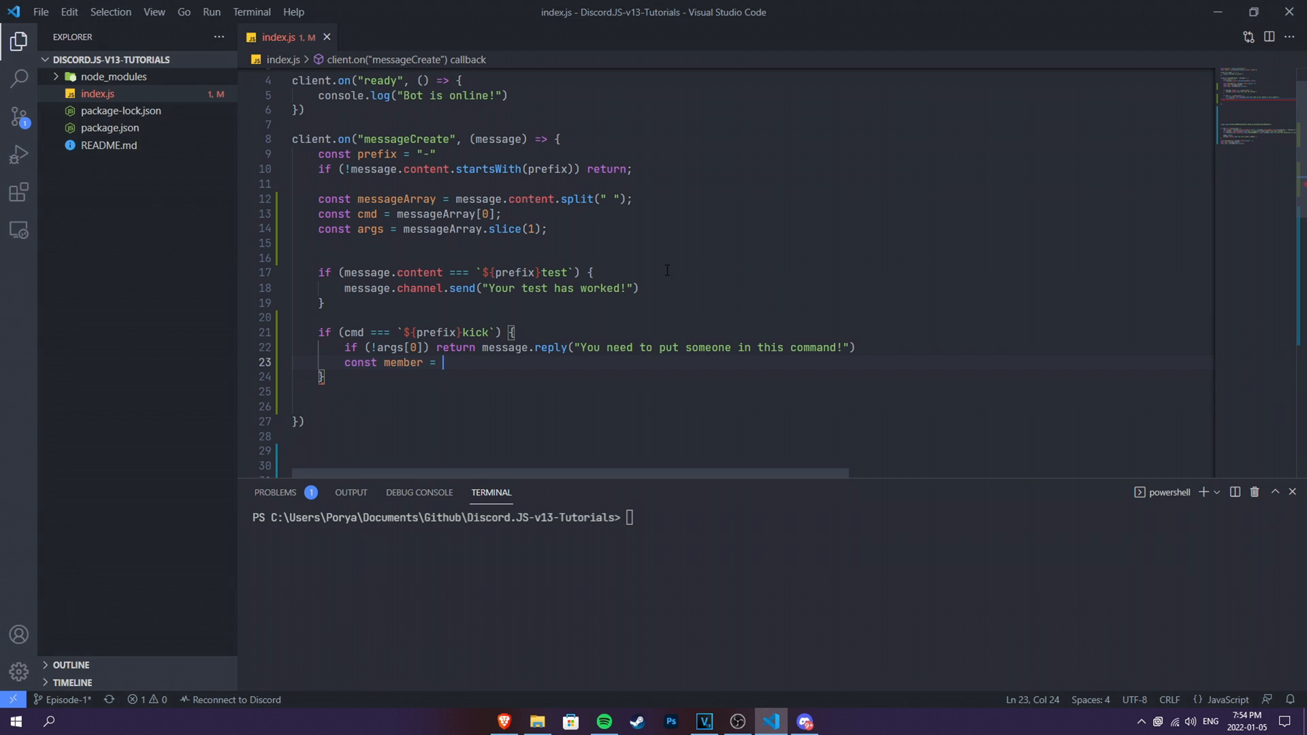
pyautogui.write('message.')
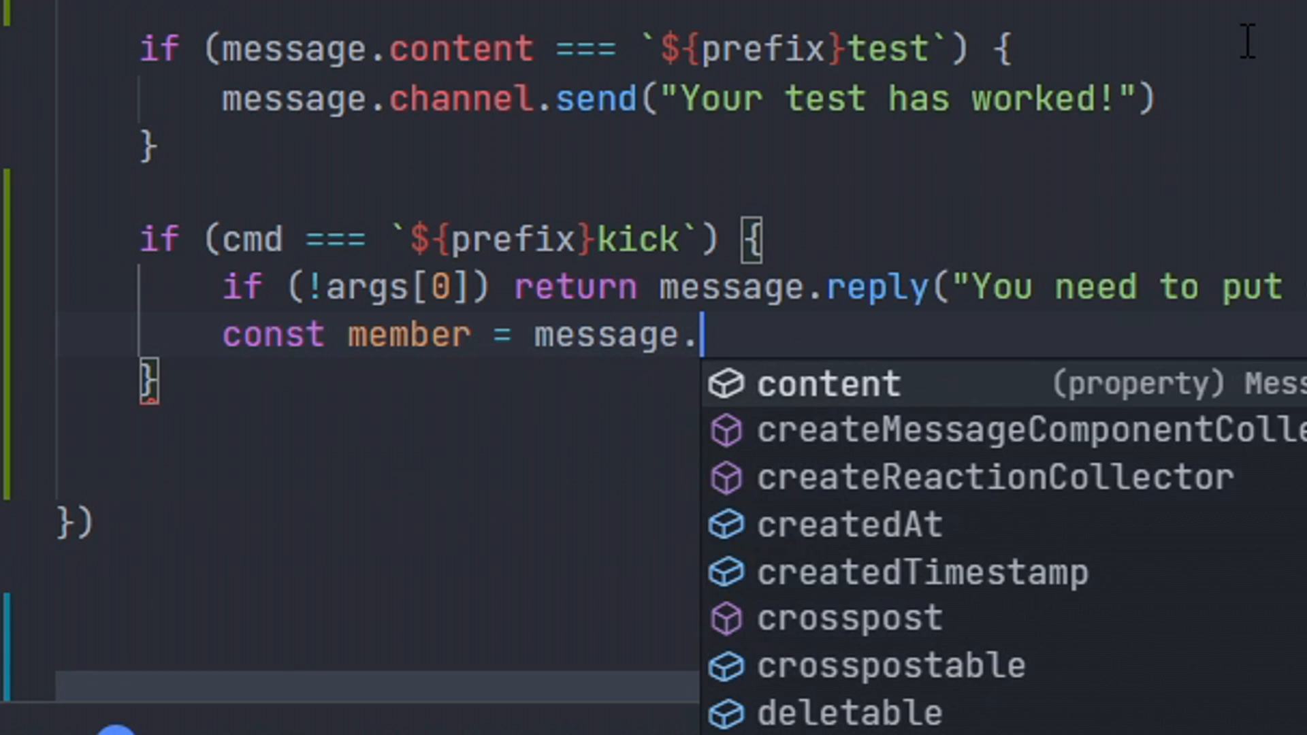
pyautogui.write('mentions.')
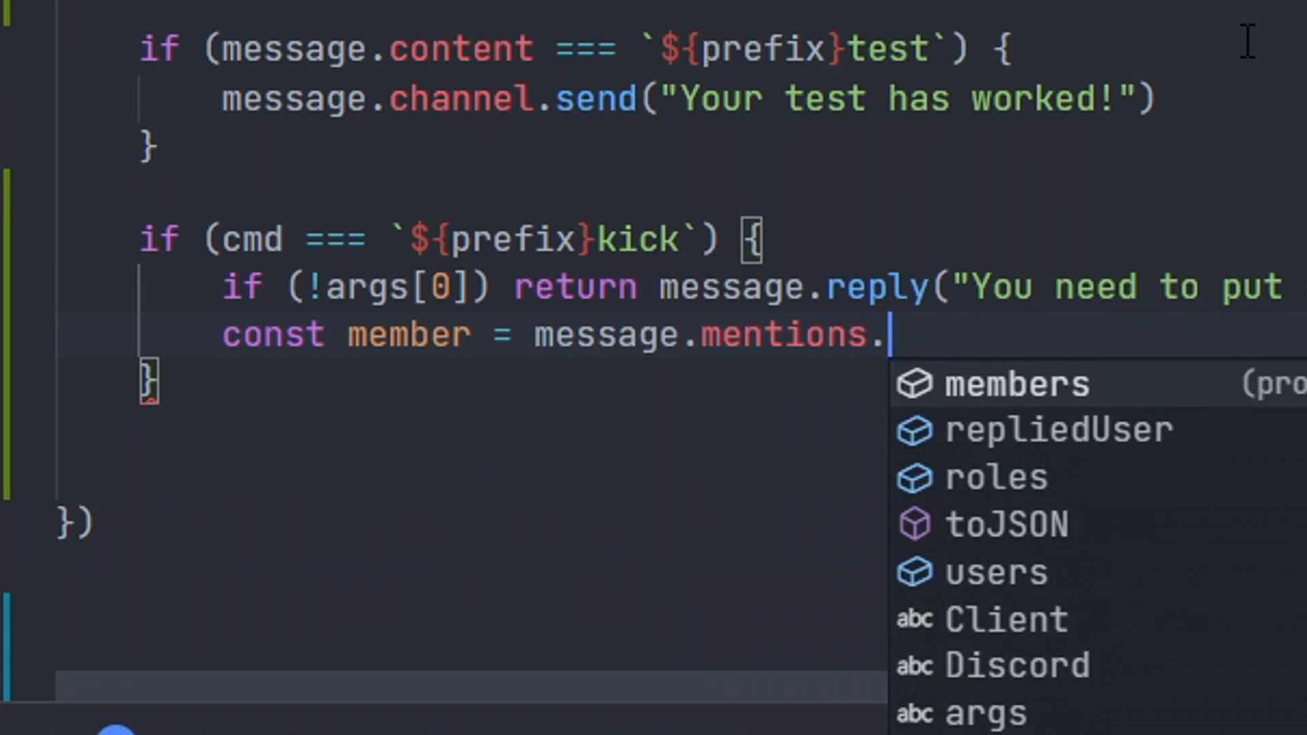
pyautogui.write('members.first')
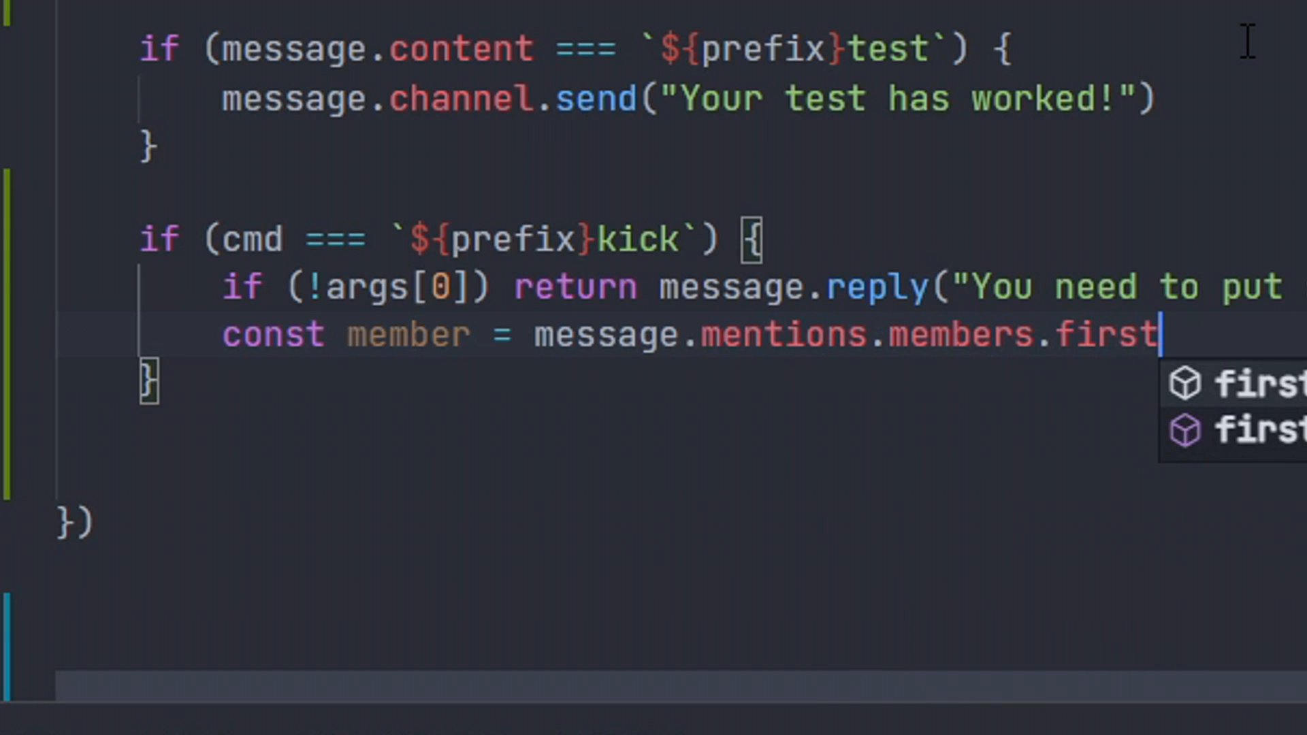
pyautogui.write('()')
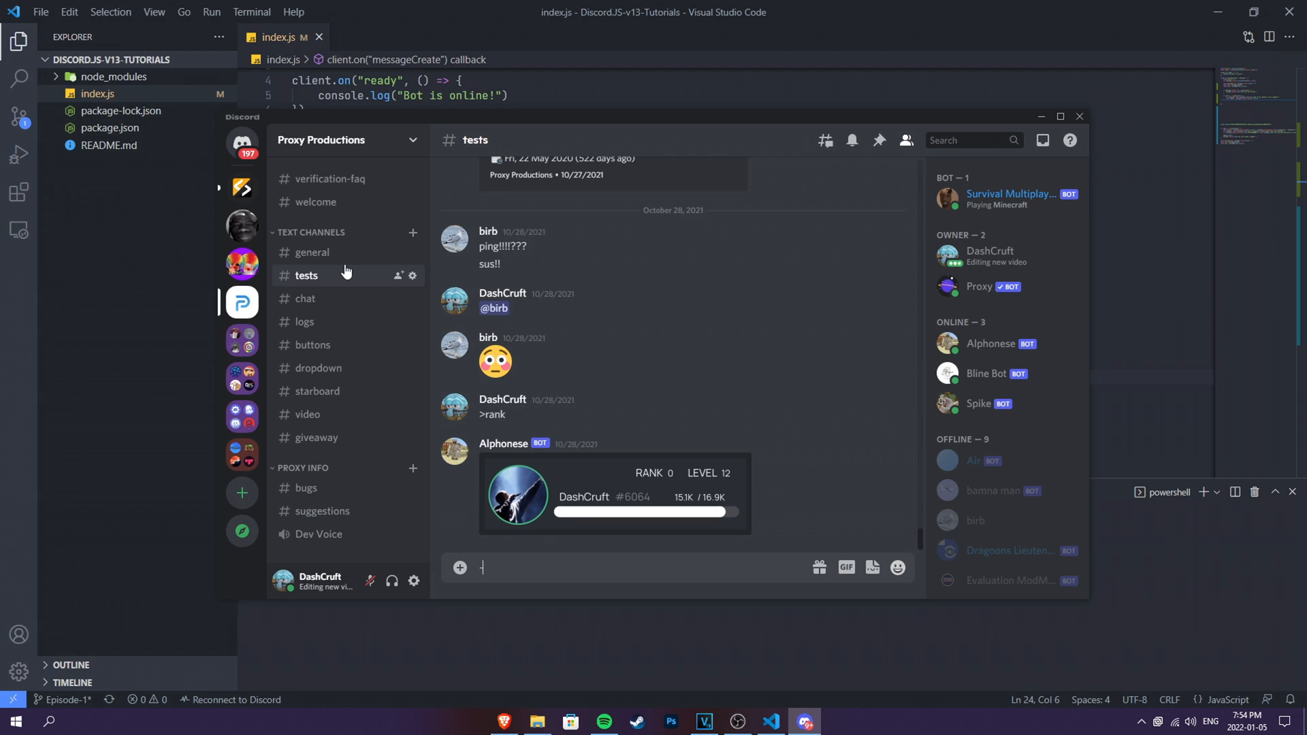
pyautogui.write('-kick')
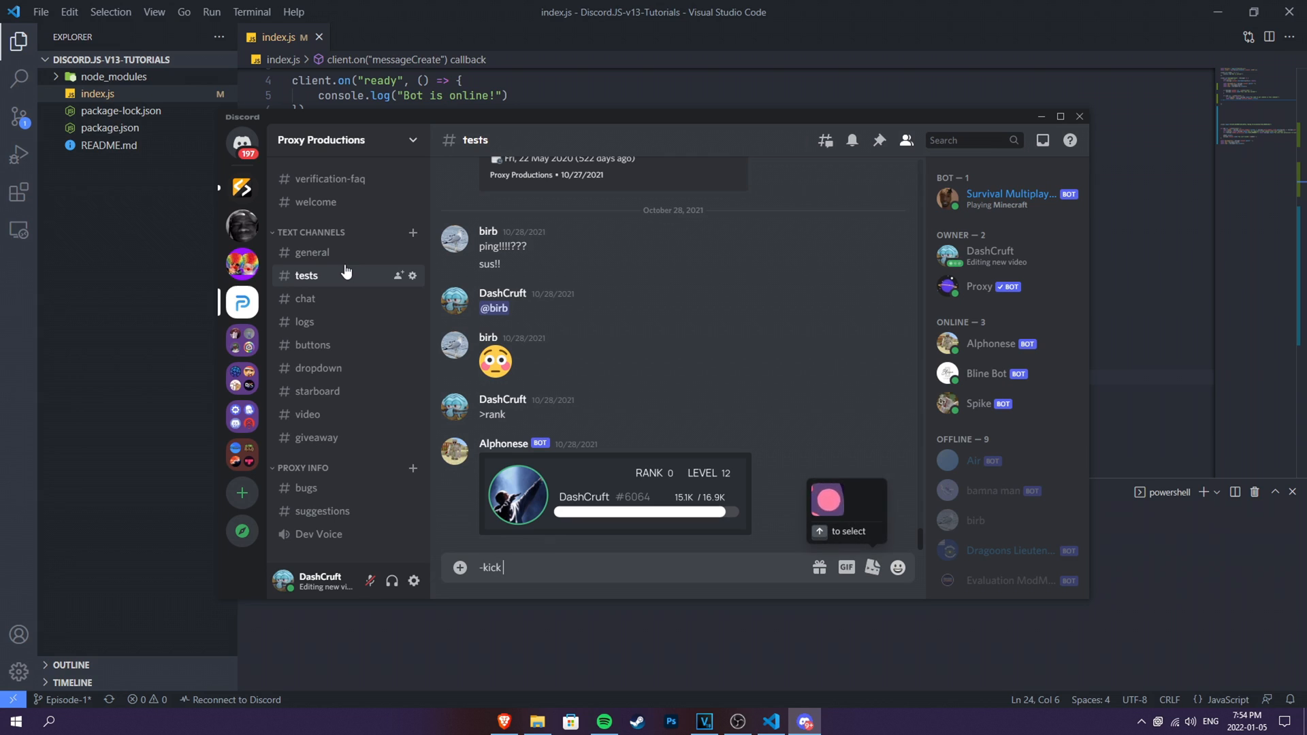
pyautogui.write('@Proxy')
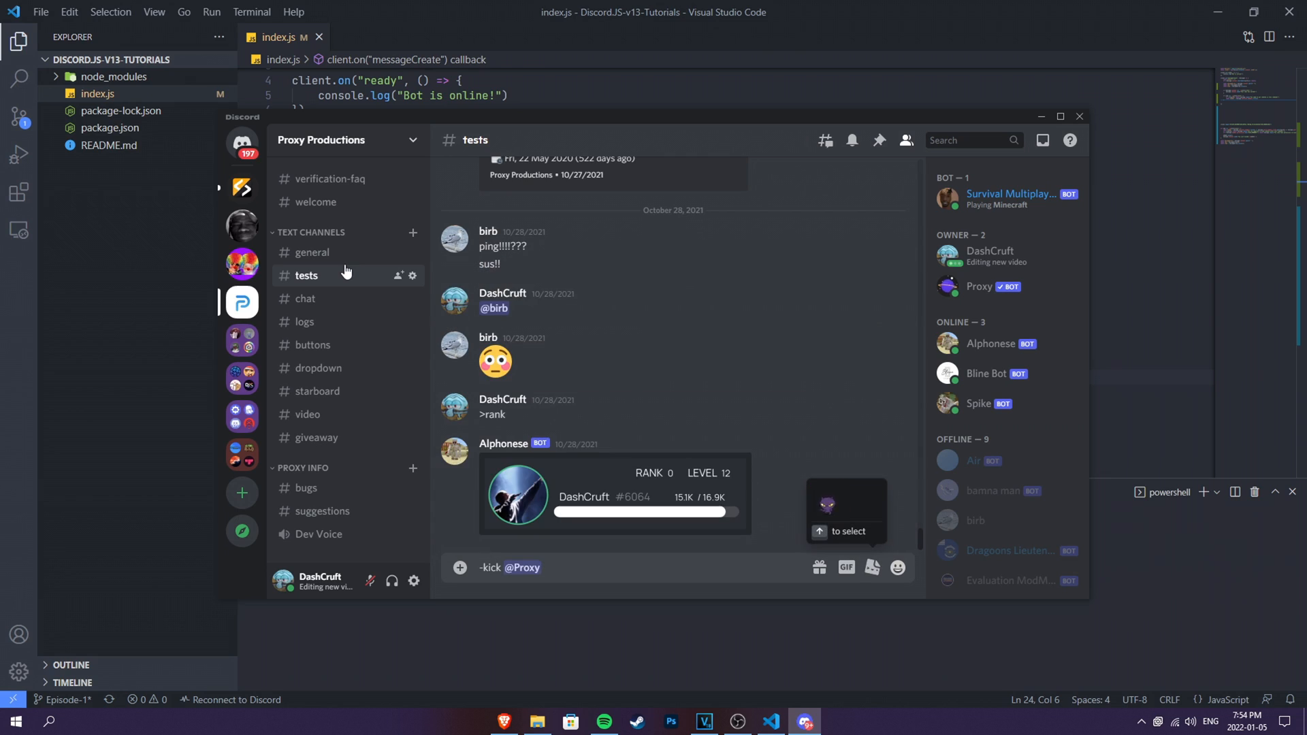
pyautogui.tripleClick(508, 568)
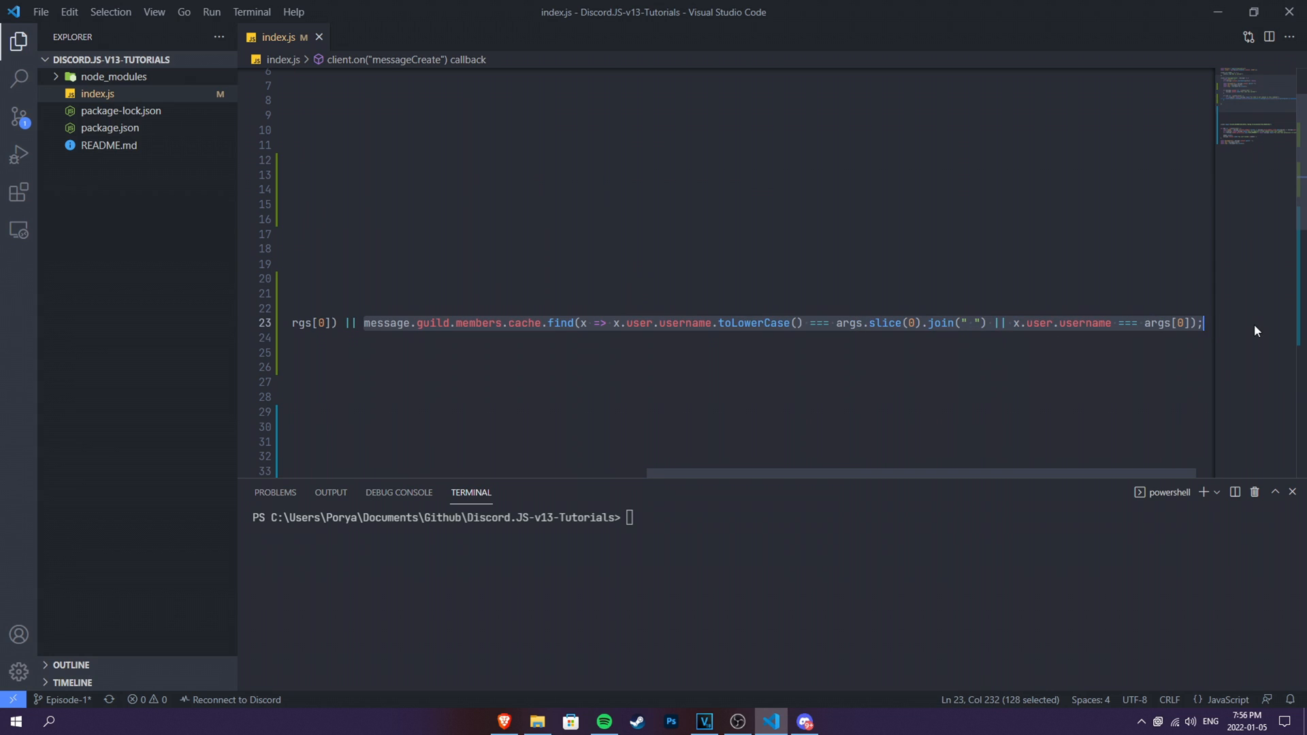
pyautogui.moveTo(1134, 334)
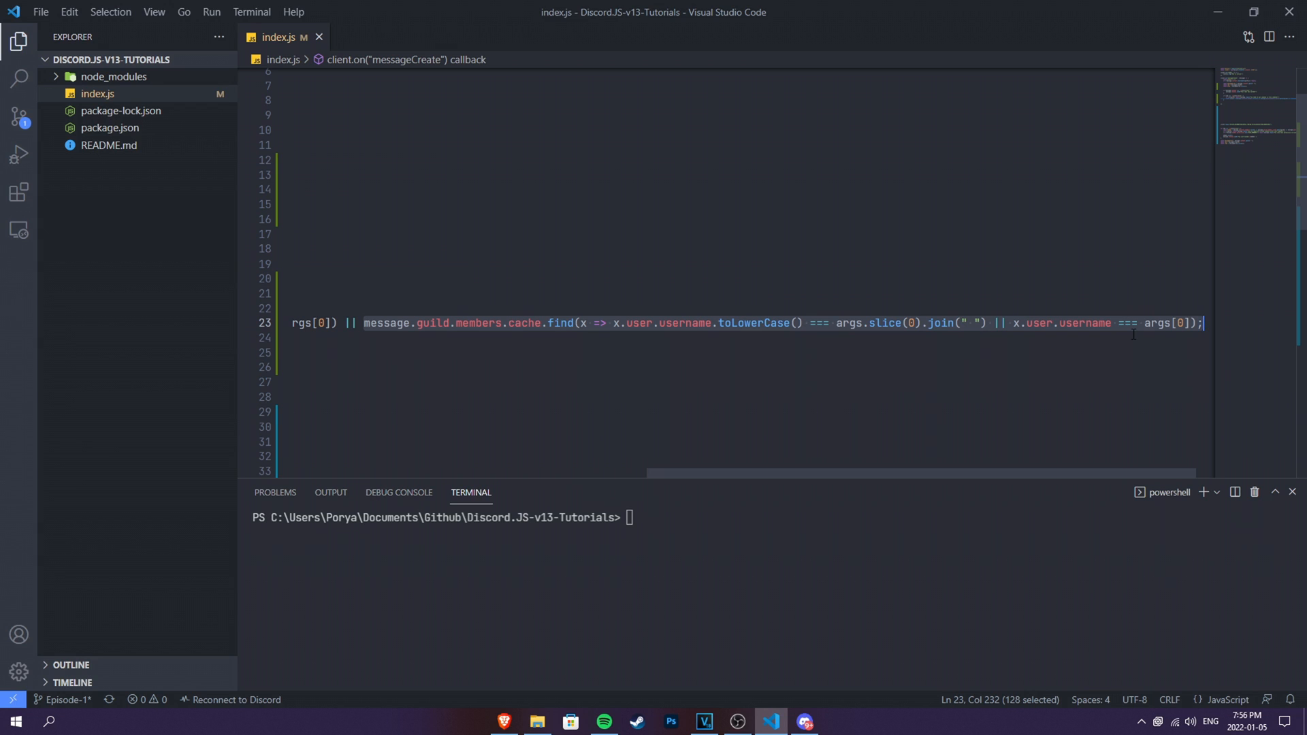
# Step: Review the extended member lookup by ID and lowercase username match on the long line
pyautogui.doubleClick(560, 323)
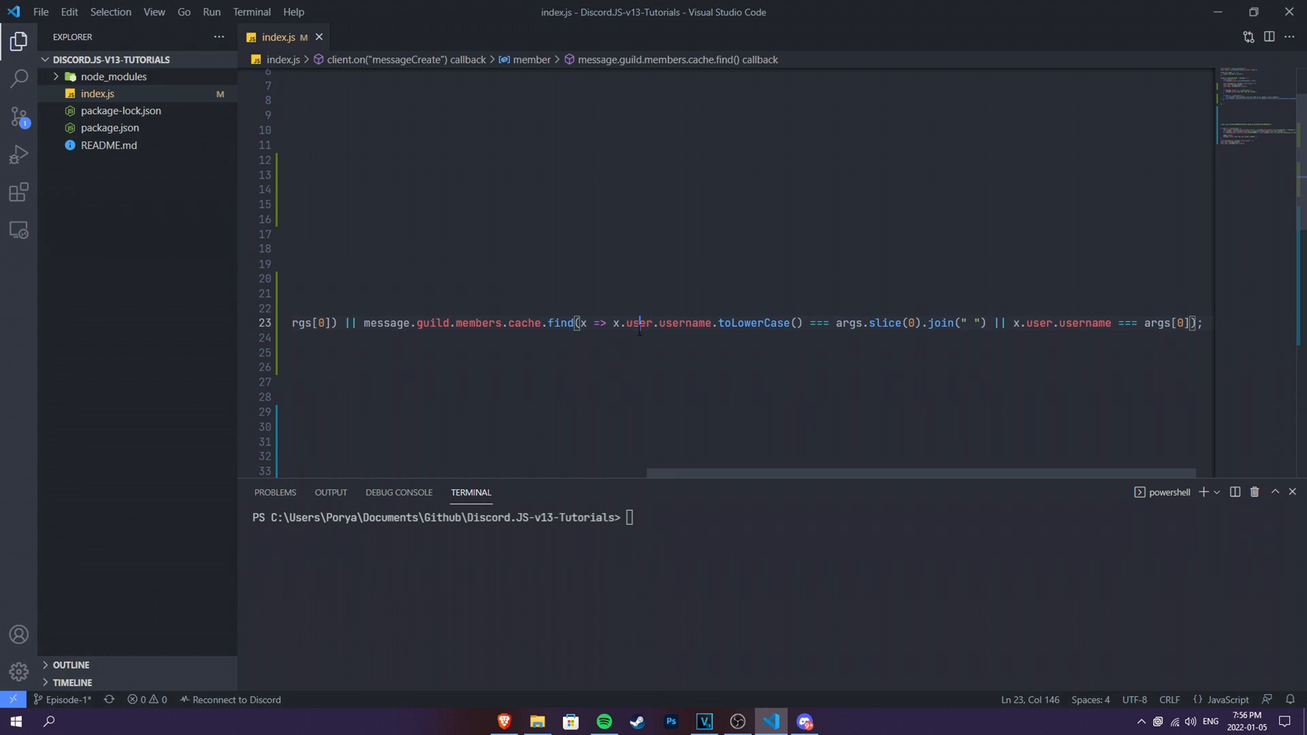
pyautogui.doubleClick(754, 323)
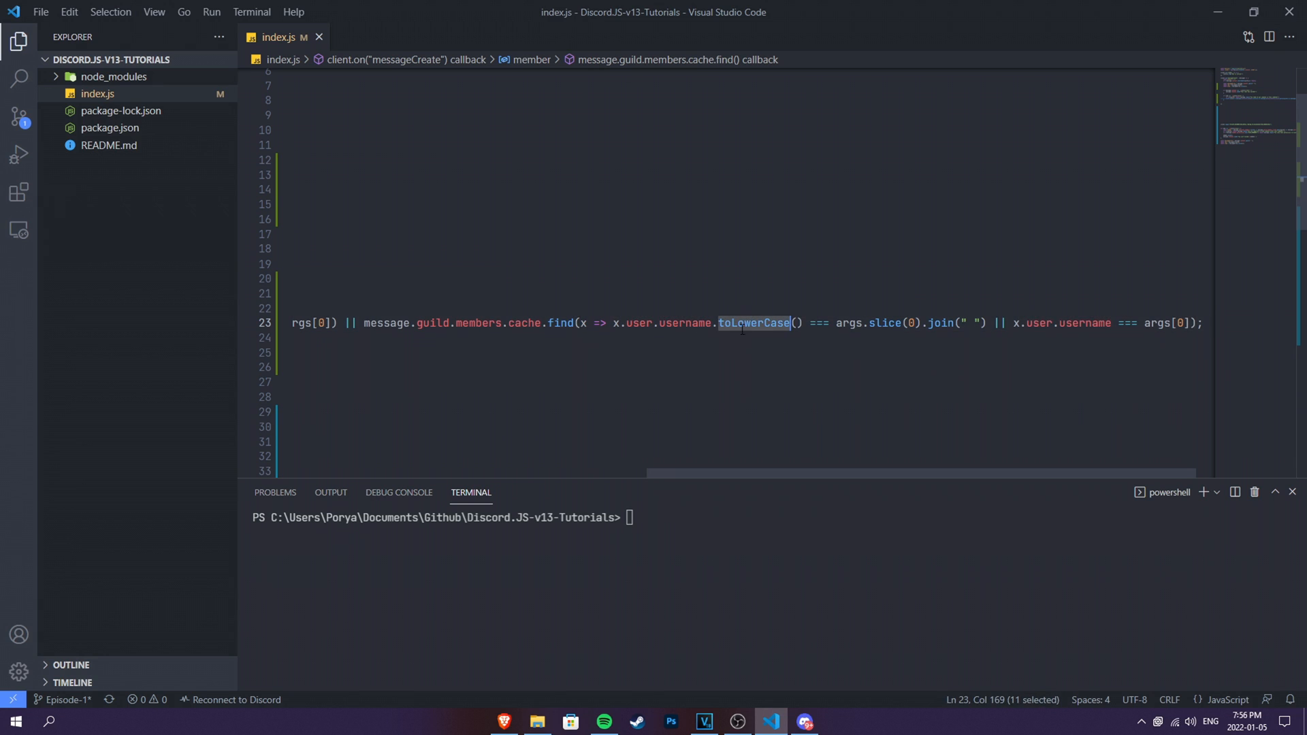
pyautogui.moveTo(754, 324)
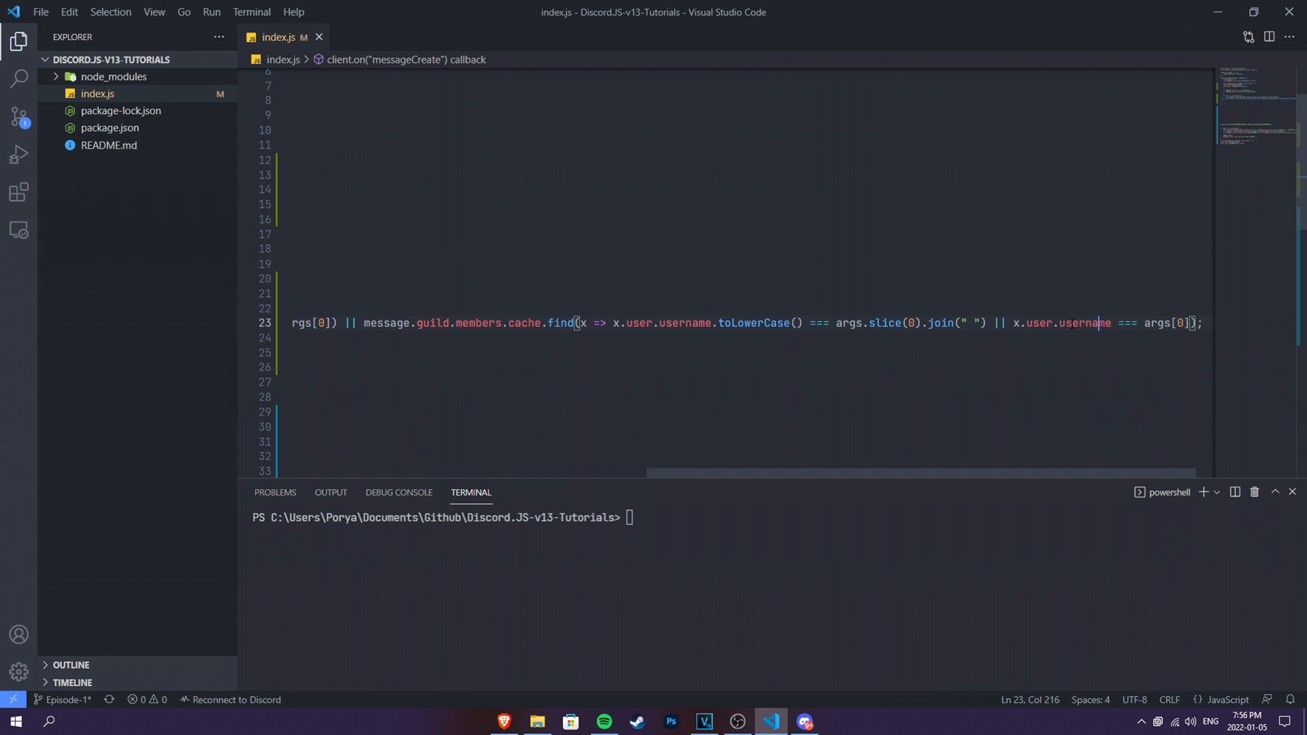
pyautogui.doubleClick(1084, 324)
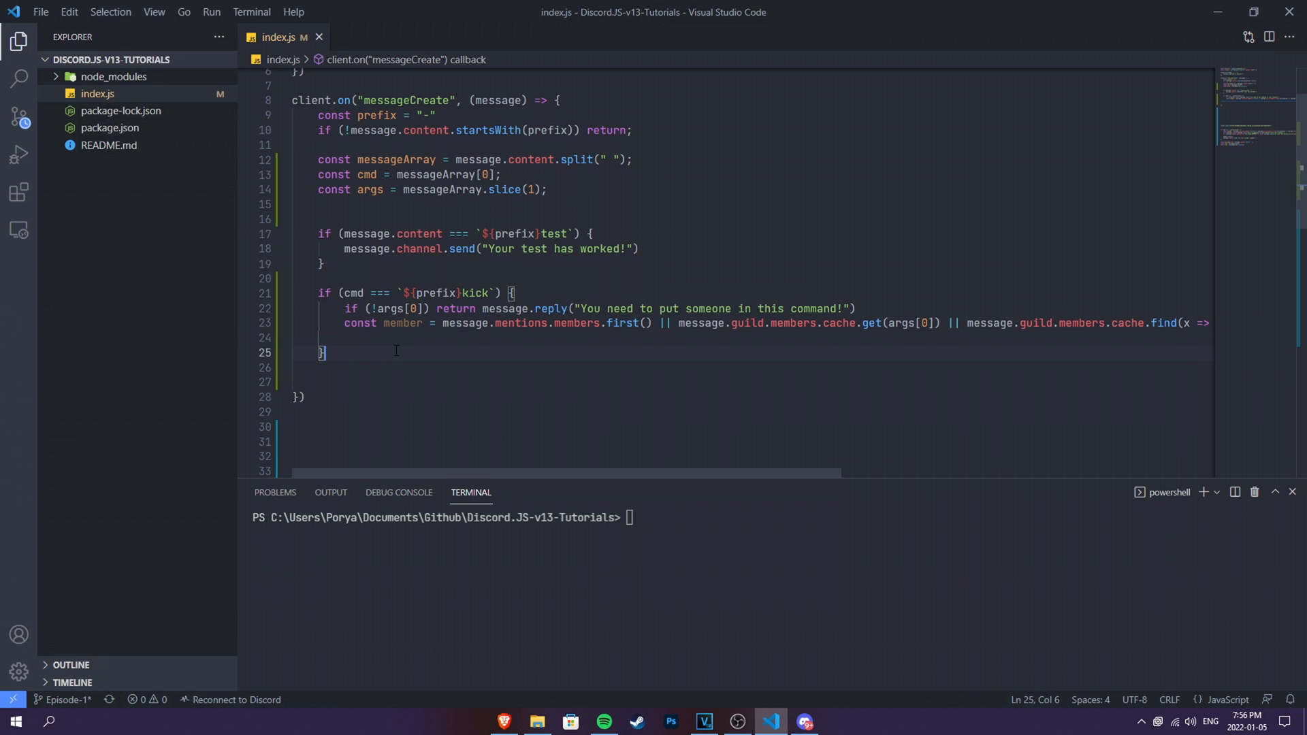
# Step: Add a KICK_MEMBERS permission check replying "Where is your permission bro..." when it fails
pyautogui.click(403, 338)
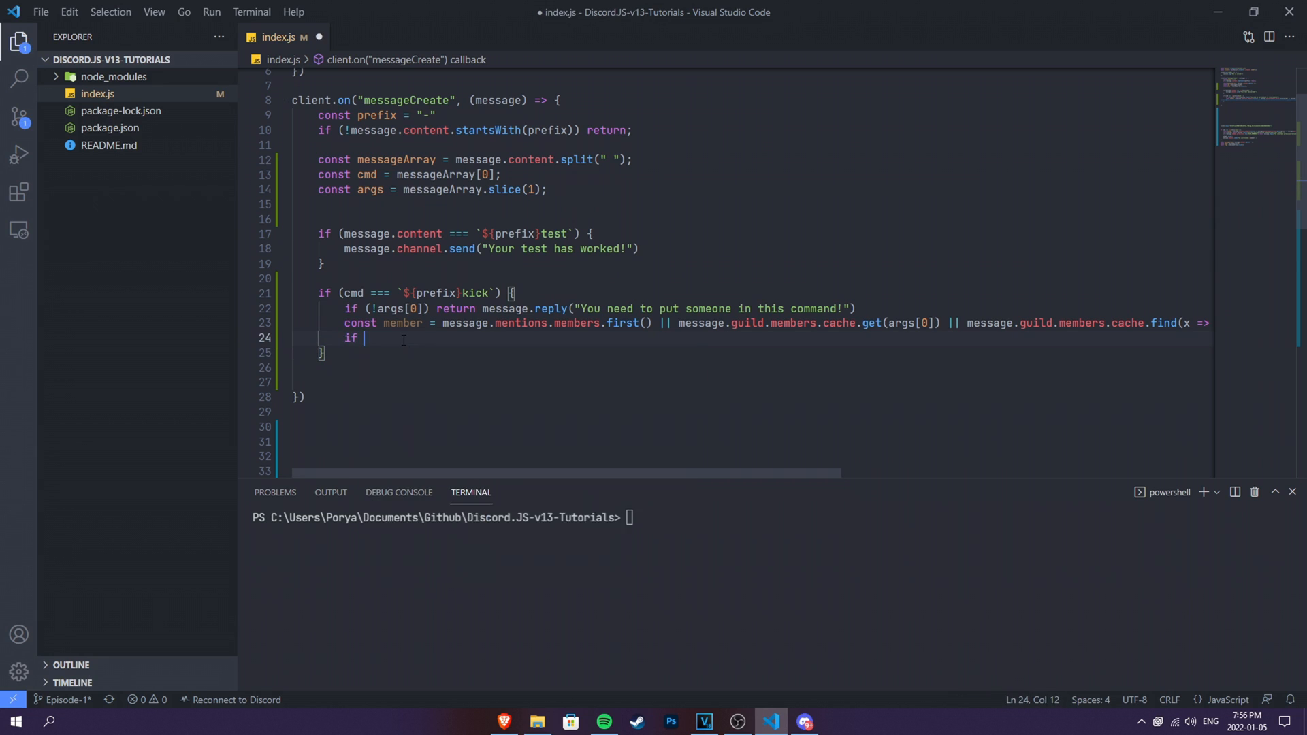
pyautogui.write('(!')
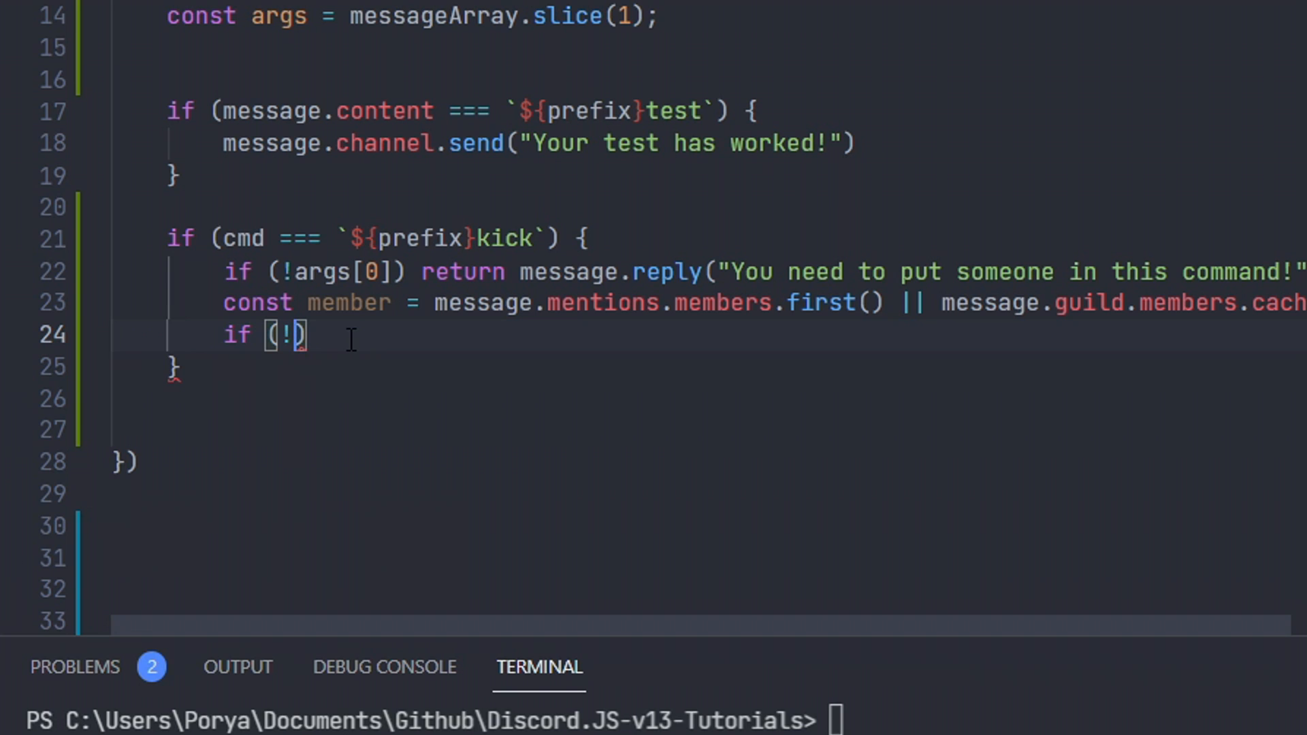
pyautogui.write('message.member.')
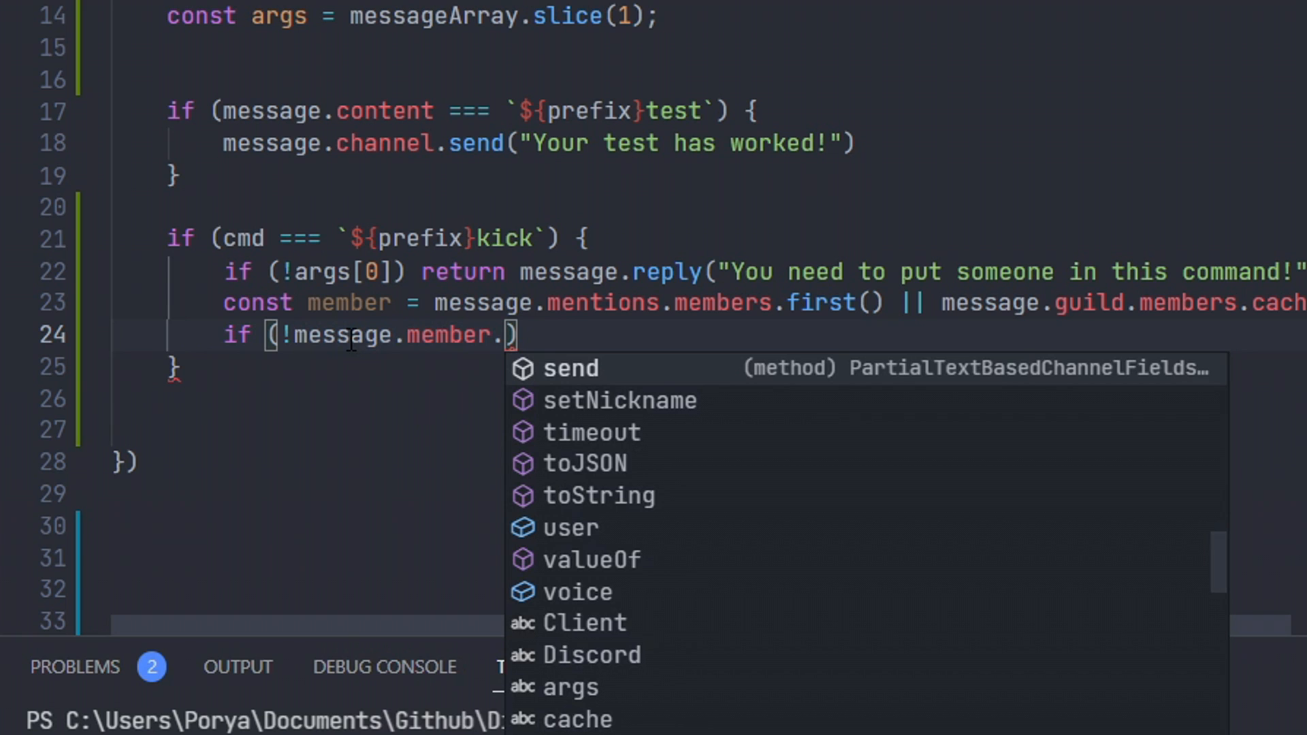
pyautogui.write('permissions.has("KICK_MEMBERS')
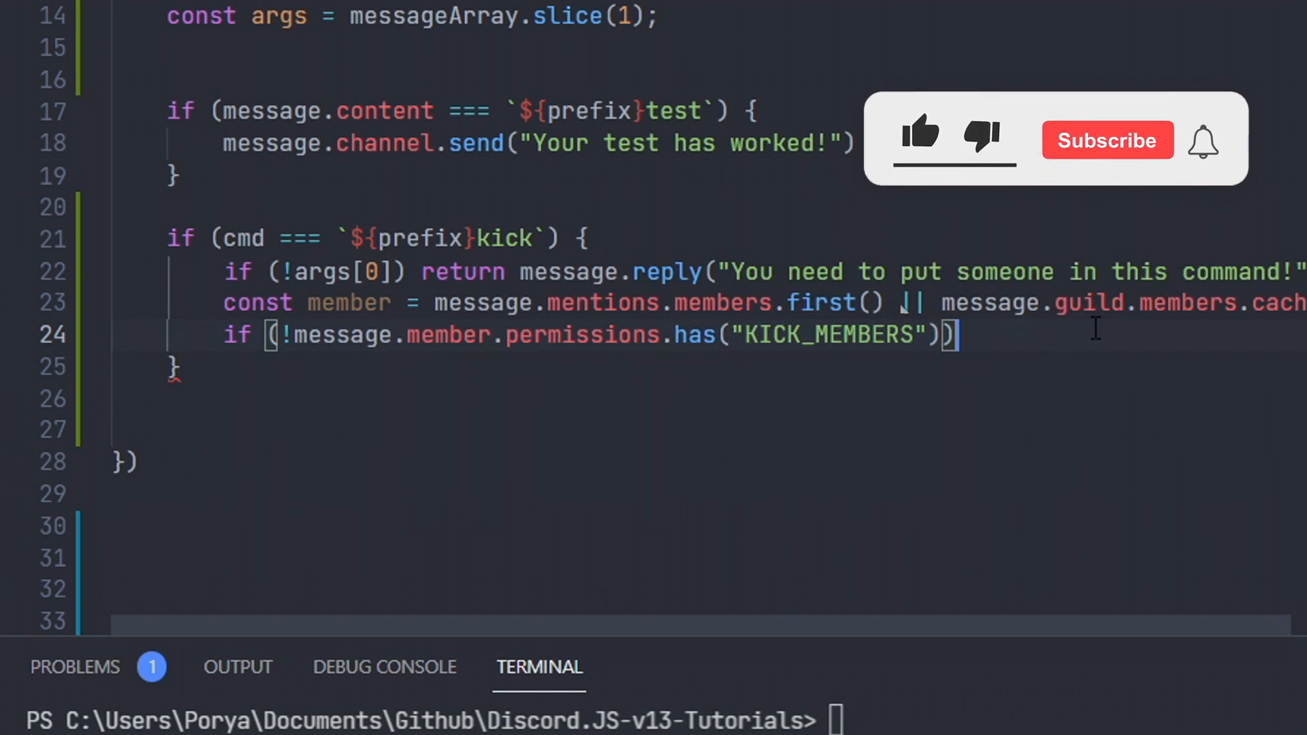
pyautogui.write('return')
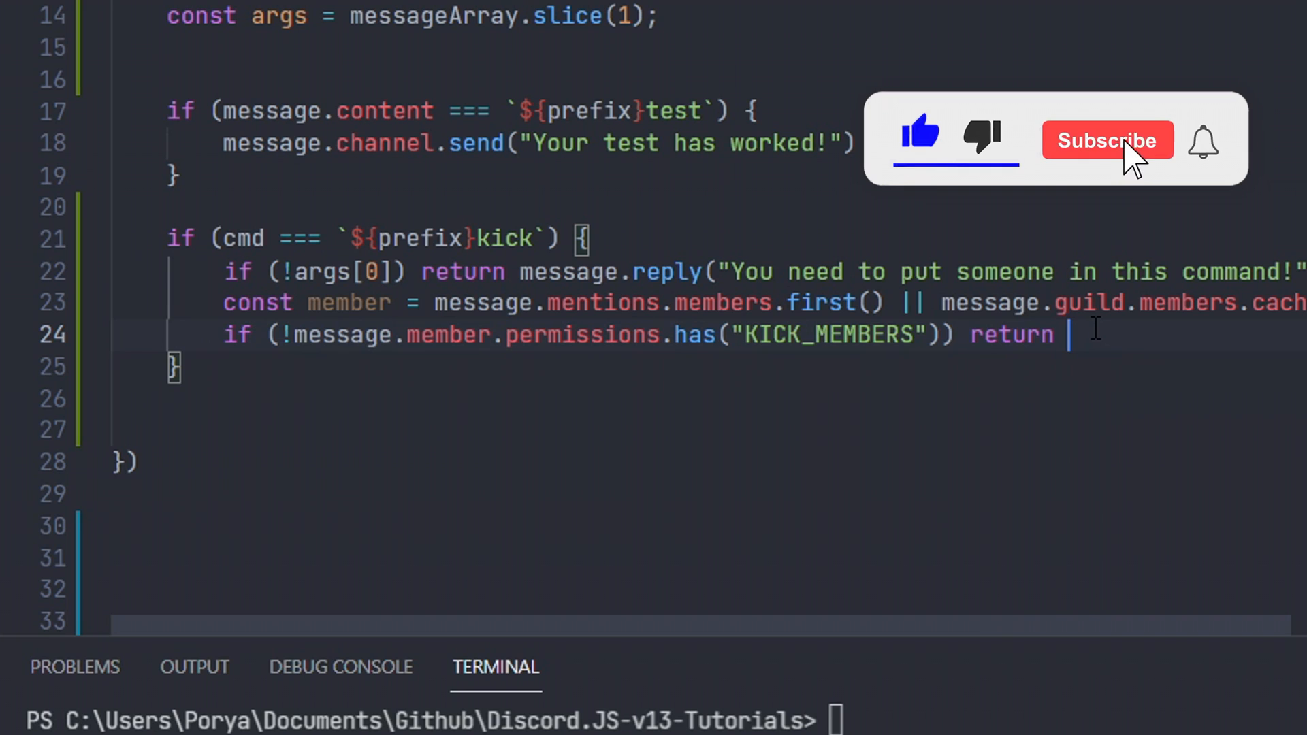
pyautogui.write('message.er')
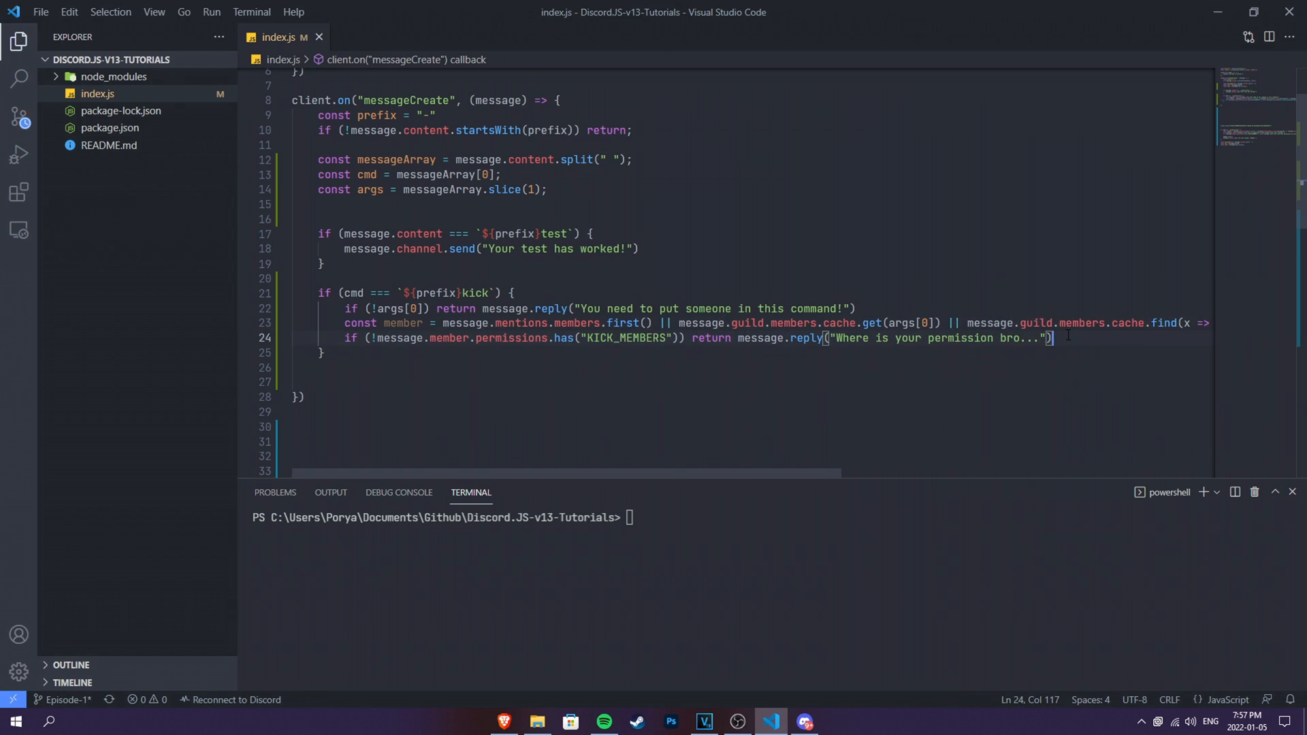
# Step: Call member.kick() and send "${member} just got kicked." to the channel
pyautogui.write('member.kick();')
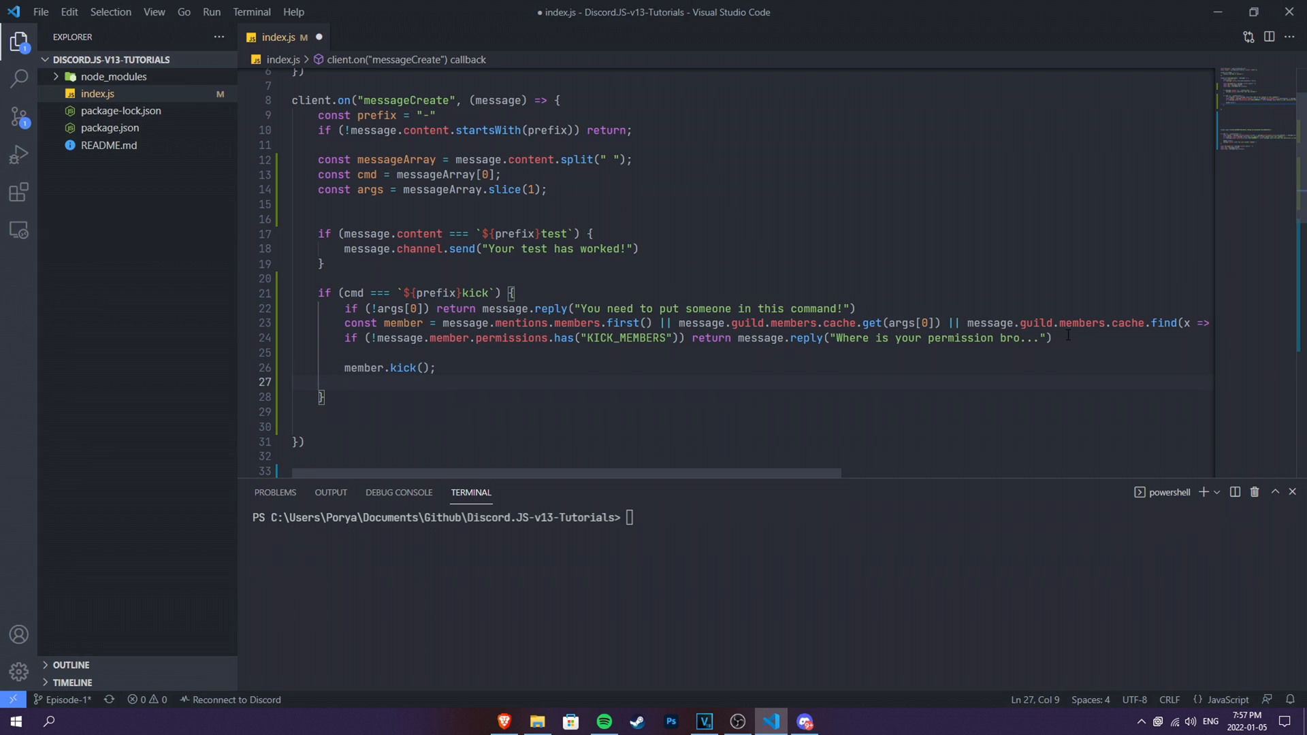
pyautogui.write('message.chn')
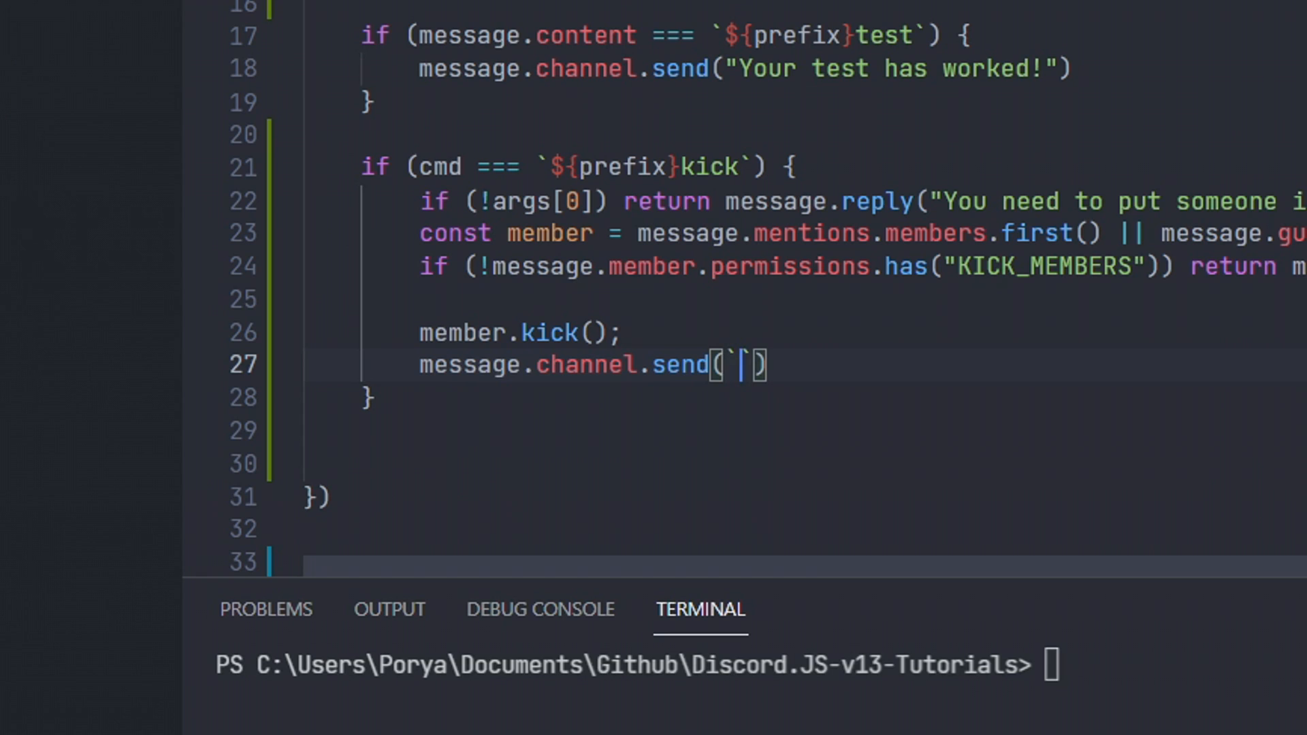
pyautogui.write('${}')
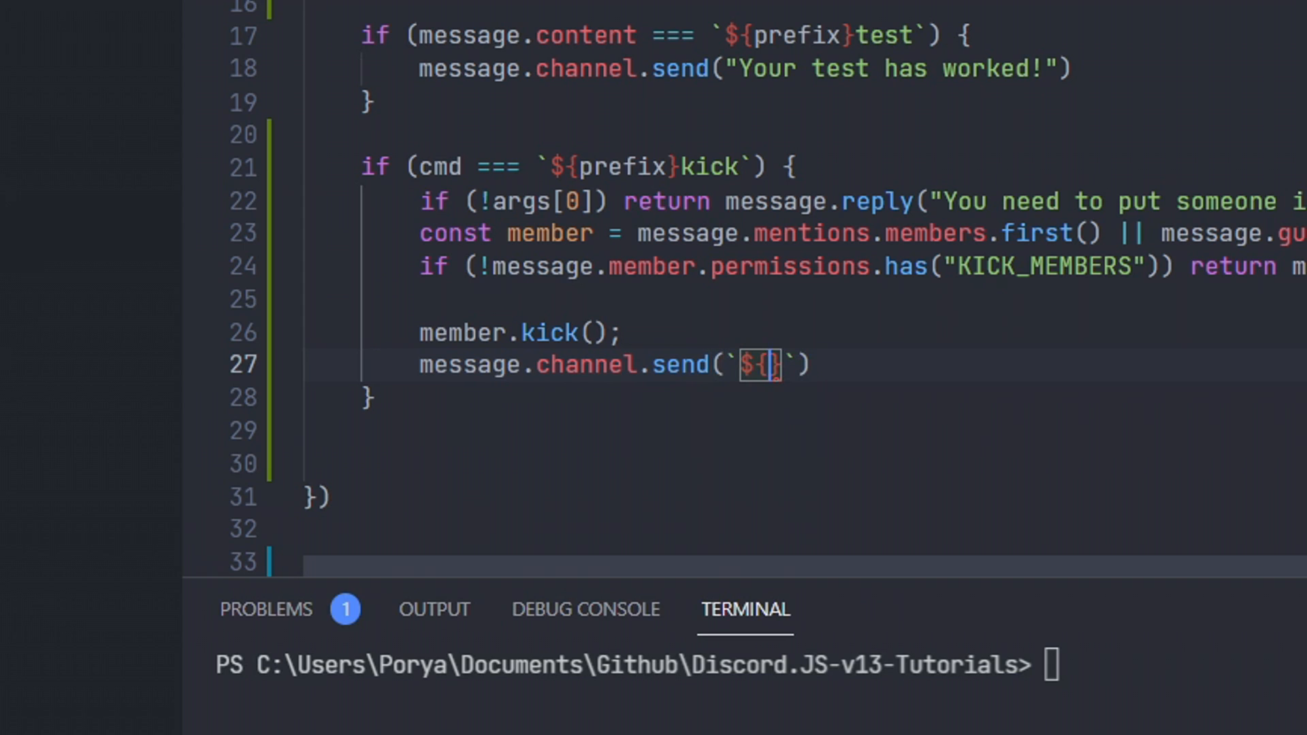
pyautogui.write('mem')
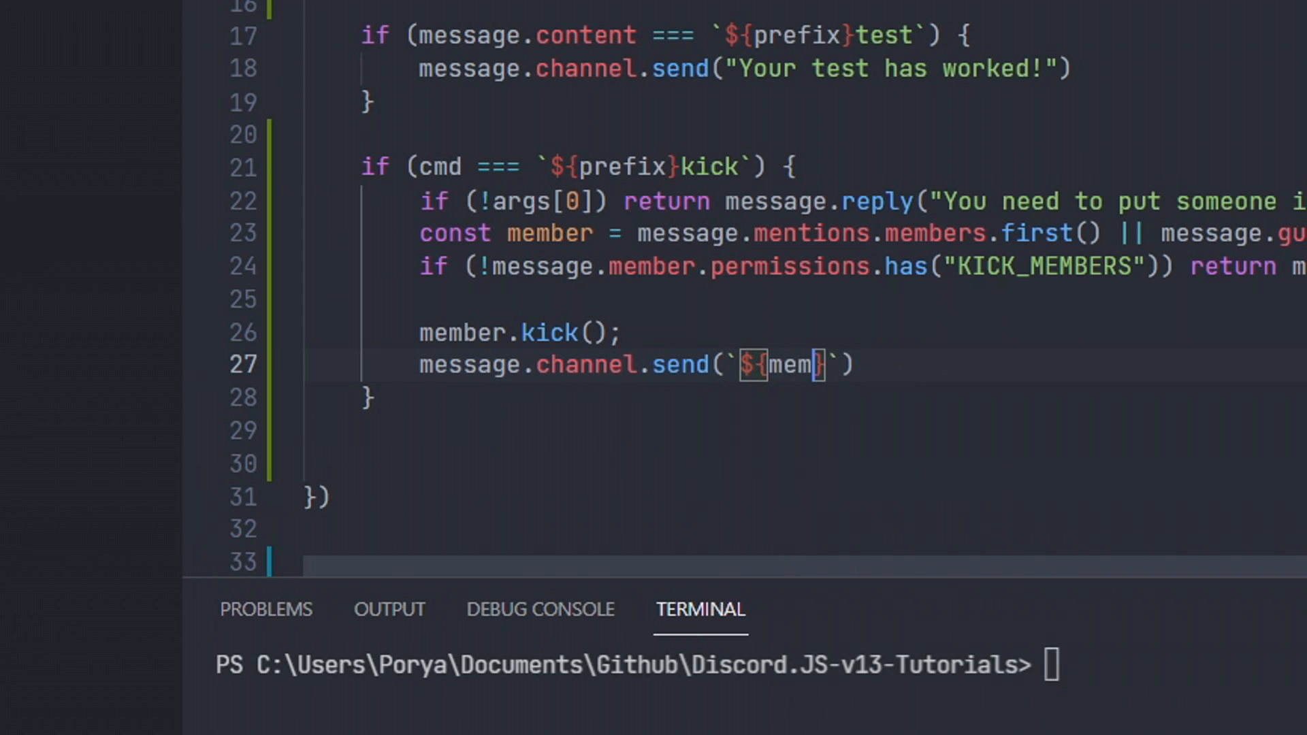
pyautogui.write('ber')
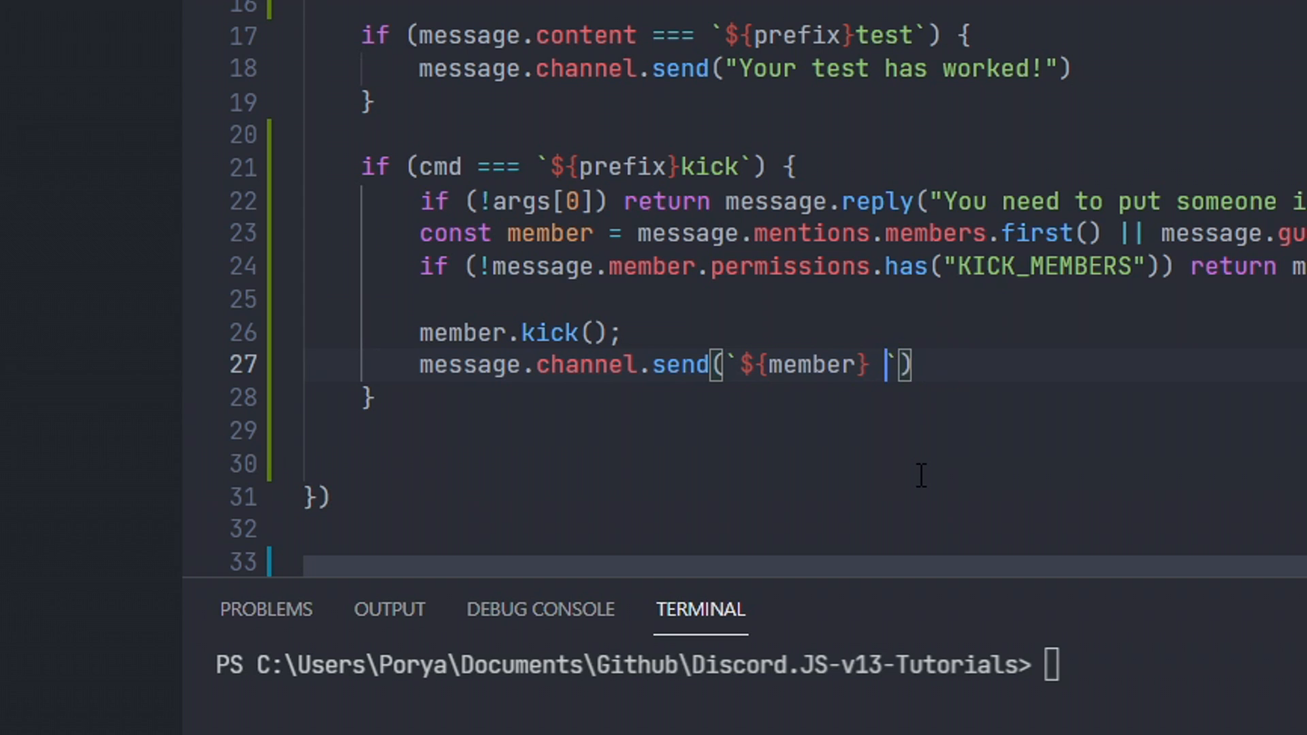
pyautogui.write('just got kicked')
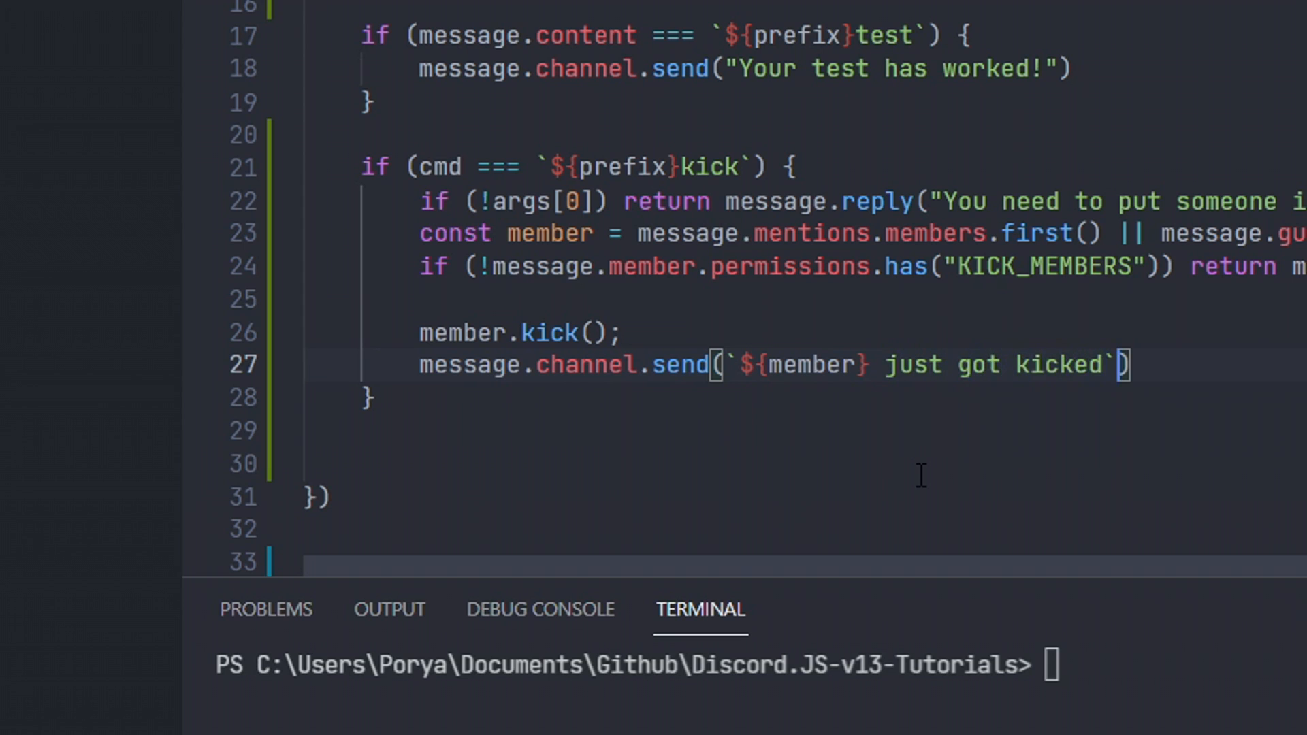
pyautogui.write('.')
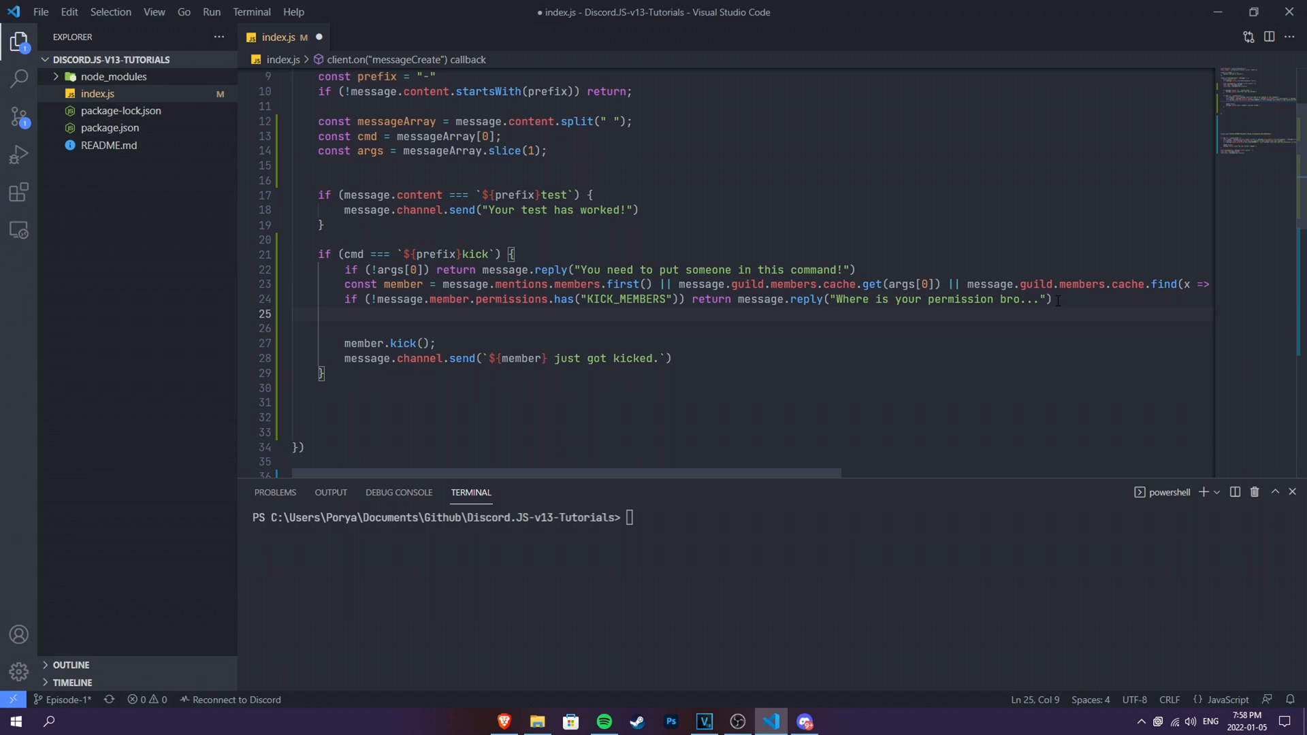
# Step: Add a guard replying "You cant kick yourself dummy." when the author's id equals member.id
pyautogui.write('if ()')
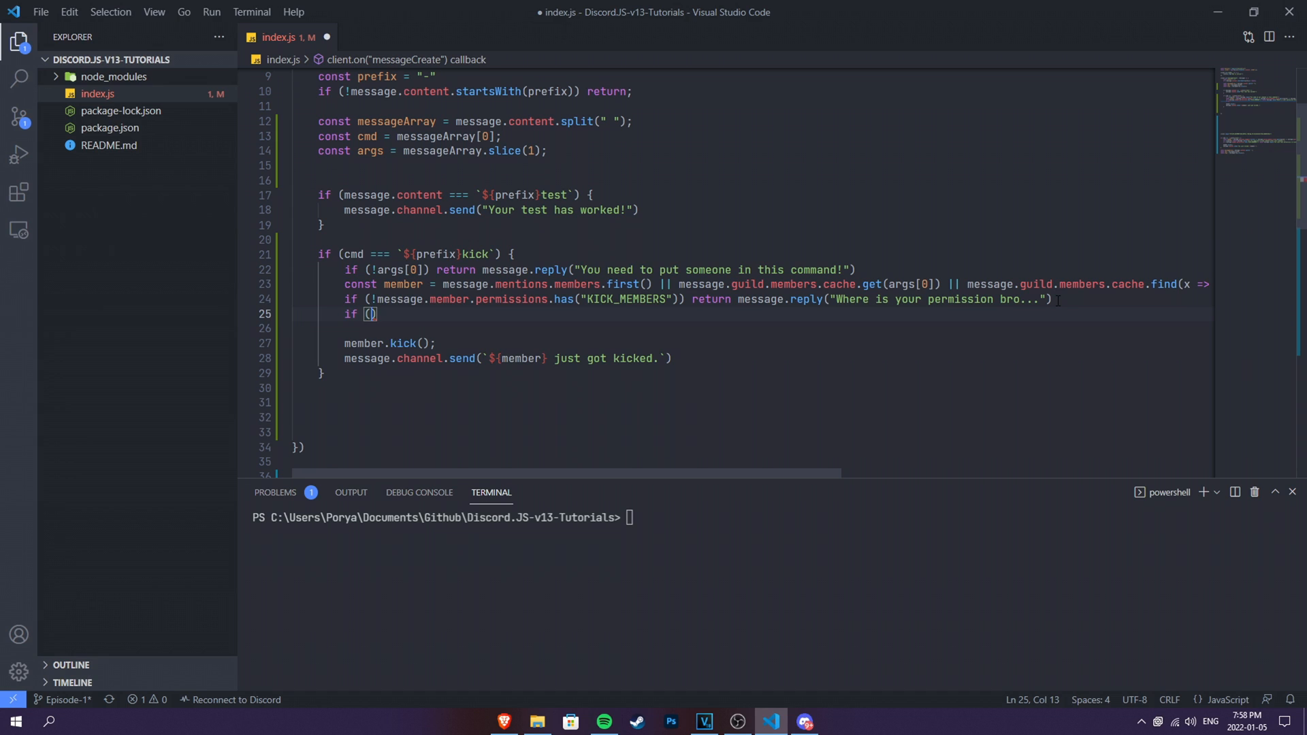
pyautogui.write('message.member.id ===')
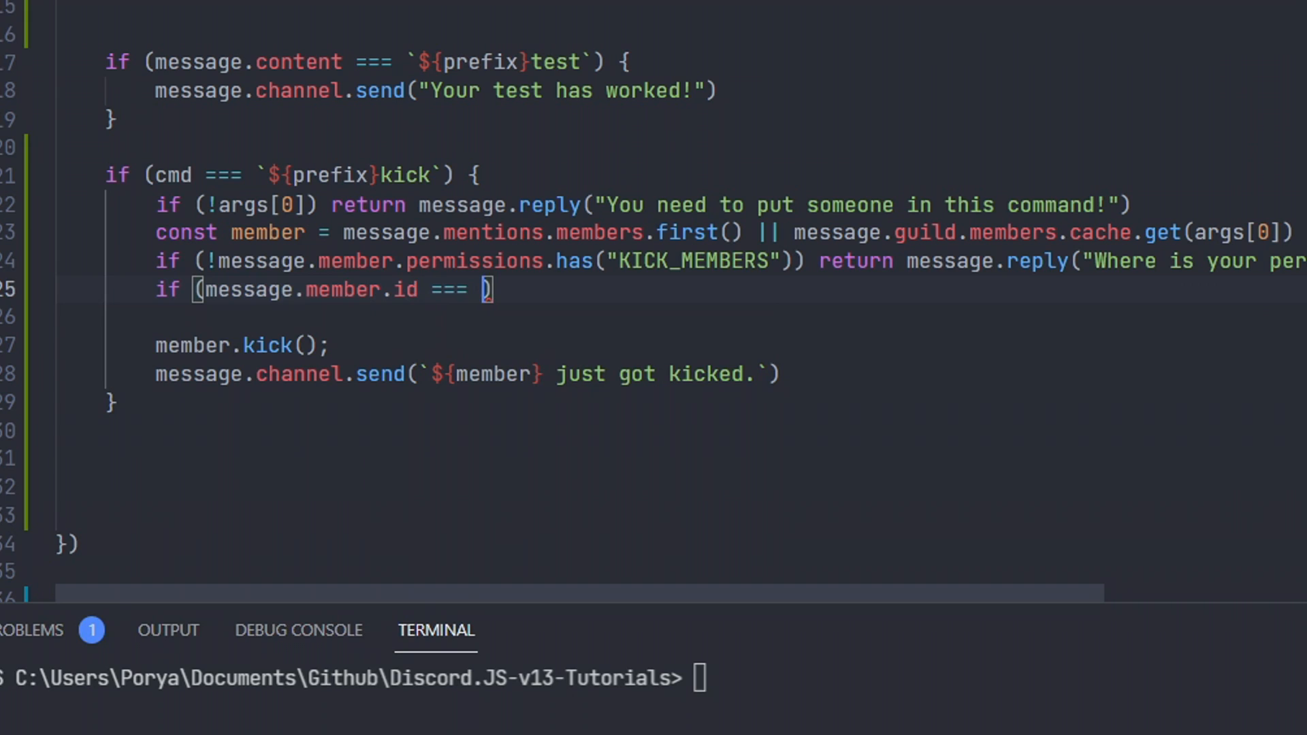
pyautogui.write('member.')
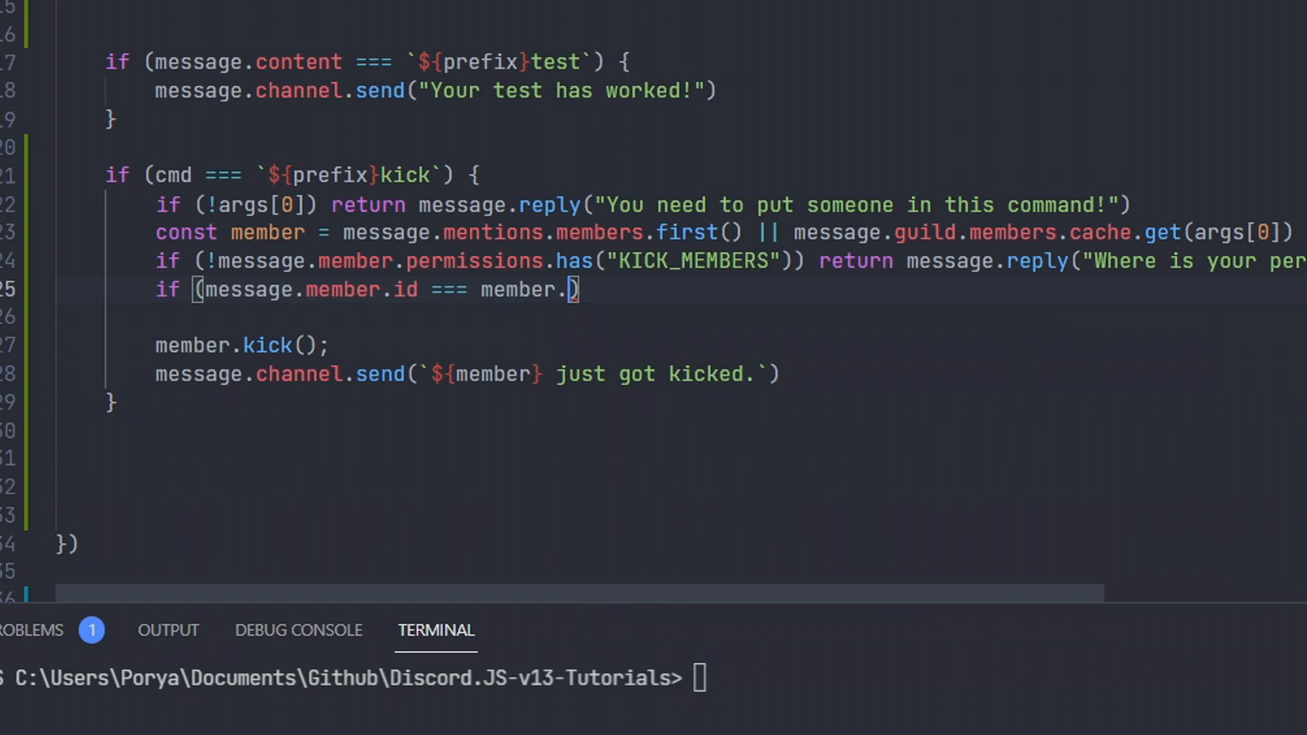
pyautogui.write('id')
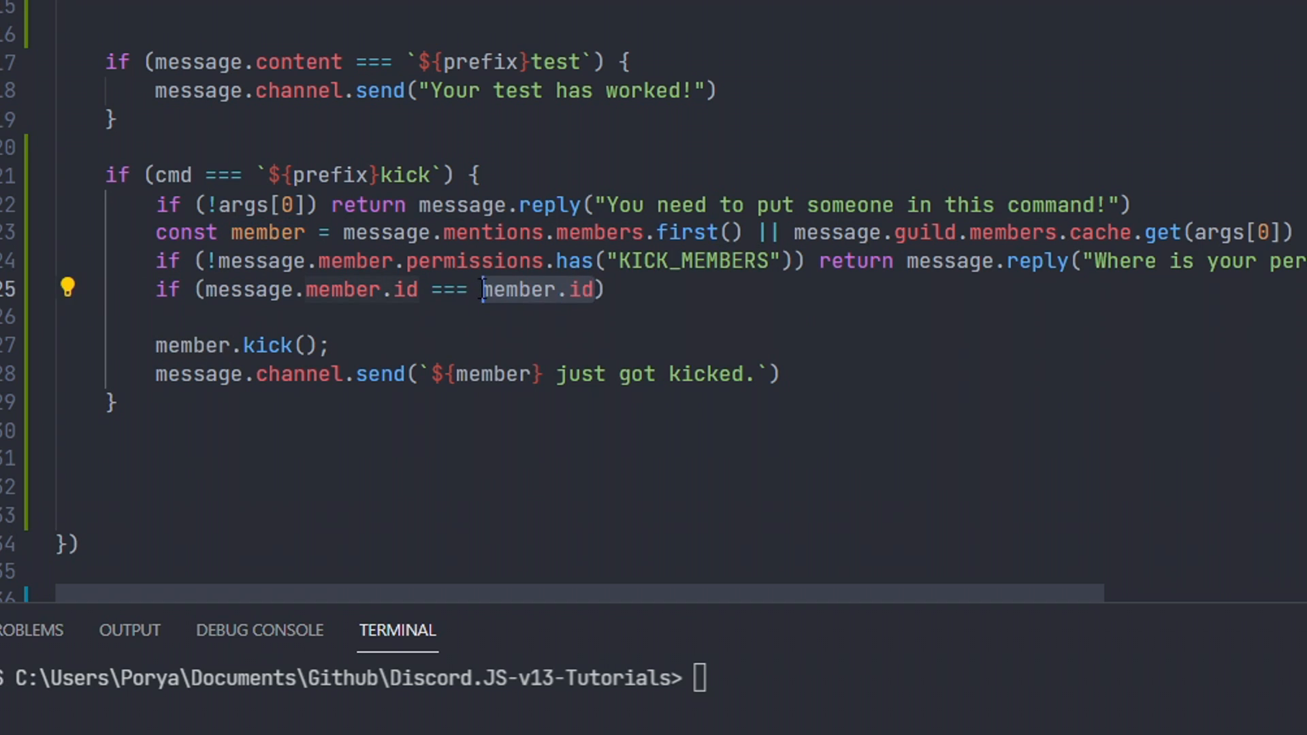
pyautogui.write('return')
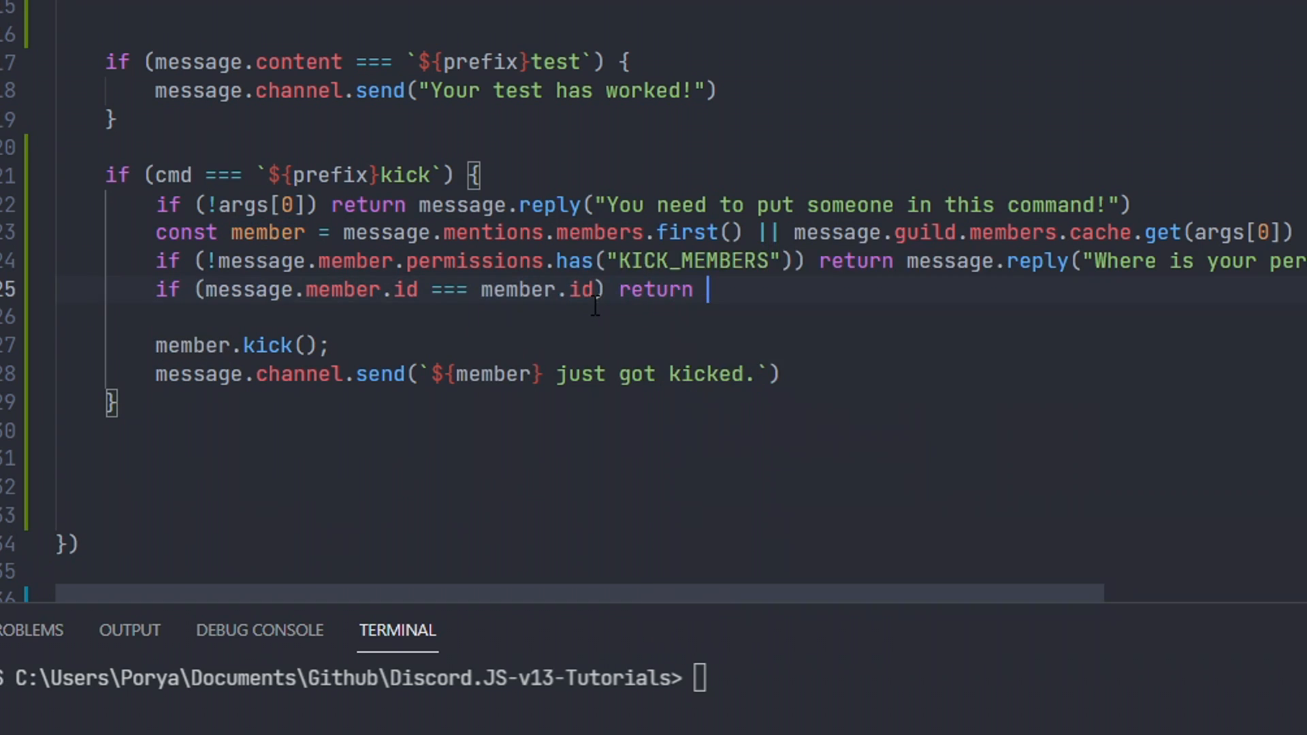
pyautogui.write('message.reply("You cant kick yourself dummy.')
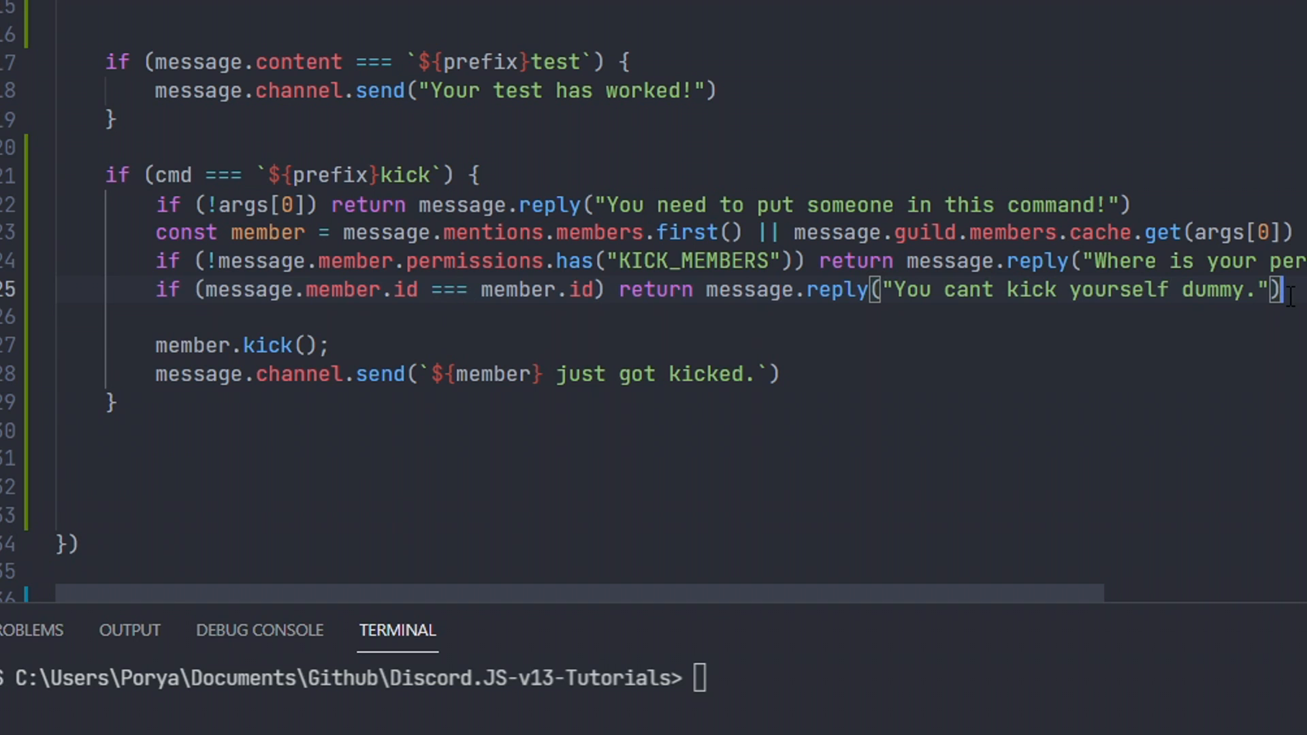
# Step: Add a check on message.guild.me.permissions for KICK_MEMBERS replying "I dont have permission to kick people!"
pyautogui.press('Enter')
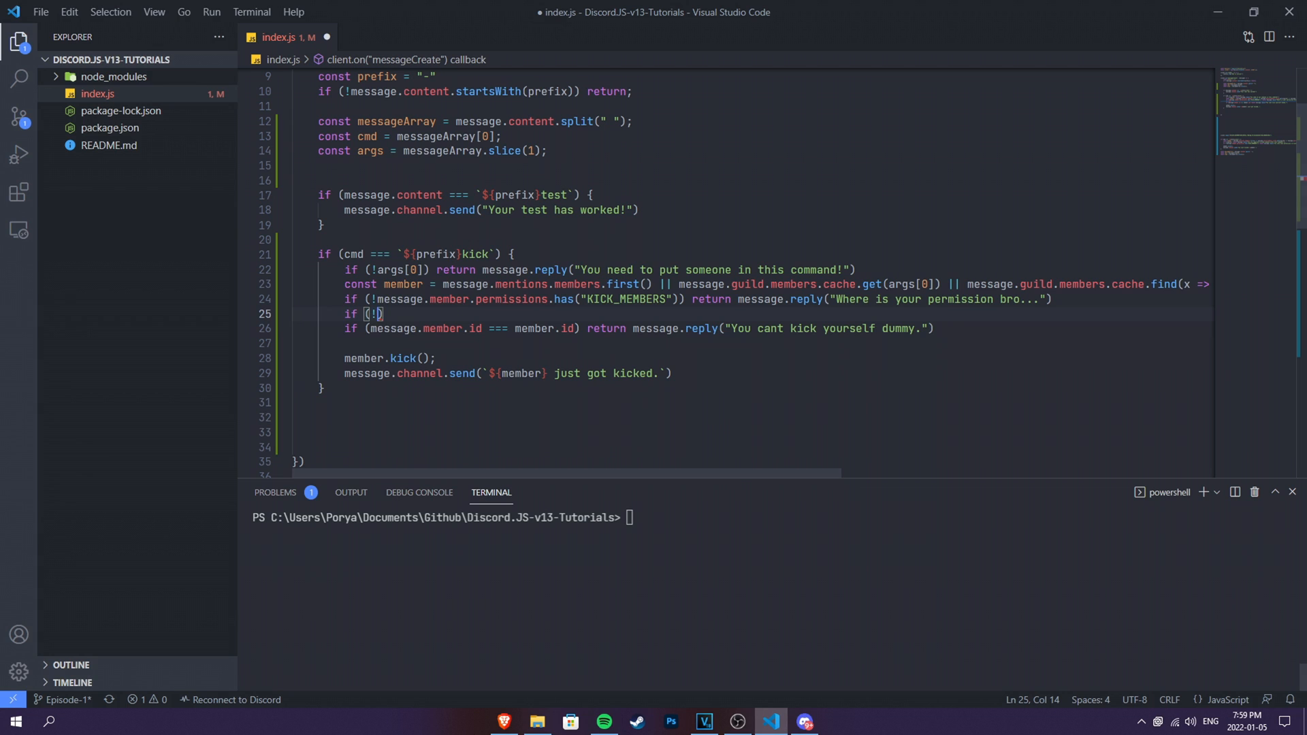
pyautogui.write('message.guild')
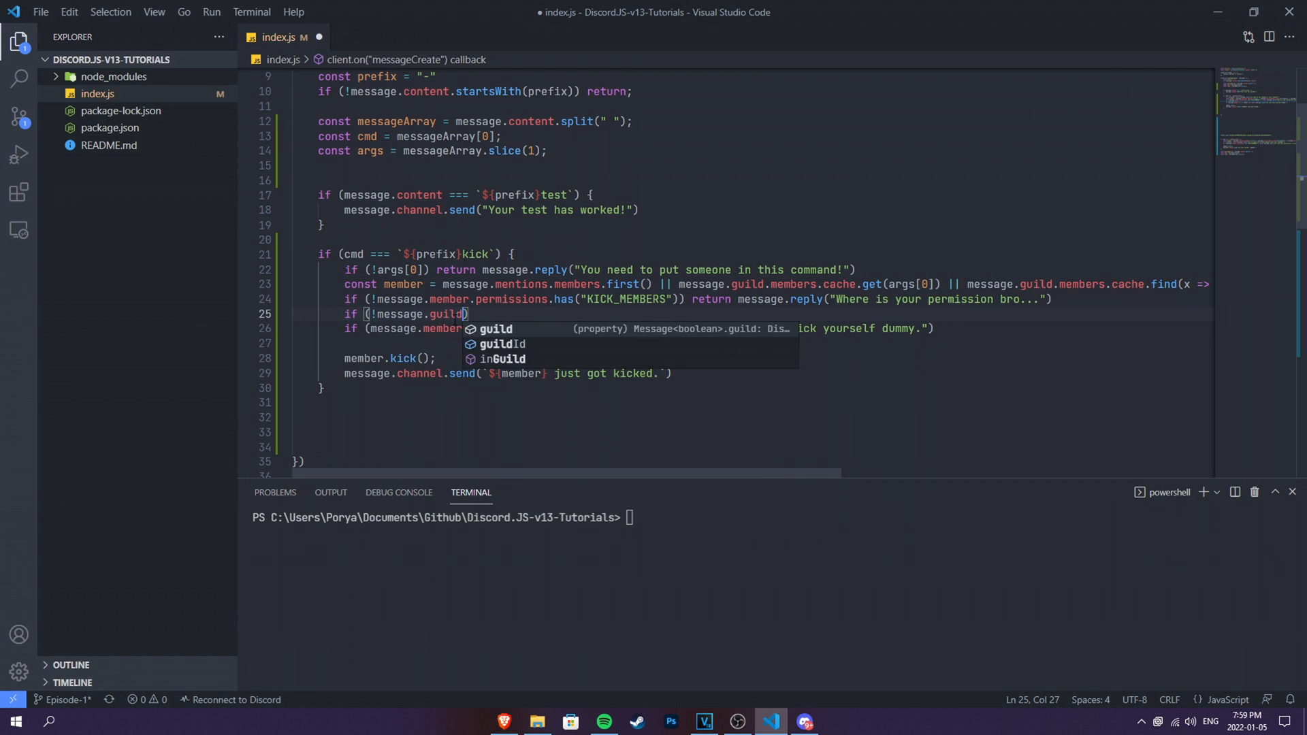
pyautogui.write('.me')
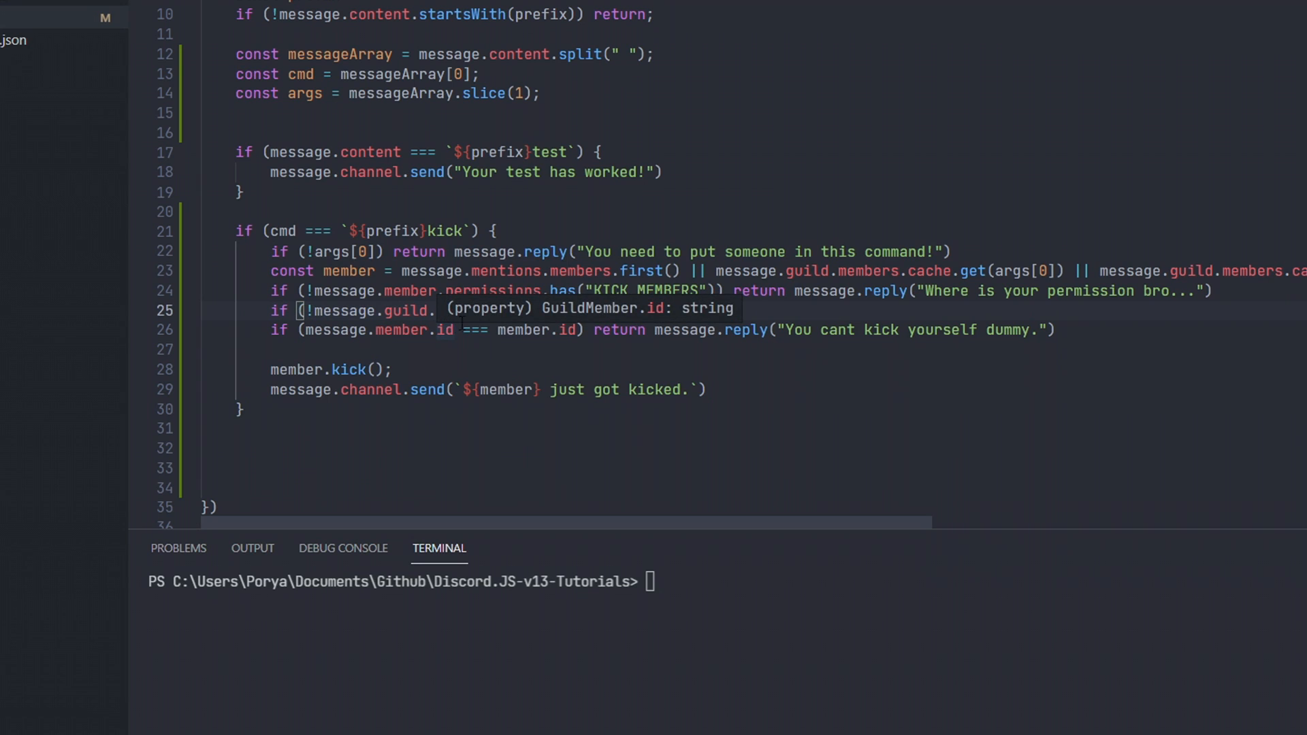
pyautogui.write('me.permissions.has())')
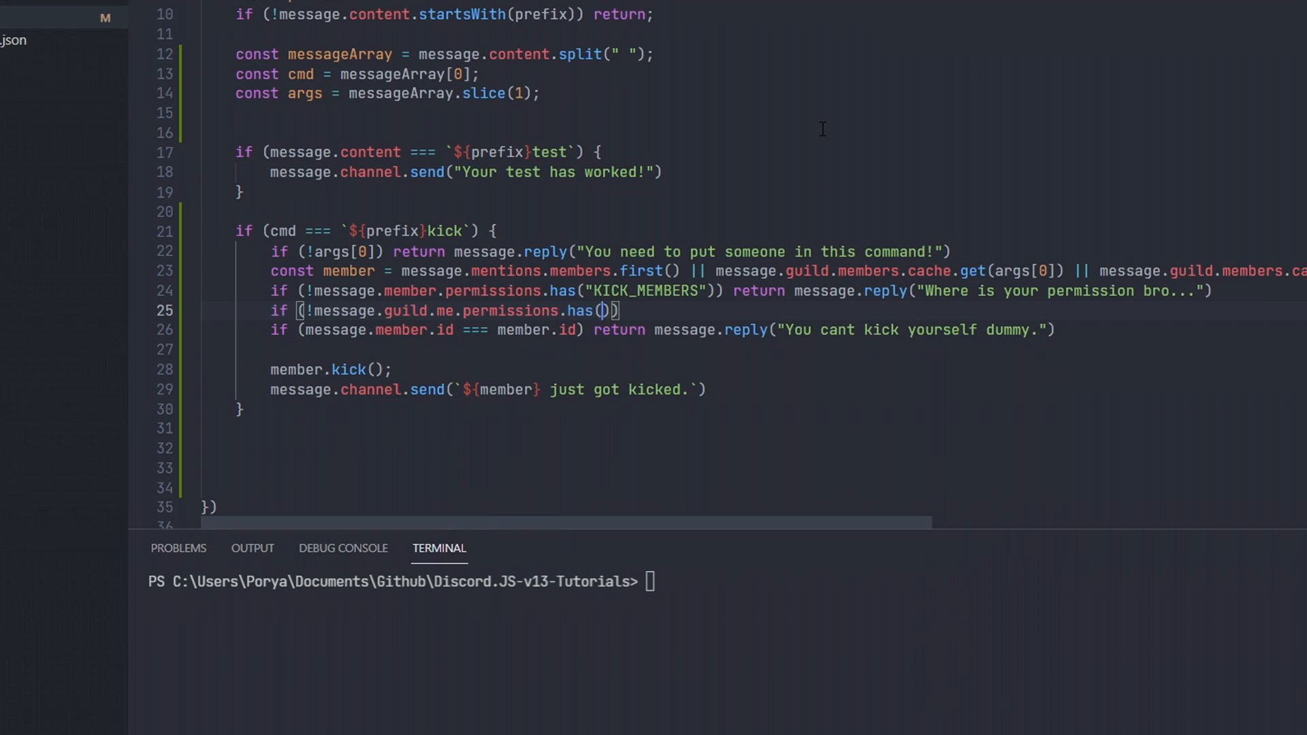
pyautogui.write('kic')
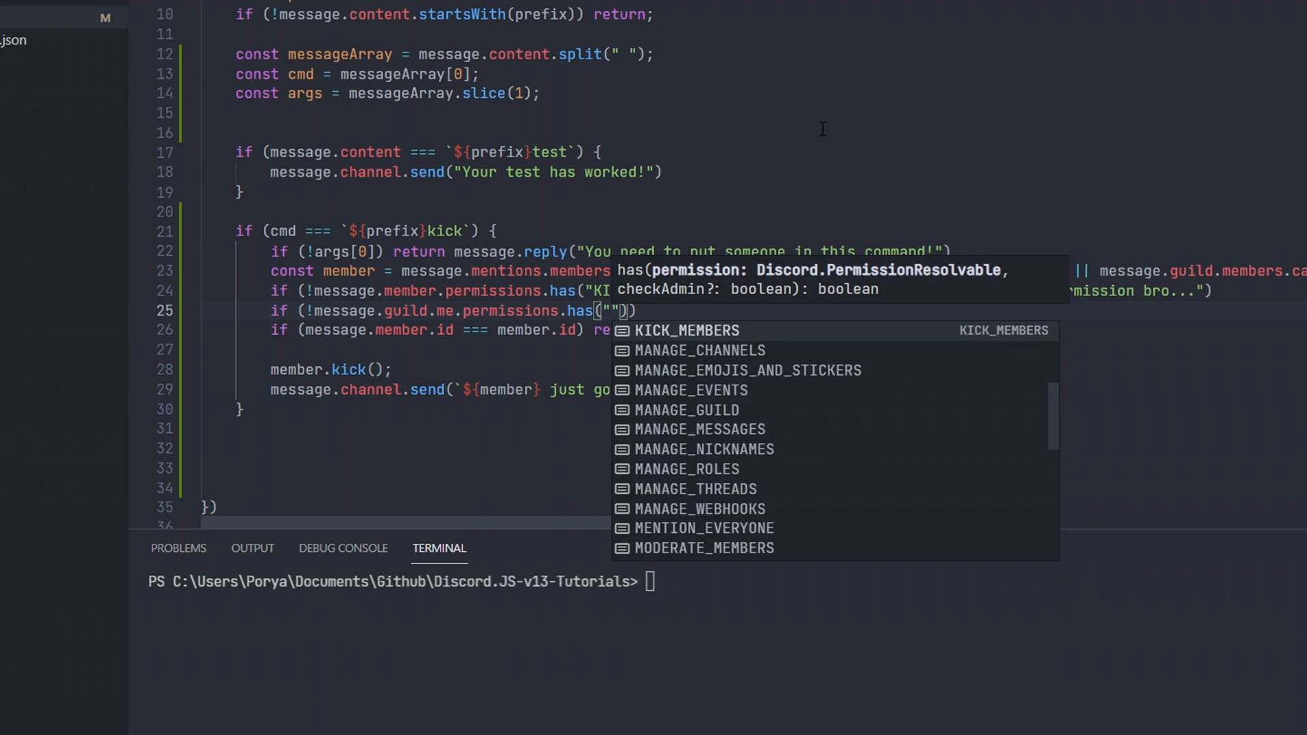
pyautogui.write('KICK_MEMBERS')
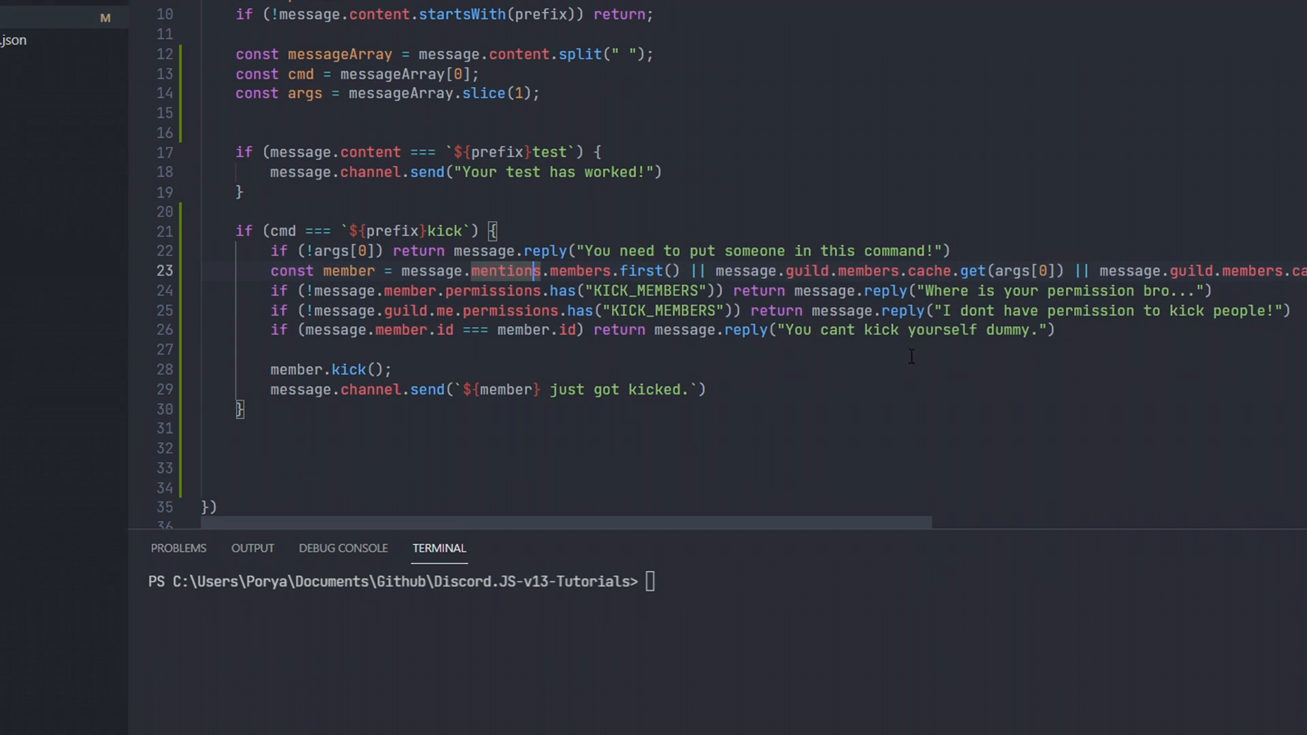
pyautogui.moveTo(370, 390)
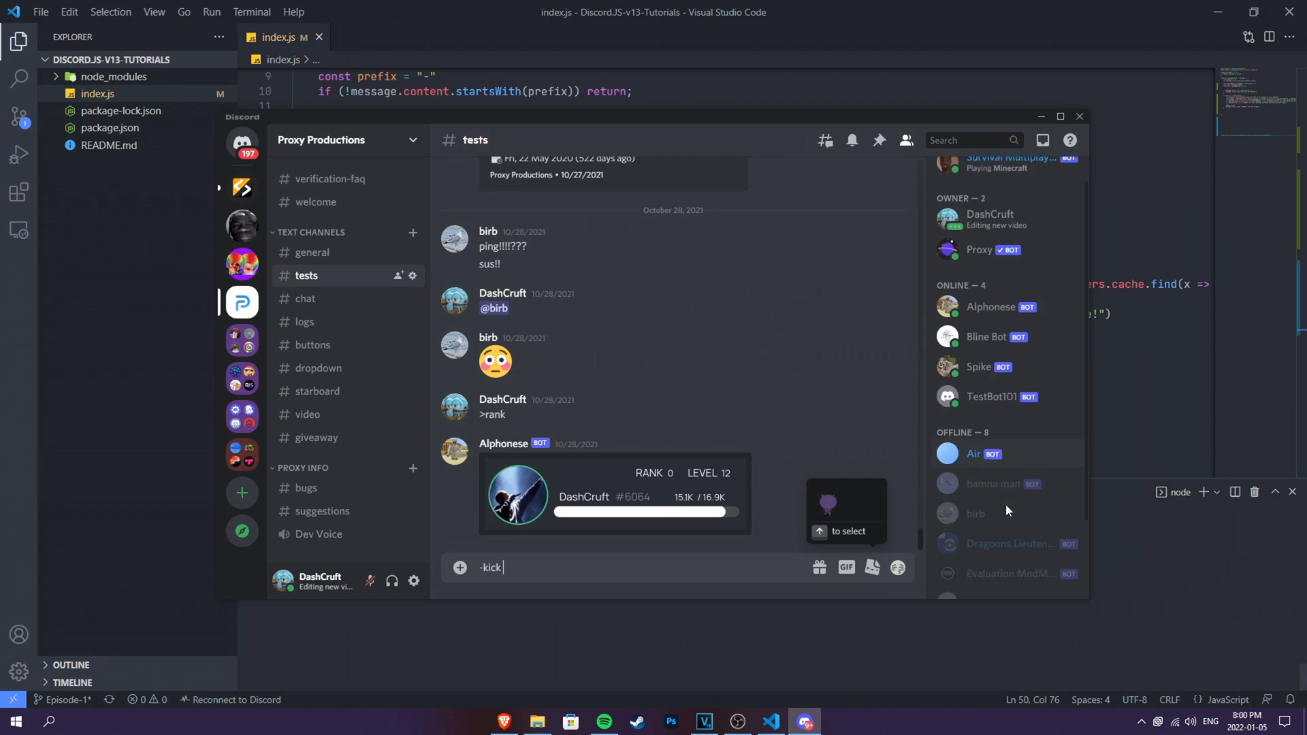
# Step: Glance at the bot's profile card, then reach the server's Roles settings
pyautogui.click(998, 540)
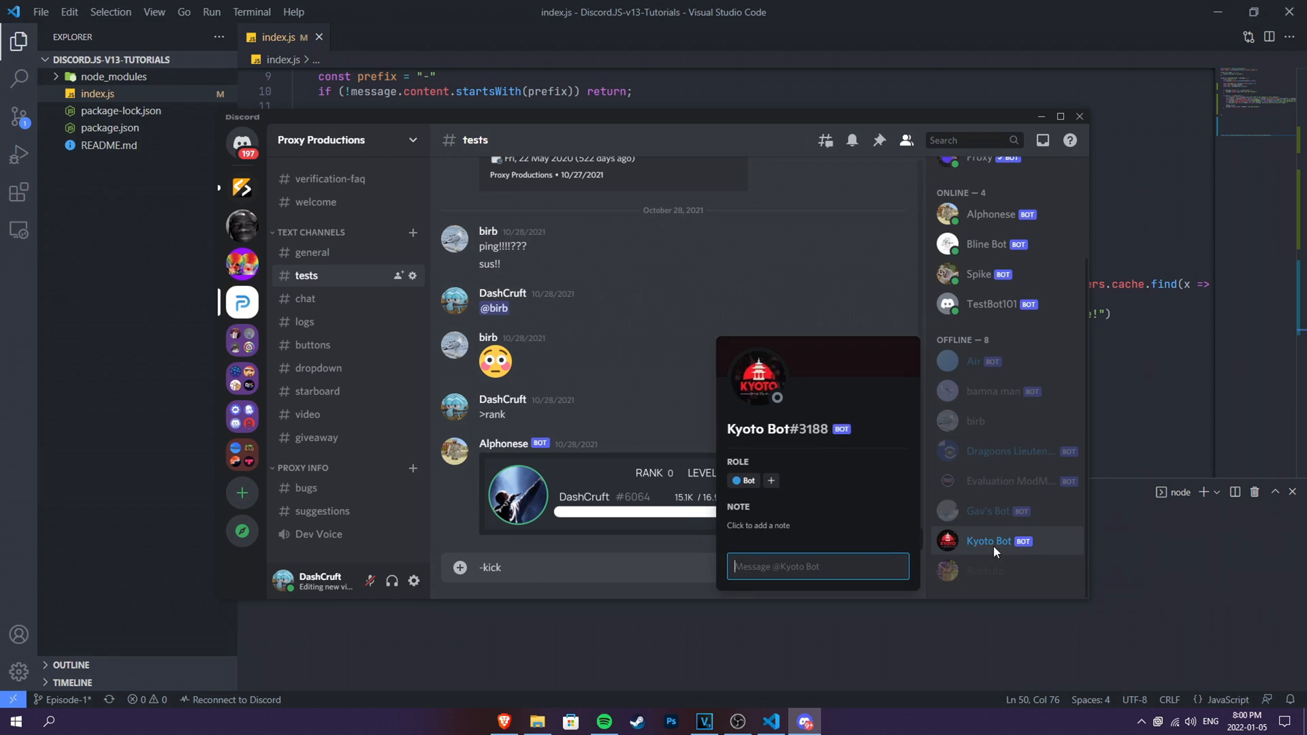
pyautogui.click(746, 481)
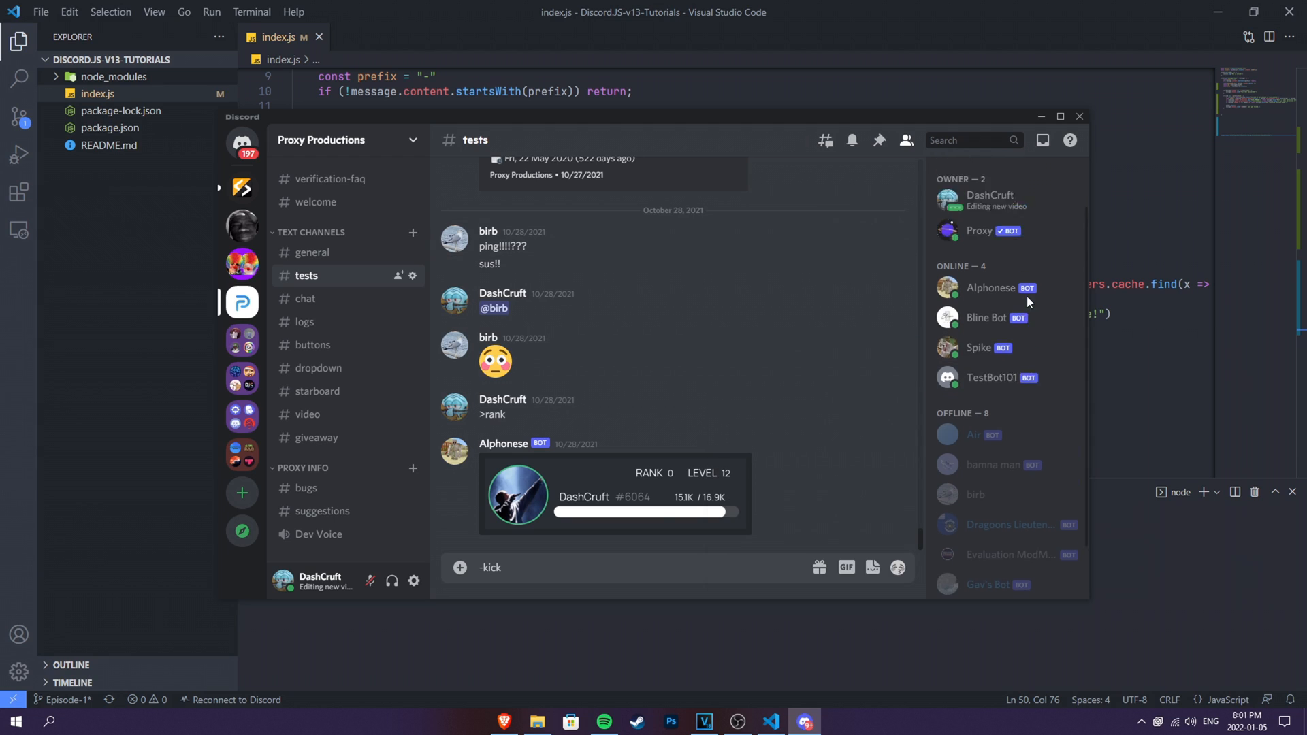
pyautogui.click(990, 377)
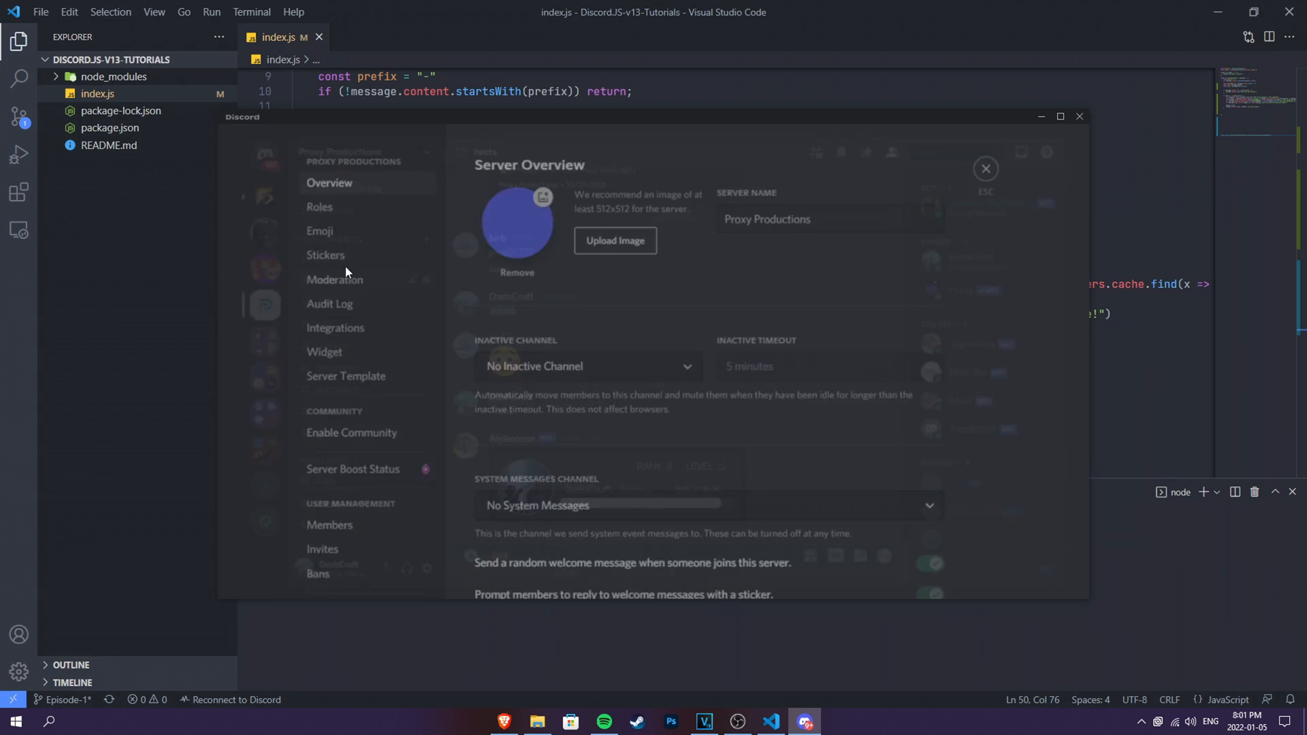
pyautogui.click(318, 207)
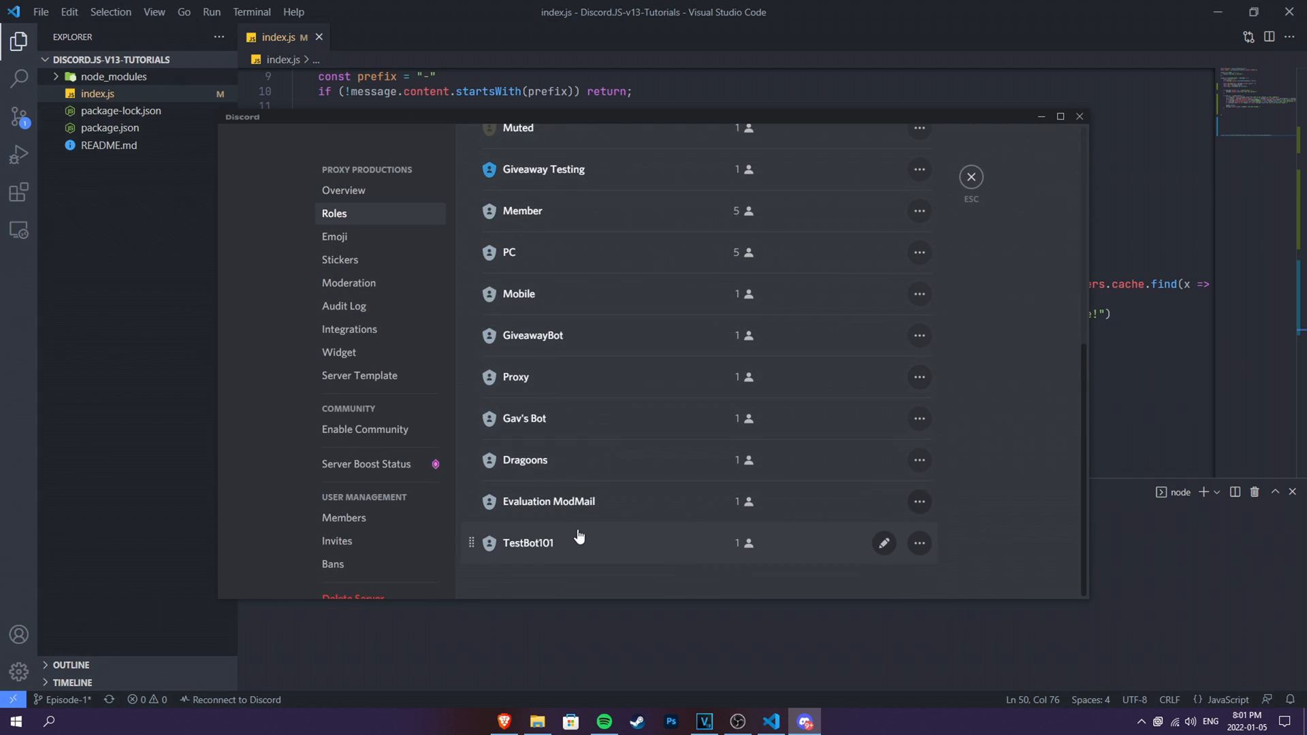
# Step: Toggle a permission on the TestBot101 role and save the changed role permissions
pyautogui.click(528, 543)
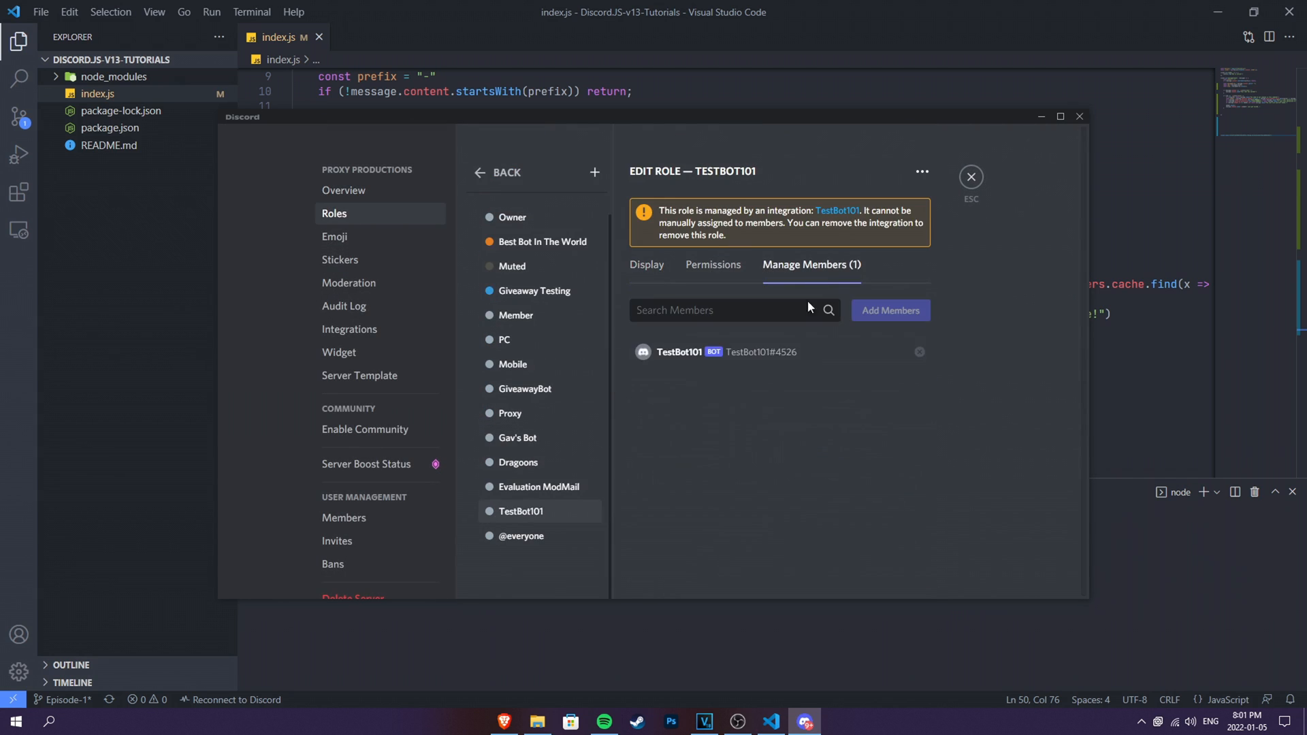
pyautogui.click(712, 266)
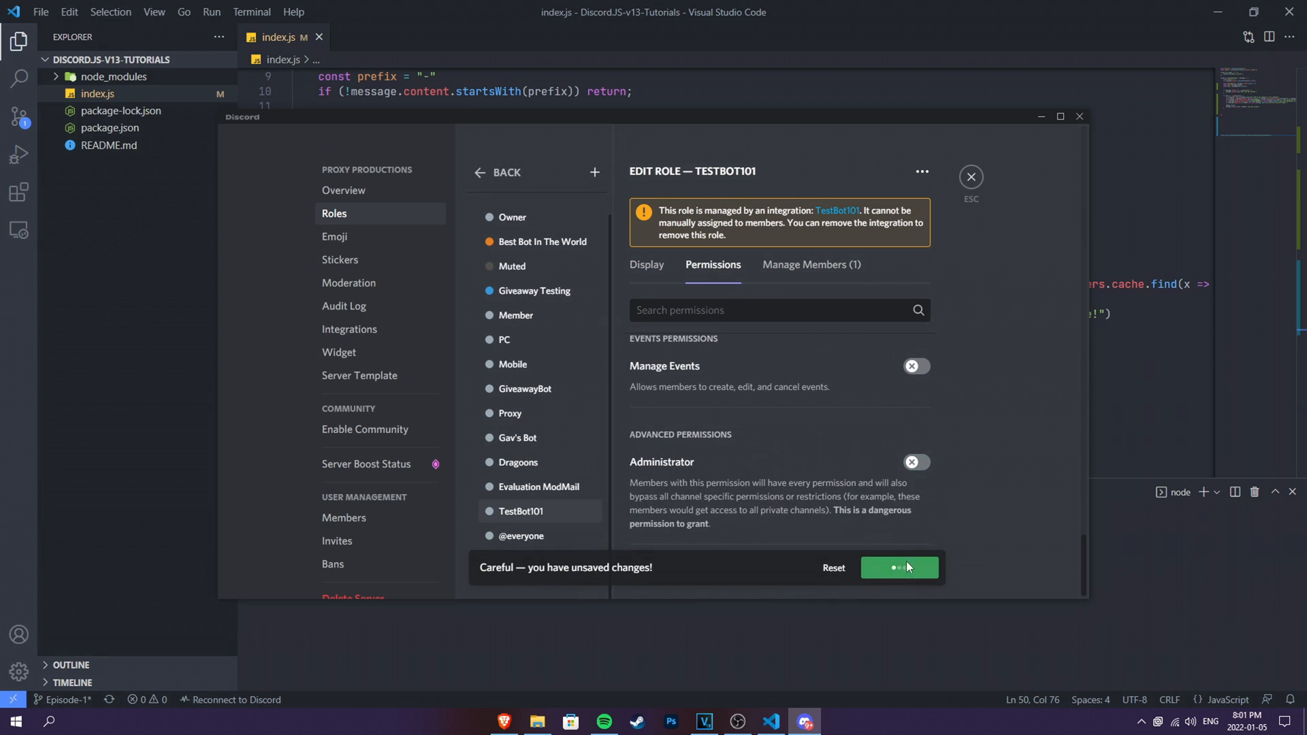
pyautogui.click(969, 177)
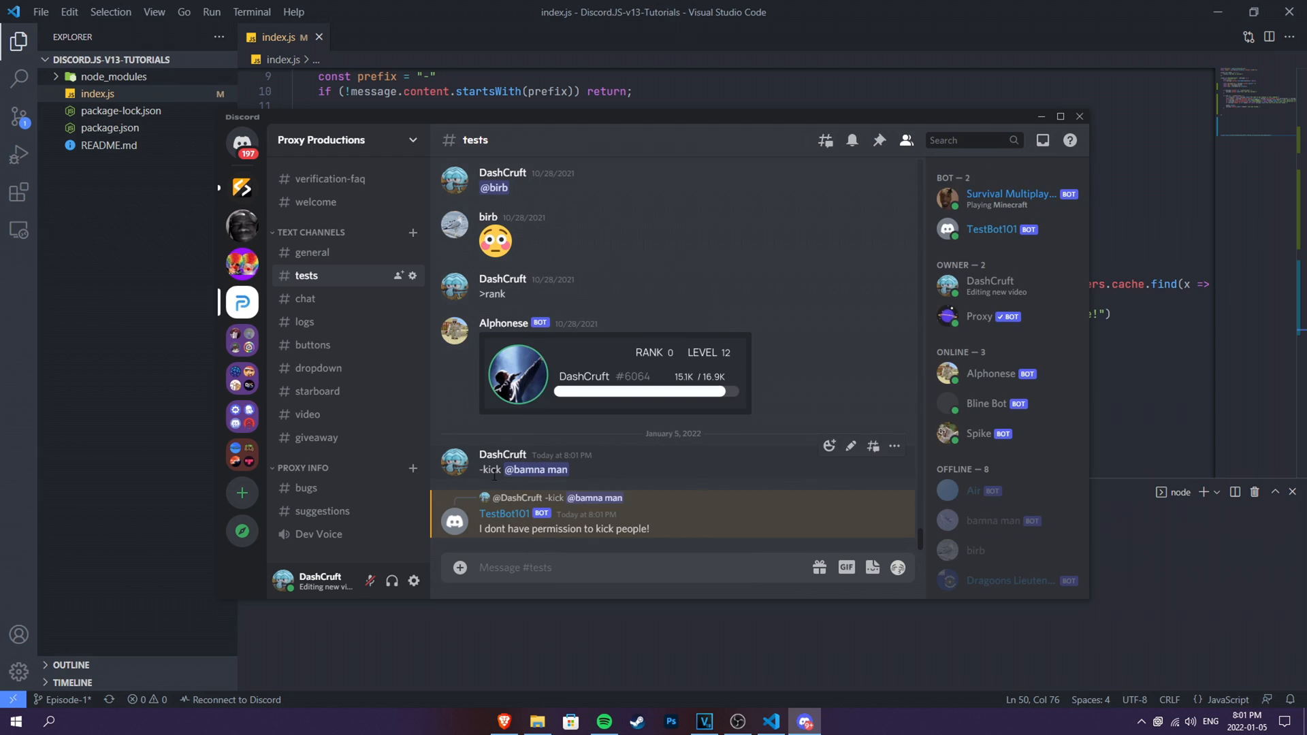
pyautogui.write('-kick @bamna m')
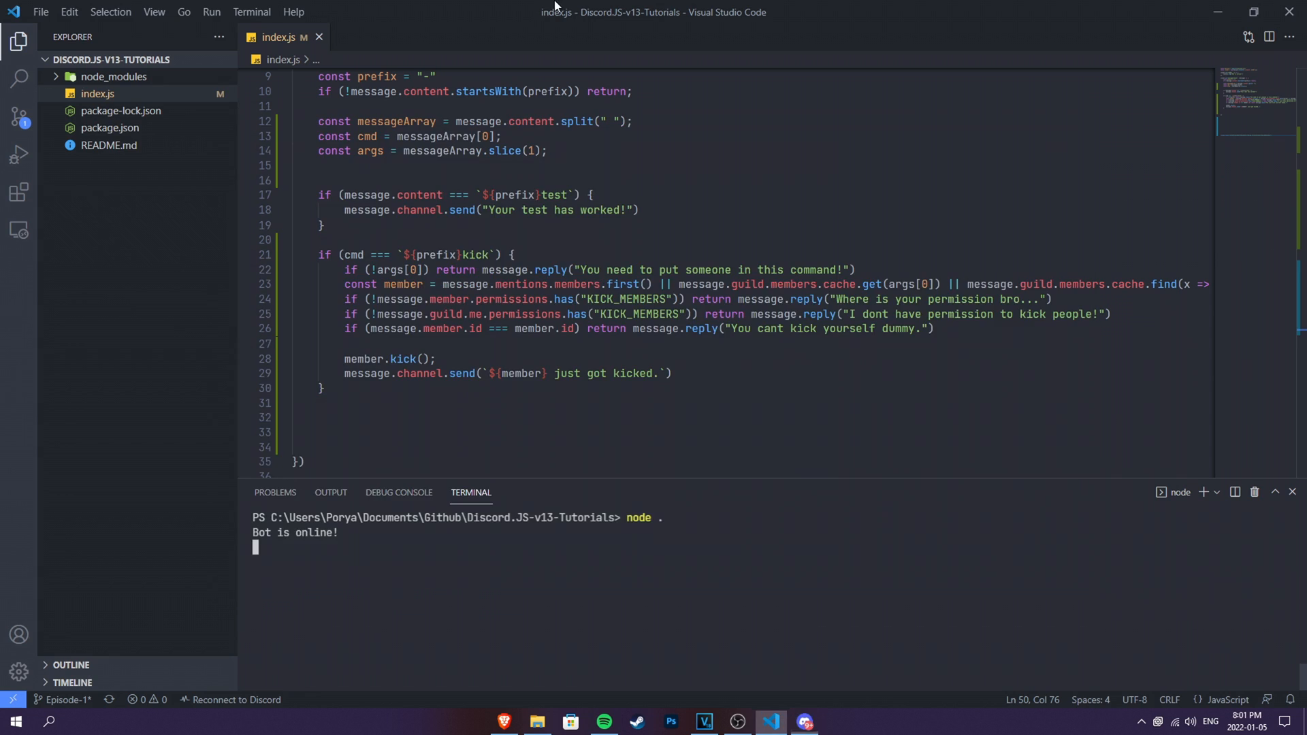
# Step: Duplicate the kick command block as a new ban command and save index.js
pyautogui.moveTo(345, 284); pyautogui.dragTo(325, 373)
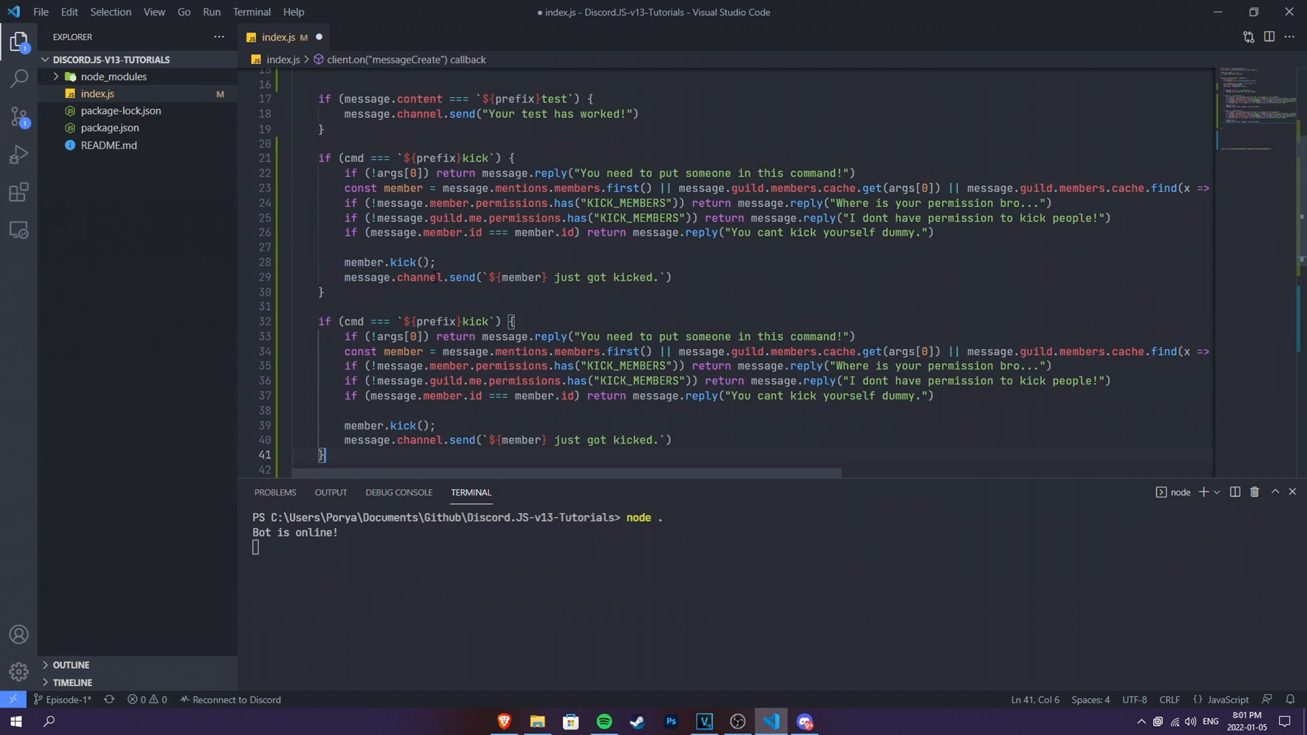
pyautogui.write('ban')
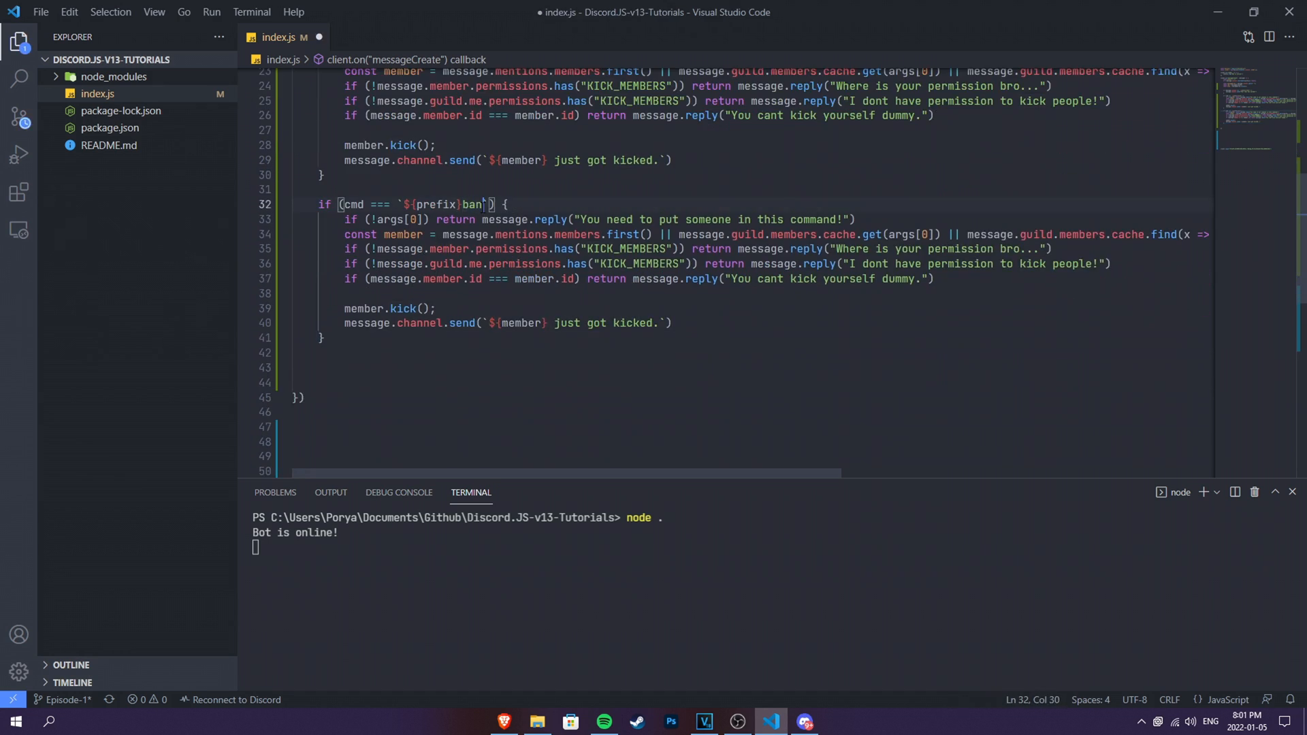
pyautogui.press('ctrl+s')
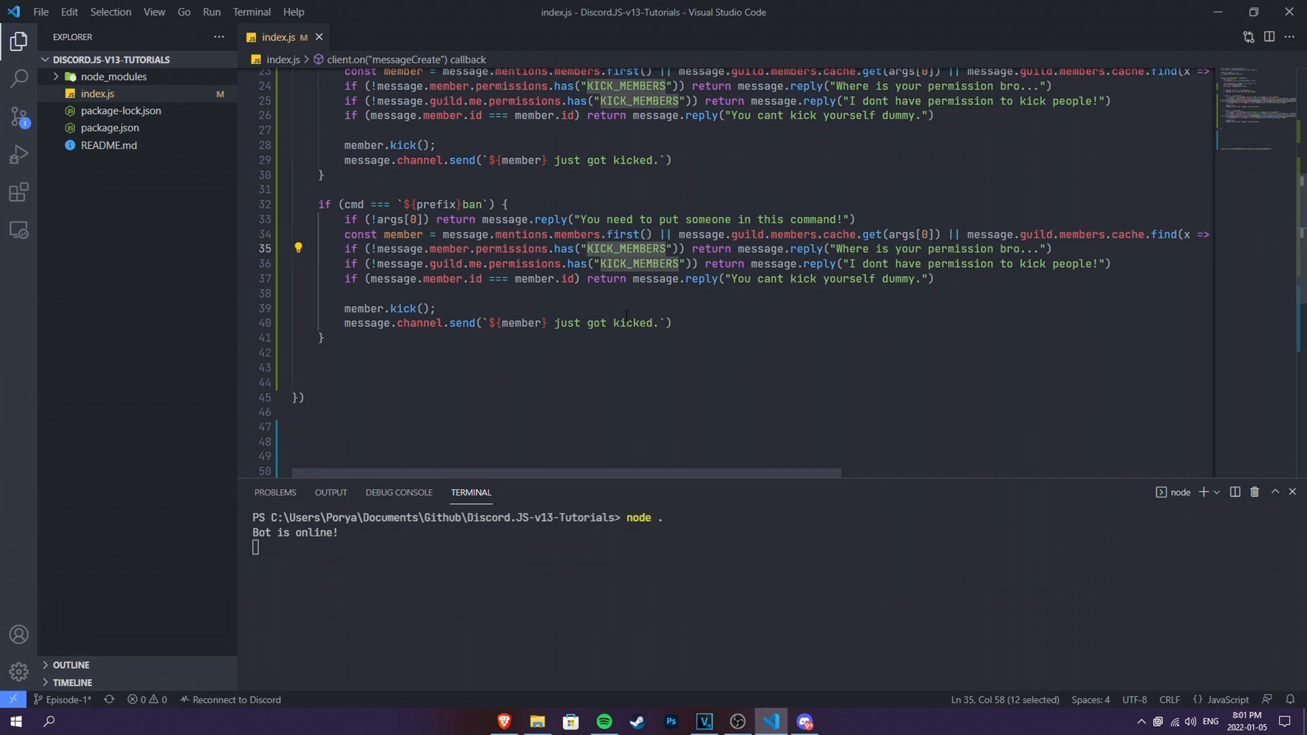
# Step: Switch the new block to check BAN_MEMBERS, reply about banning and call member.ban()
pyautogui.write('BAN_MEMBERS')
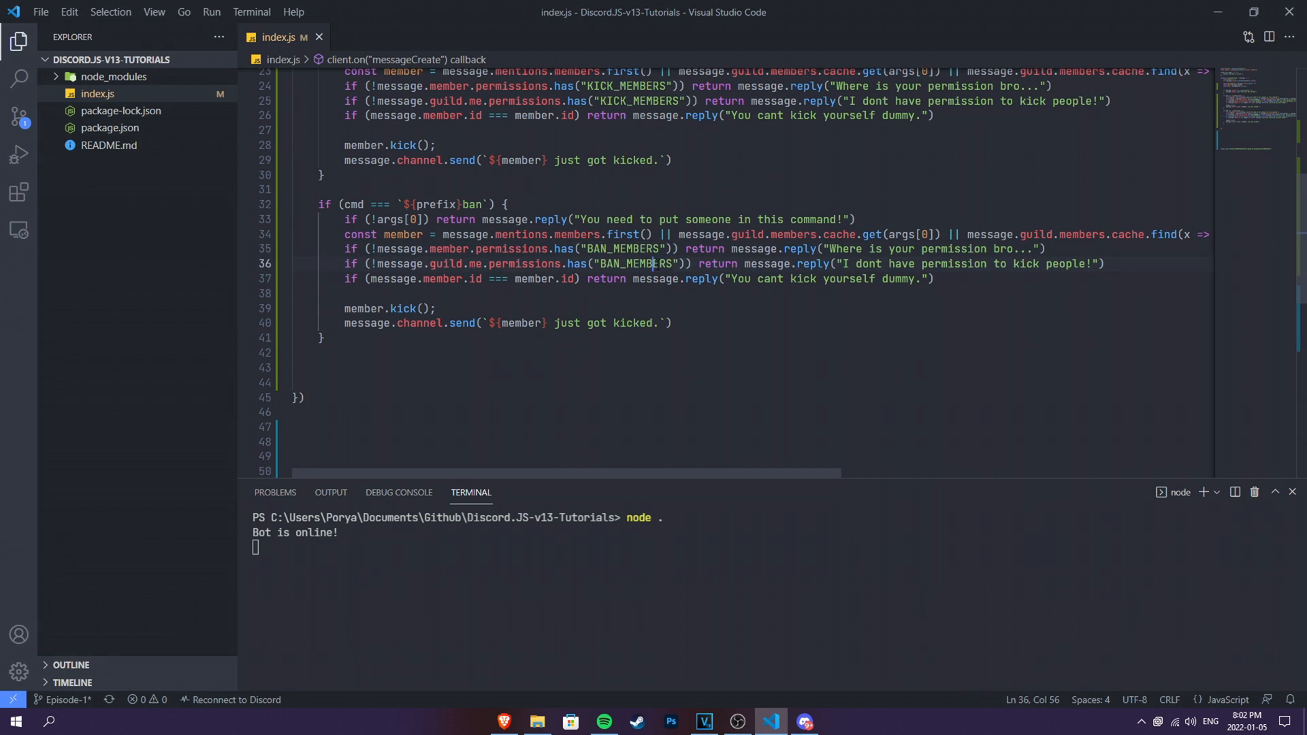
pyautogui.doubleClick(635, 263)
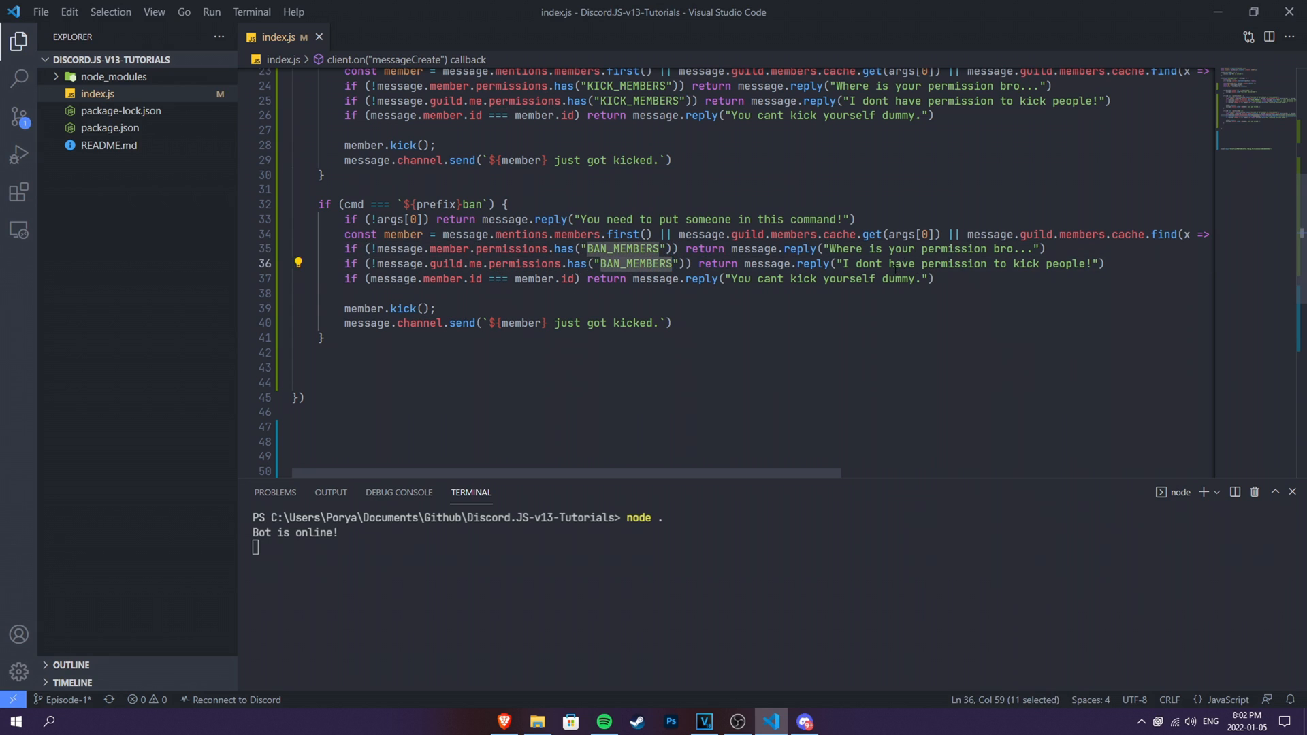
pyautogui.write('ban')
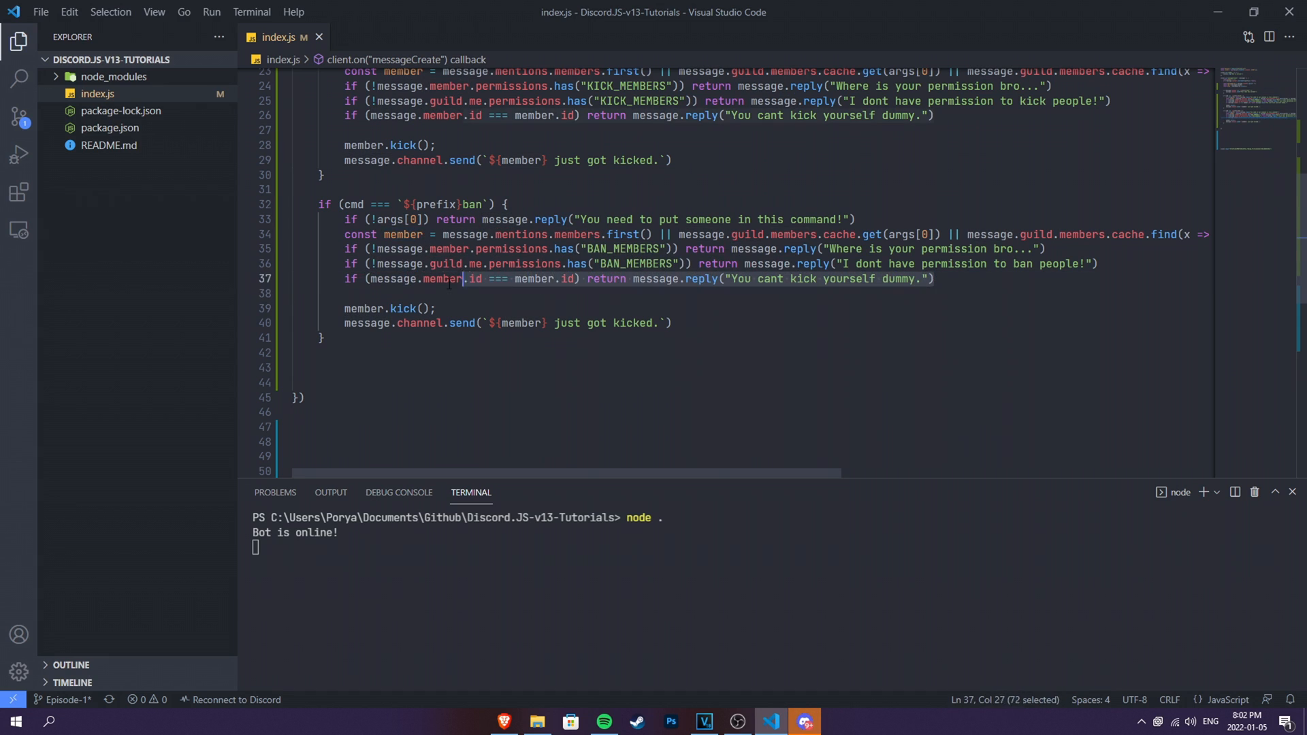
pyautogui.write('ban')
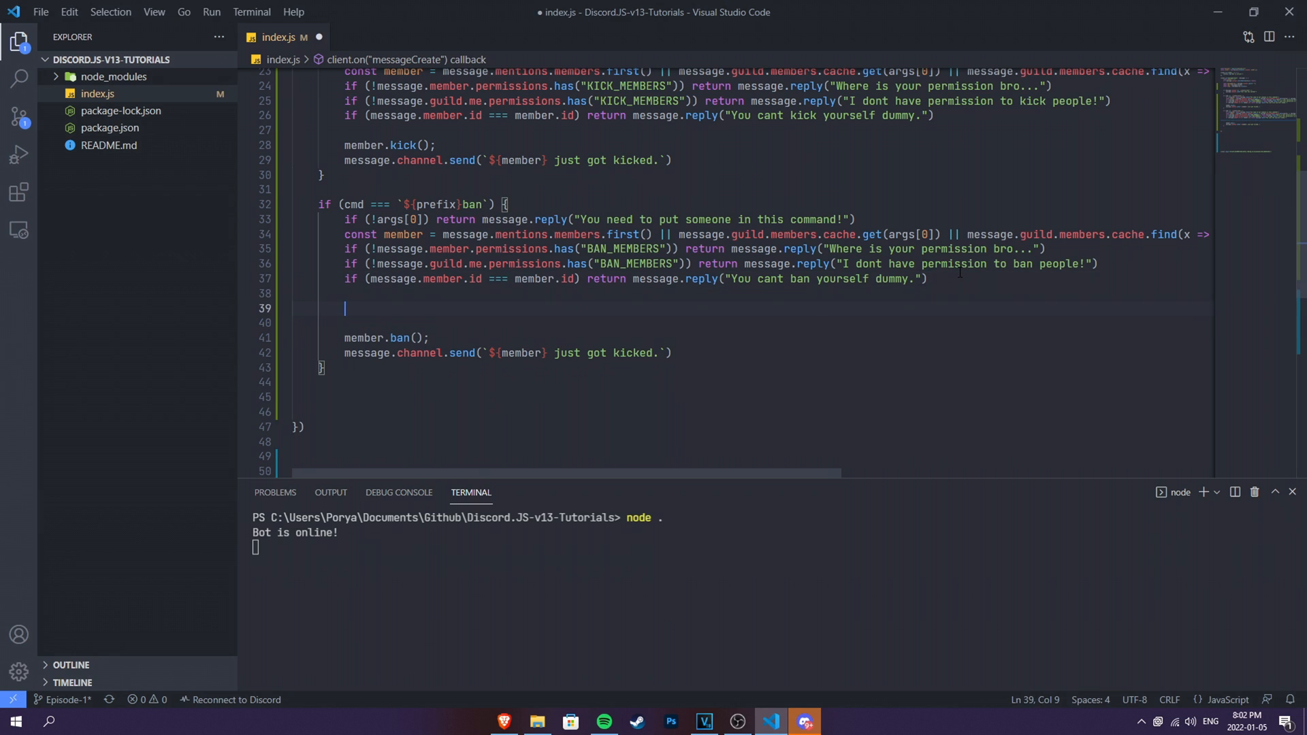
# Step: Add let reason = args.slice(1).join(" ") || 'No Reason' and pass { reason: reason } to member.ban
pyautogui.press('ctrl+s')
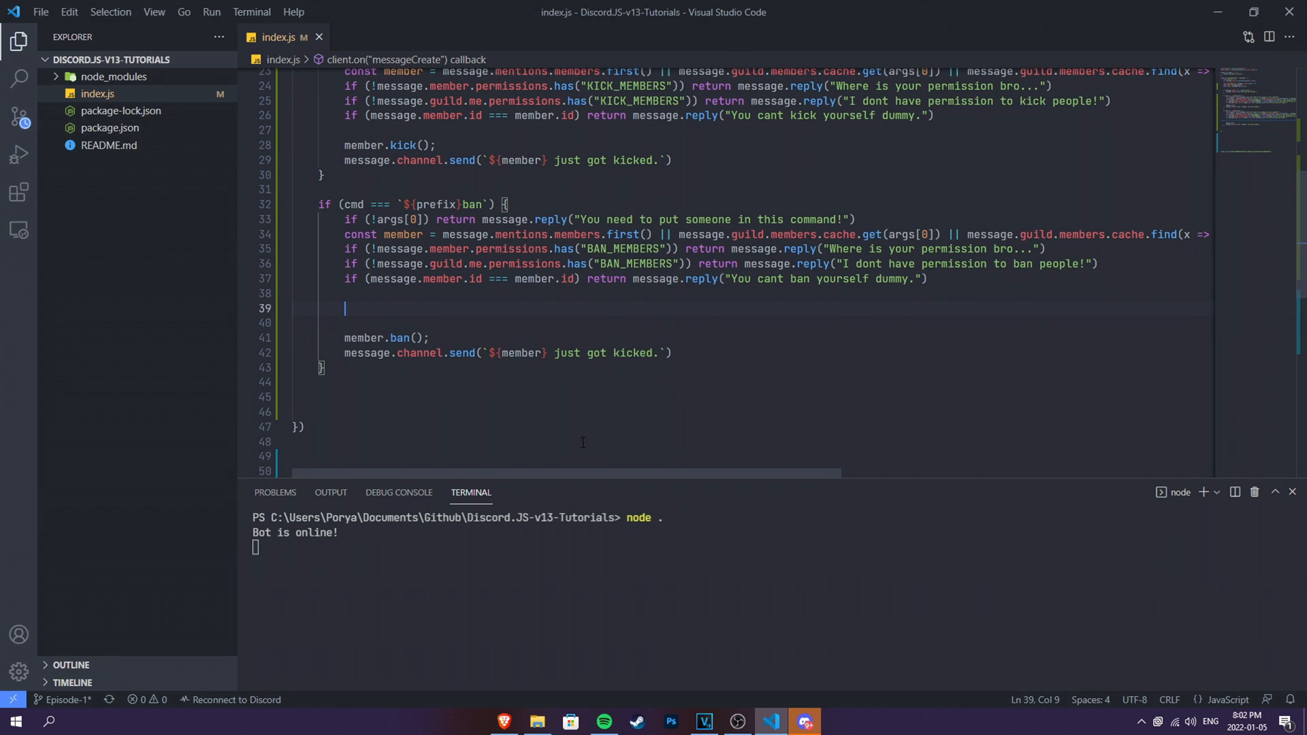
pyautogui.write('let reason = args.slice(1).join(" ") || \'No Reason\'')
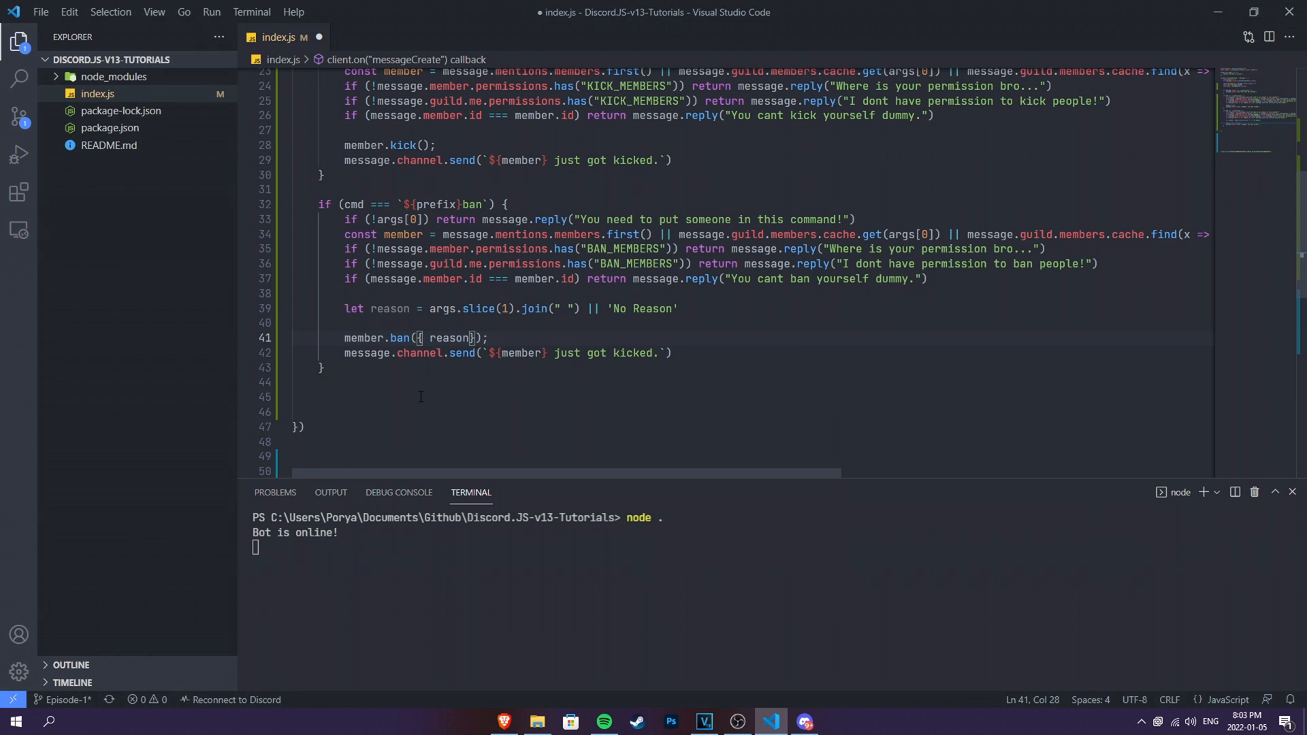
pyautogui.write(': reason')
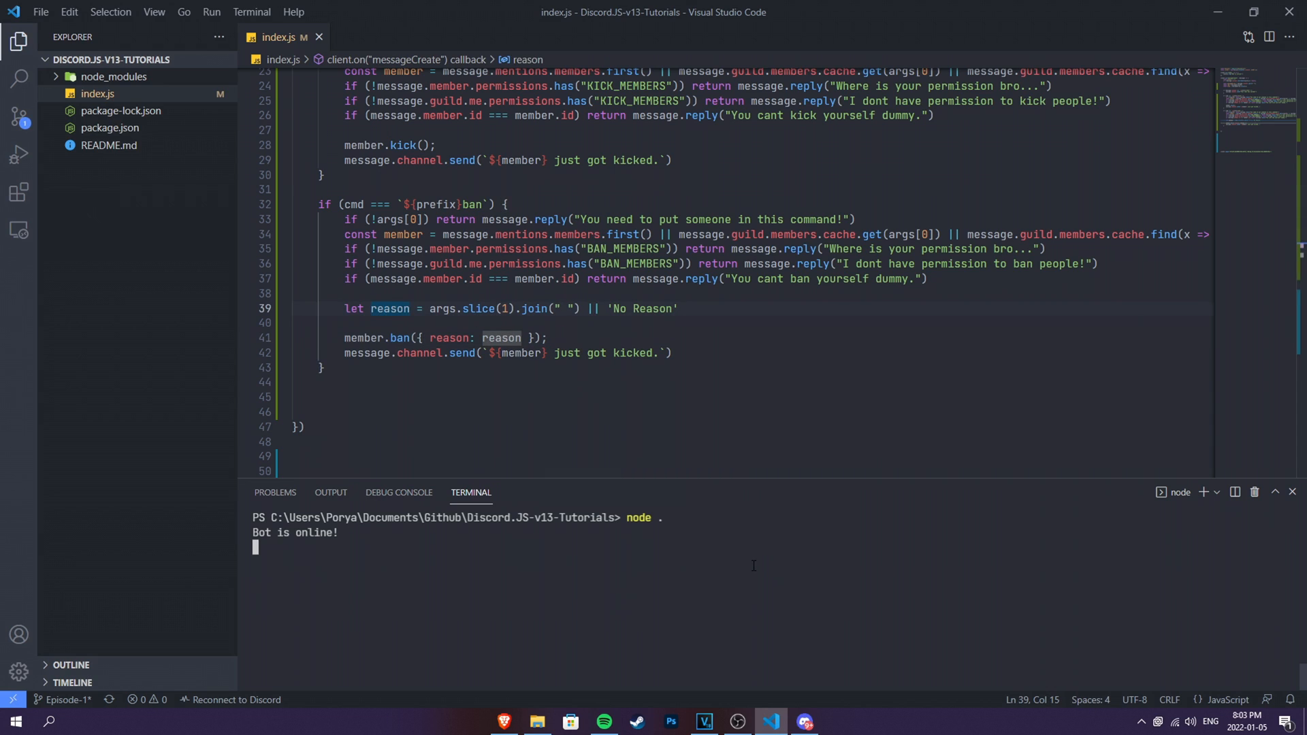
# Step: Change the announcement to say just got banned and restart the bot with node
pyautogui.doubleClick(633, 352)
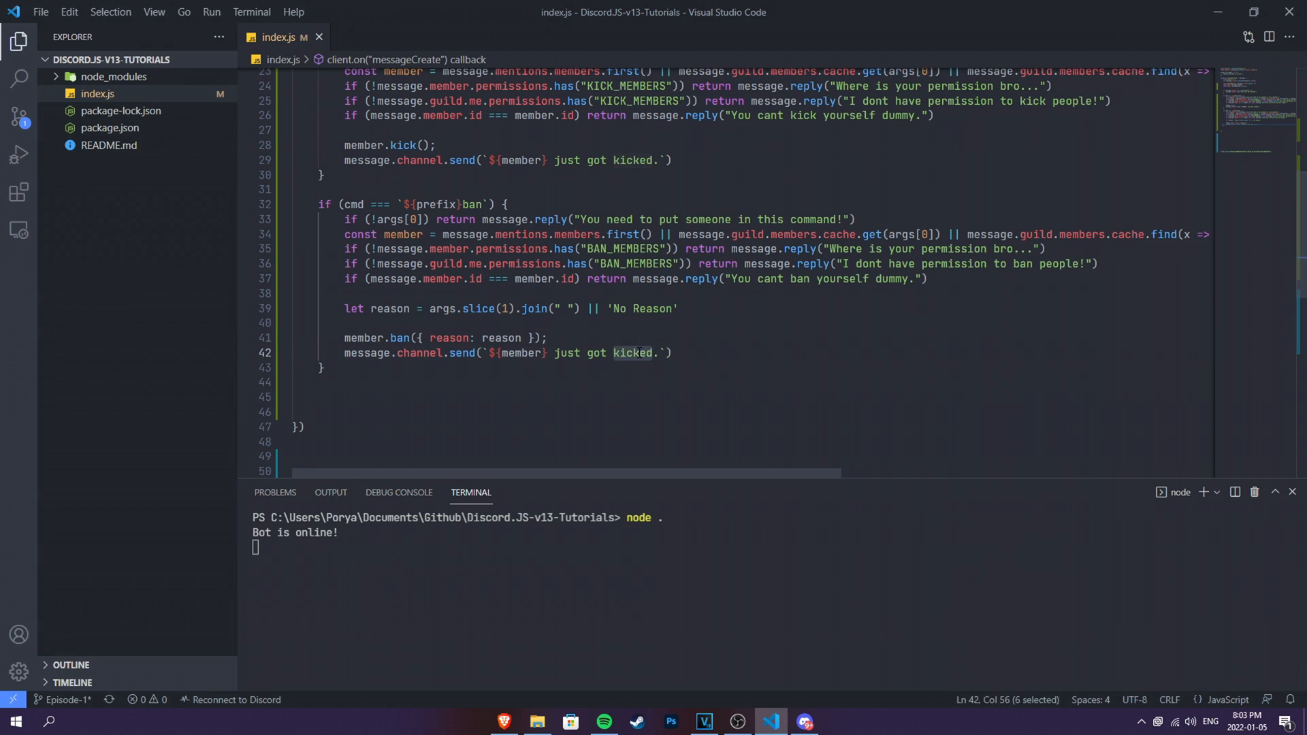
pyautogui.write('banned')
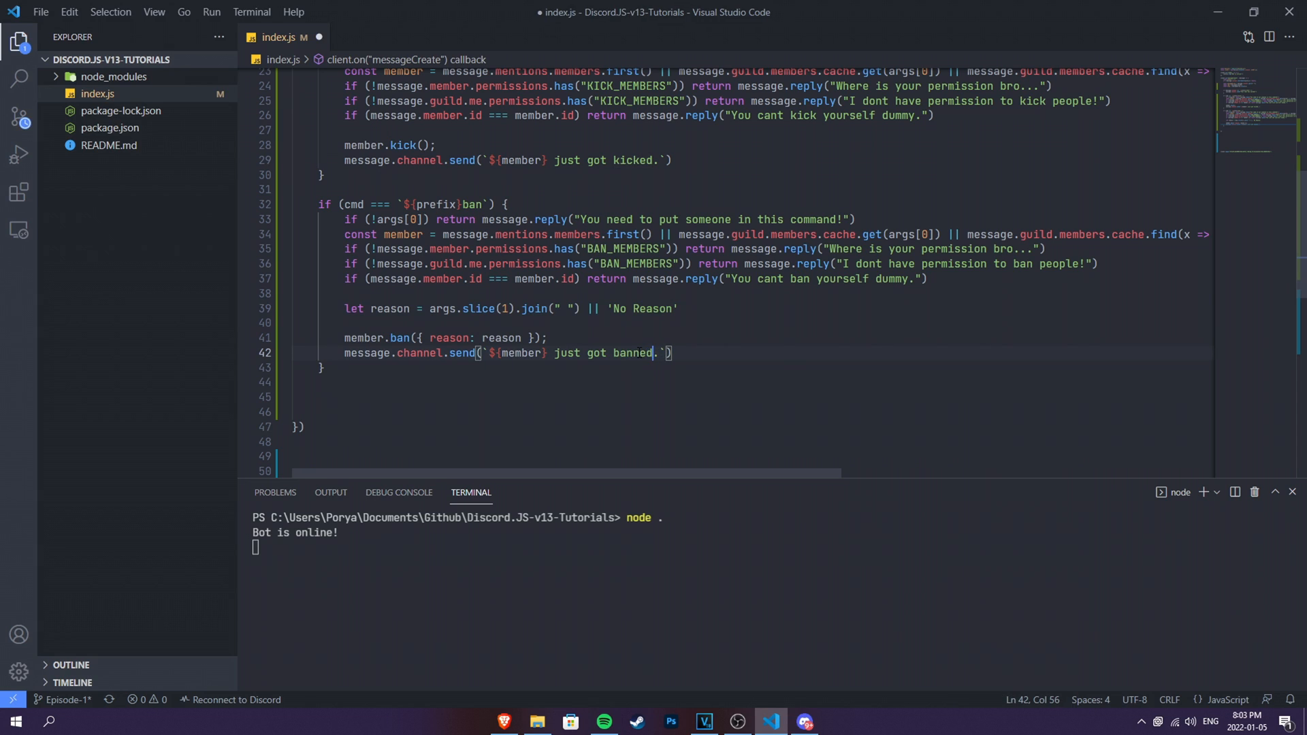
pyautogui.write('node .')
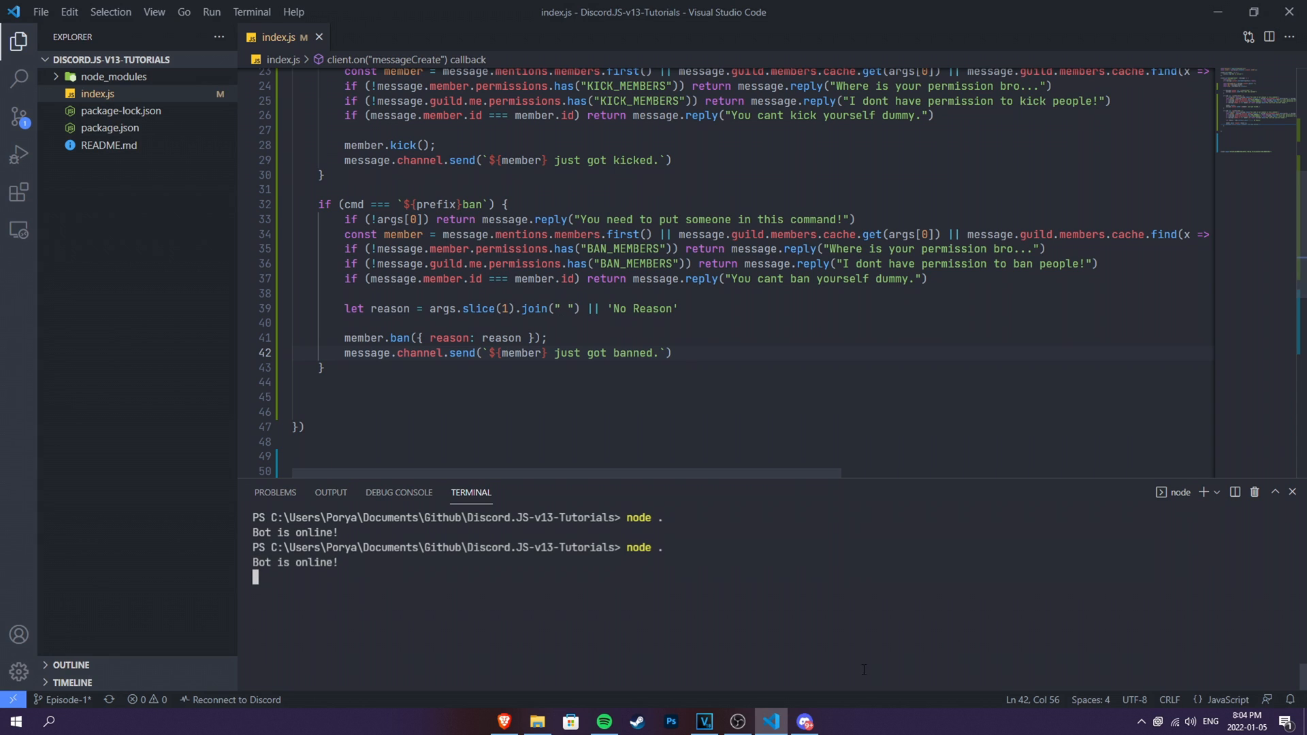
pyautogui.click(803, 722)
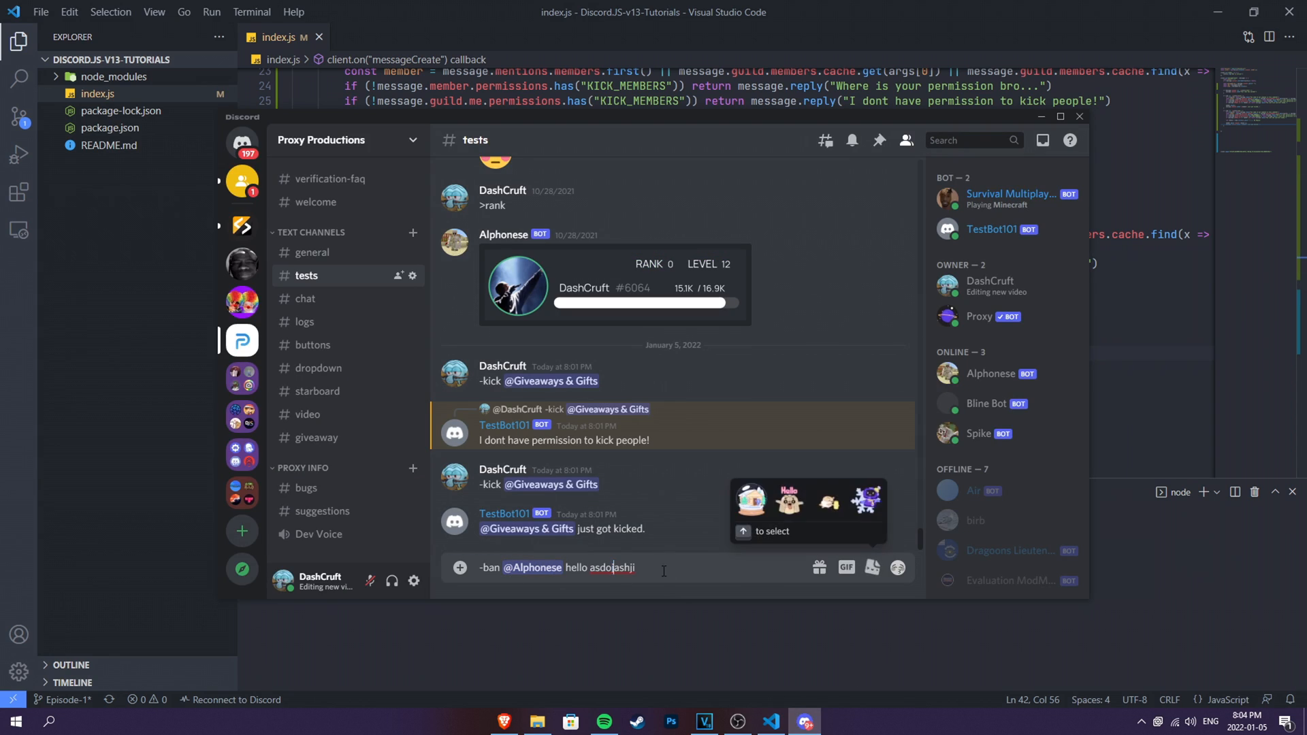
pyautogui.write('THIS IS')
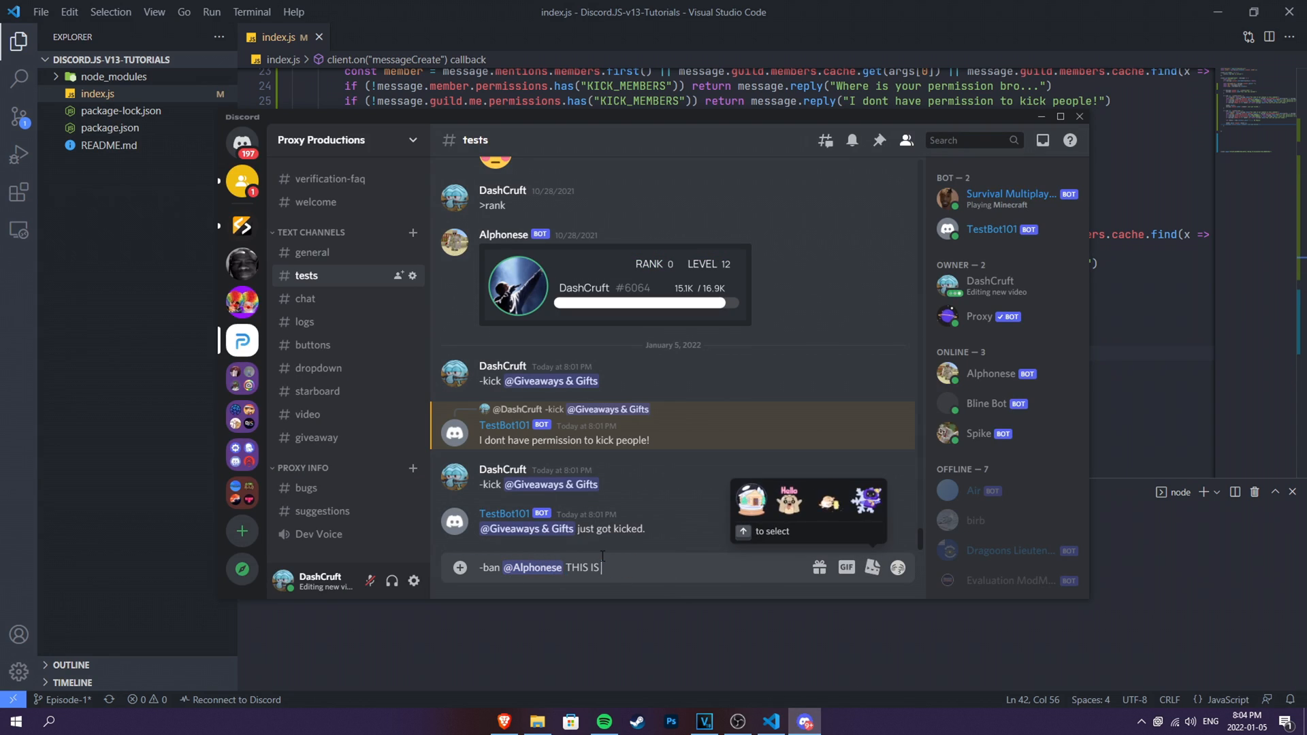
pyautogui.write('A TEST TO CHECK')
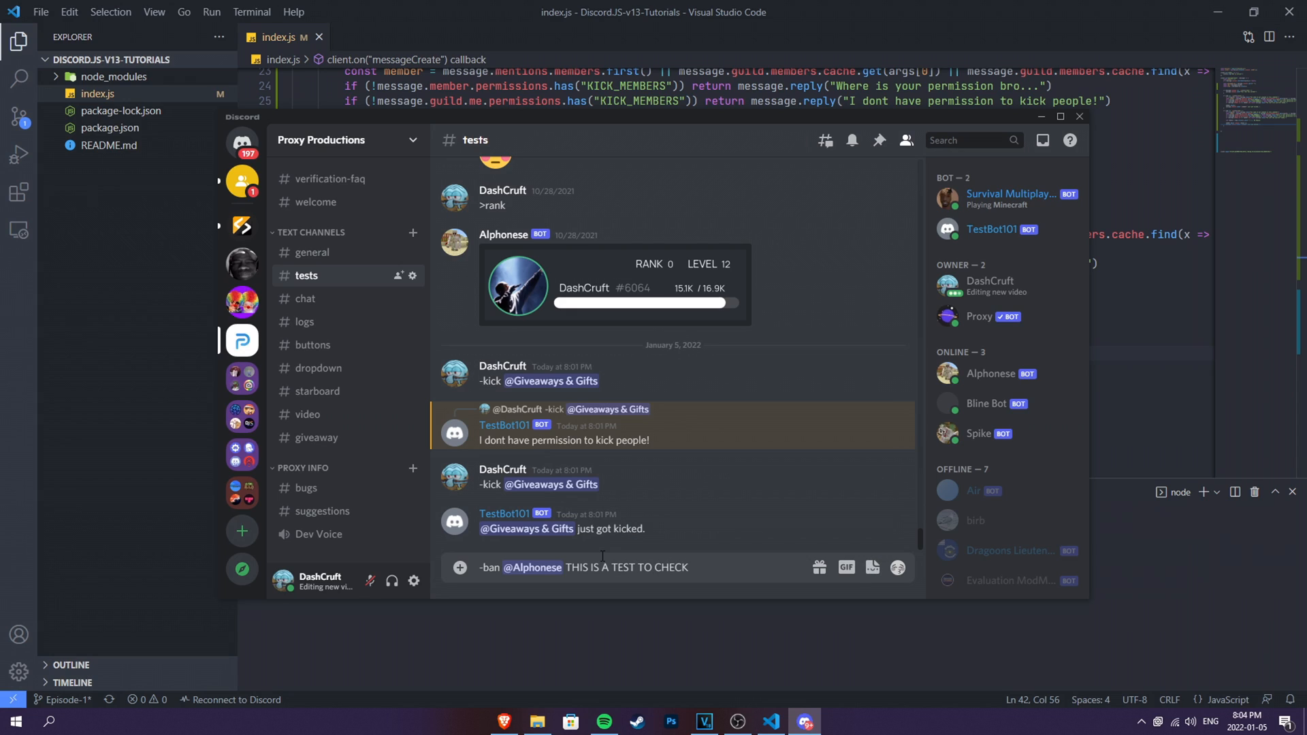
pyautogui.write('ALL BAN WORKS')
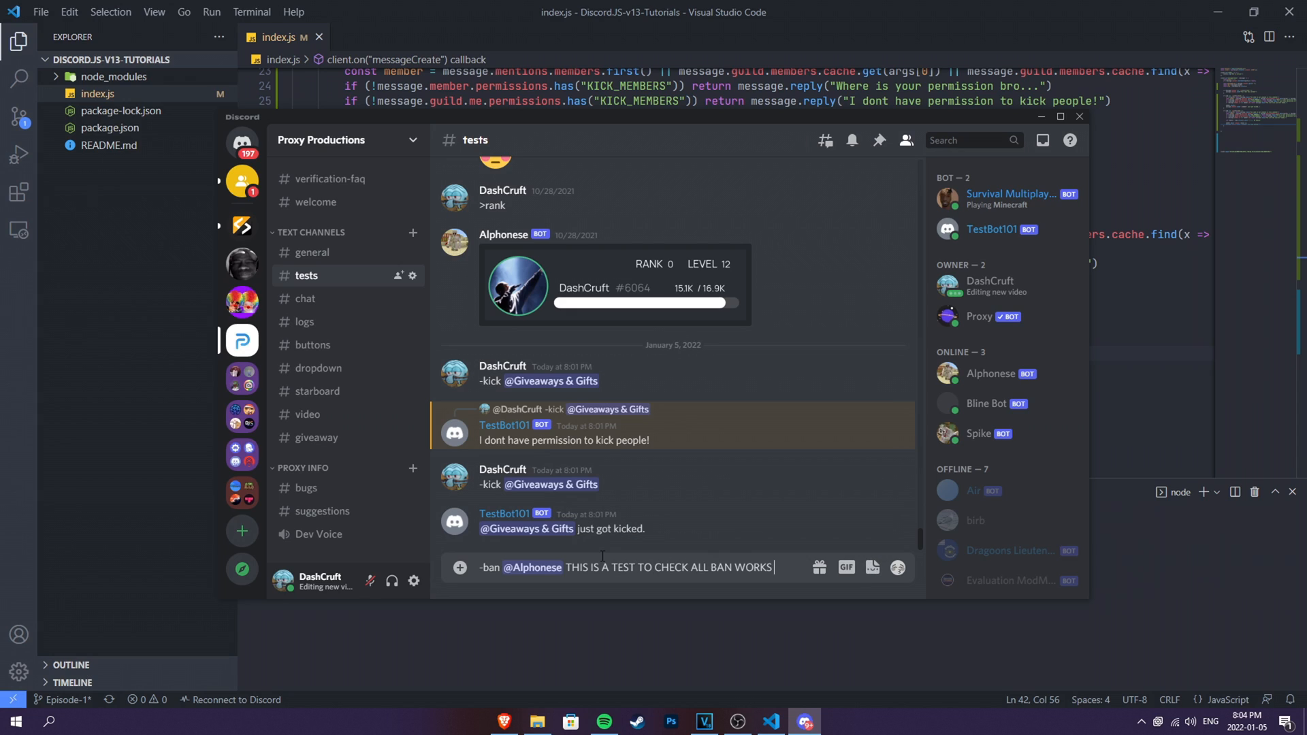
pyautogui.write('WOHOOO')
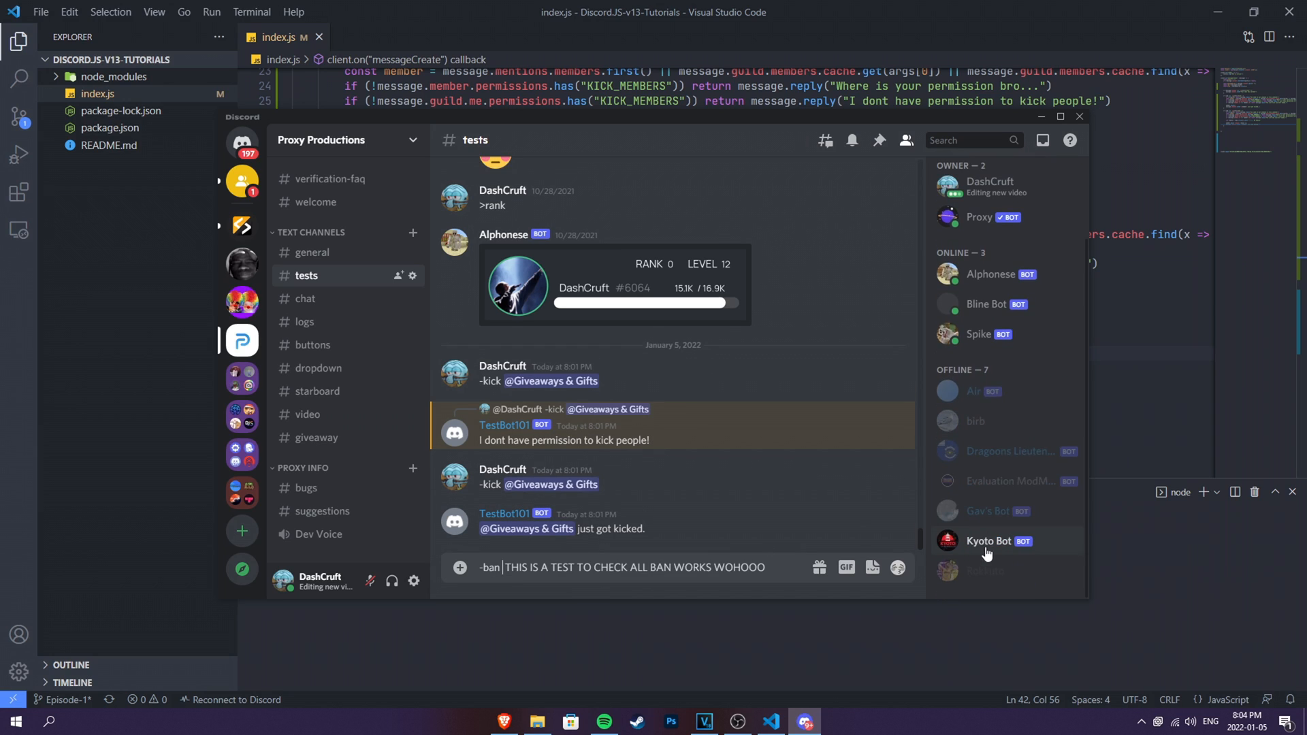
pyautogui.click(988, 541)
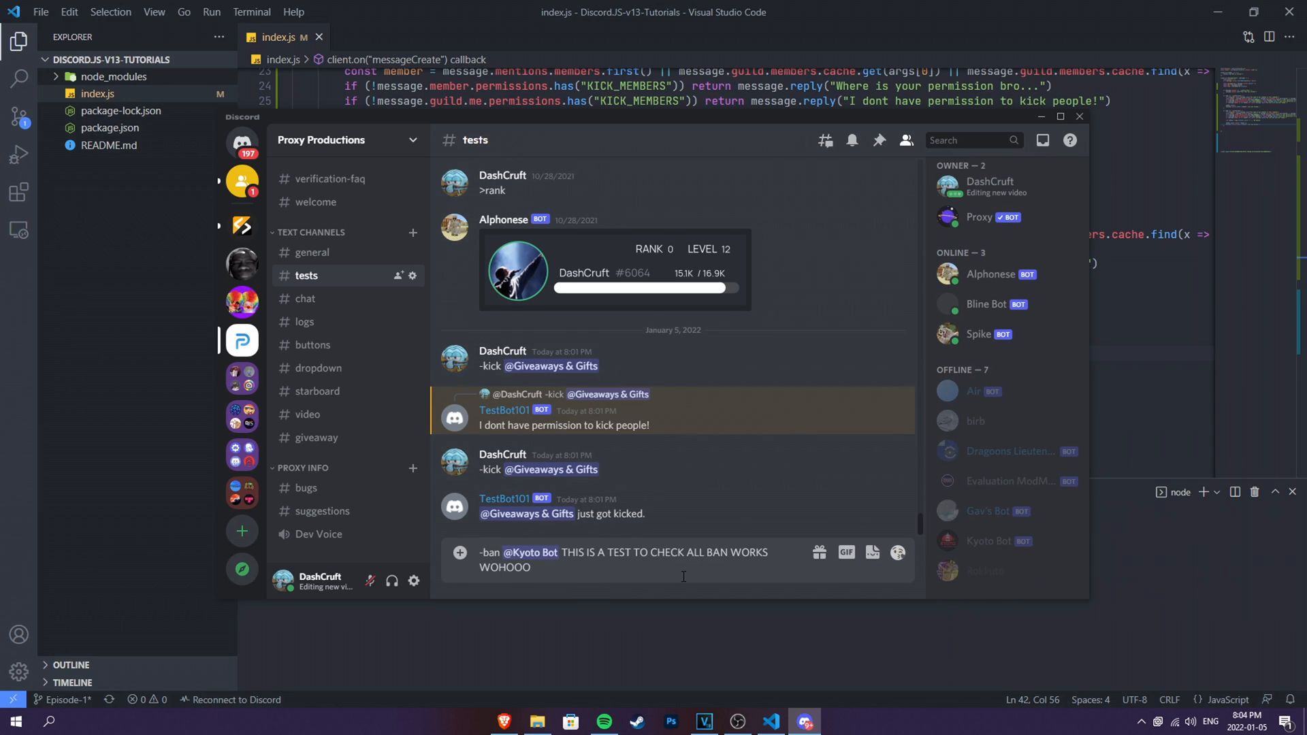
pyautogui.press('enter')
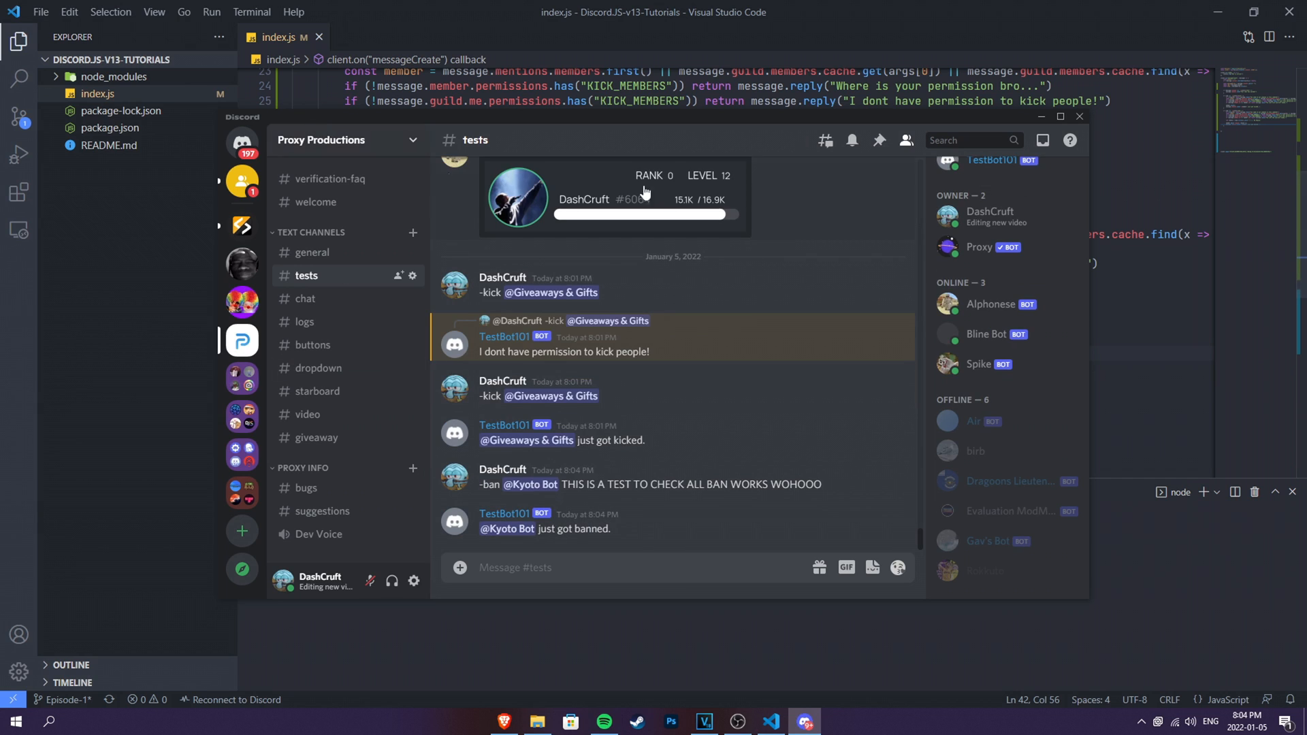
# Step: Reach the server's Audit Log showing TestBot101 banned Kyoto Bot with the test reason
pyautogui.click(321, 139)
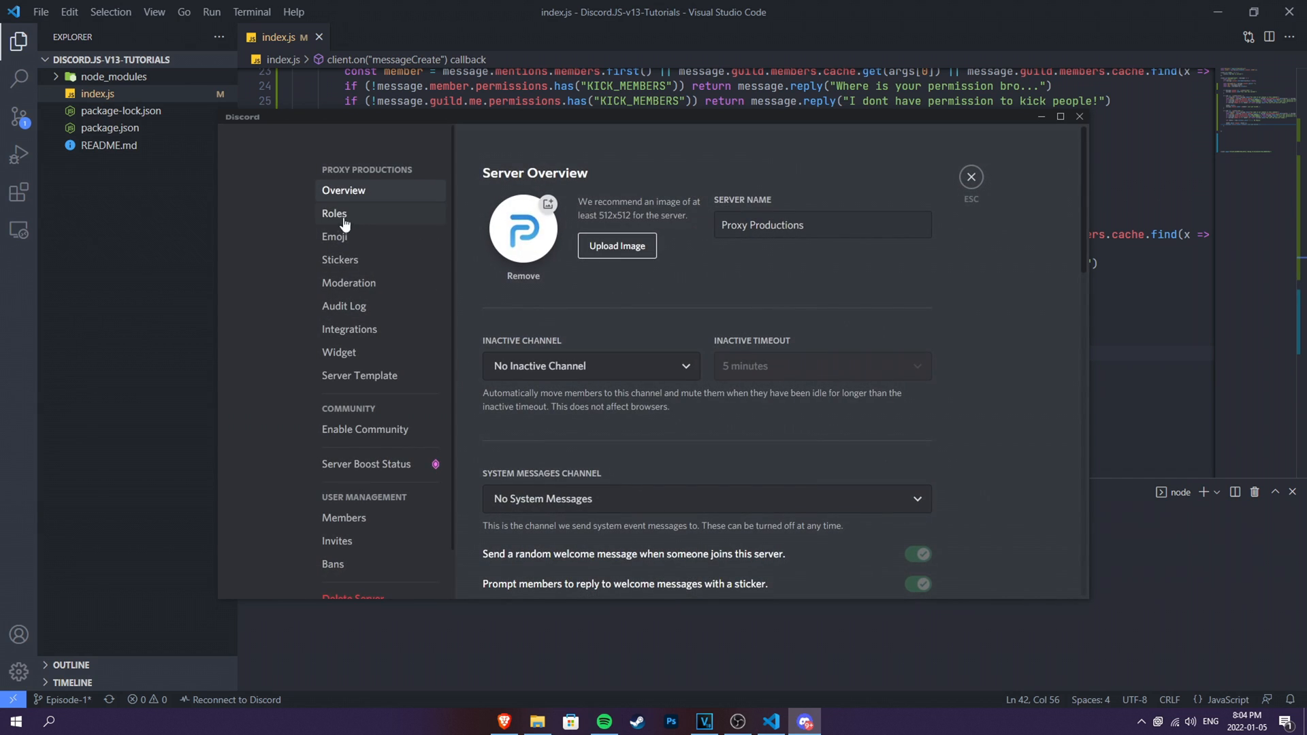
pyautogui.moveTo(369, 224)
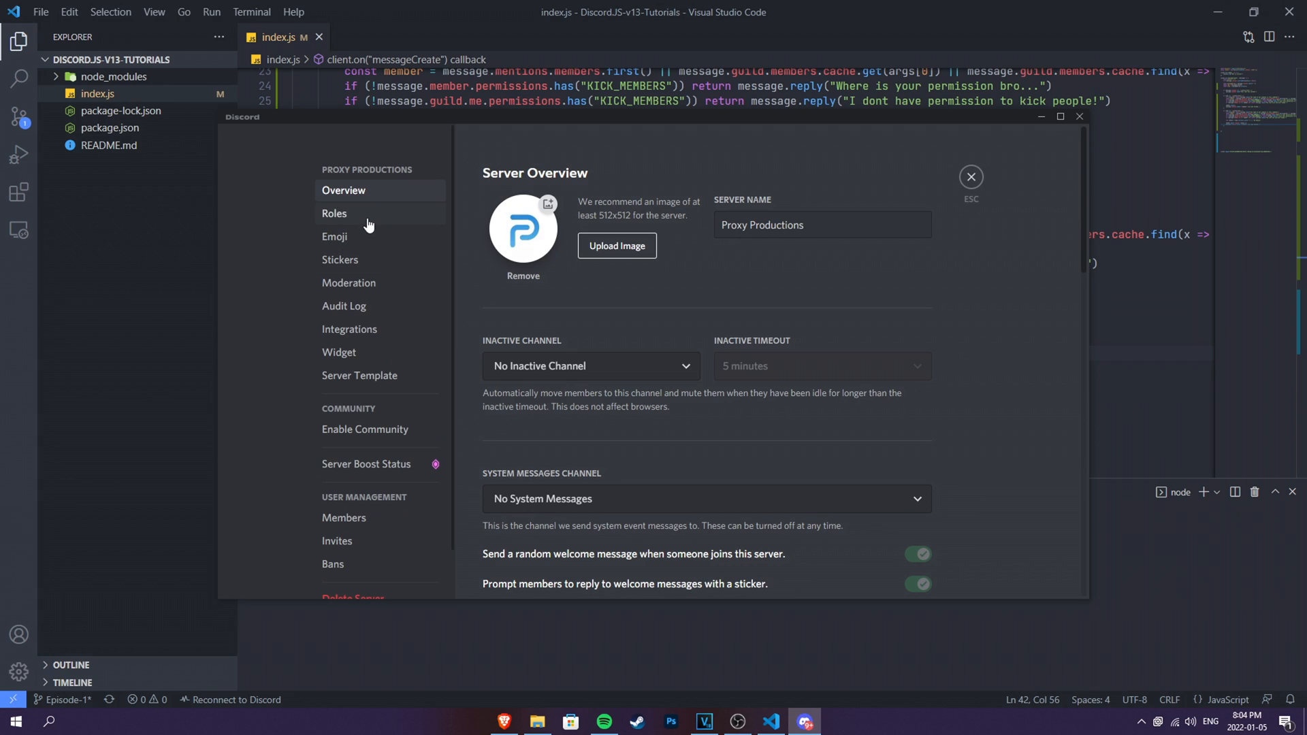
pyautogui.click(335, 213)
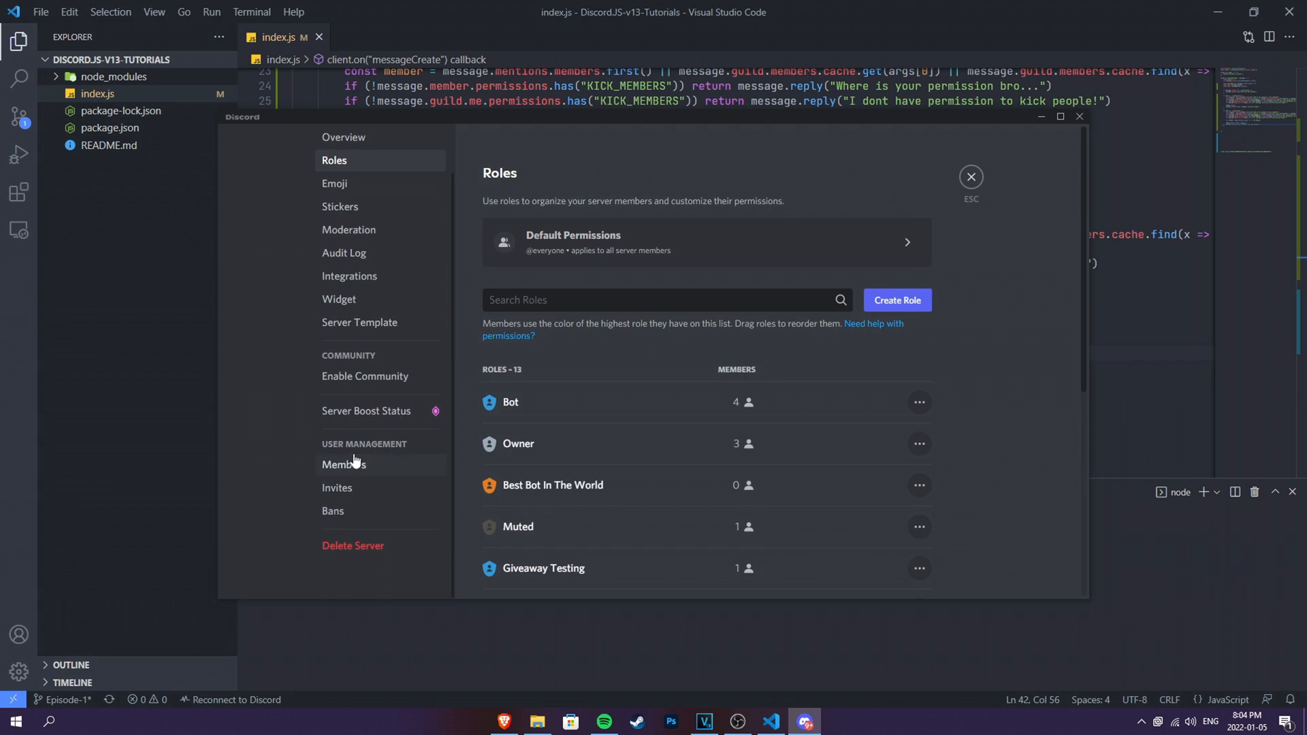
pyautogui.click(365, 411)
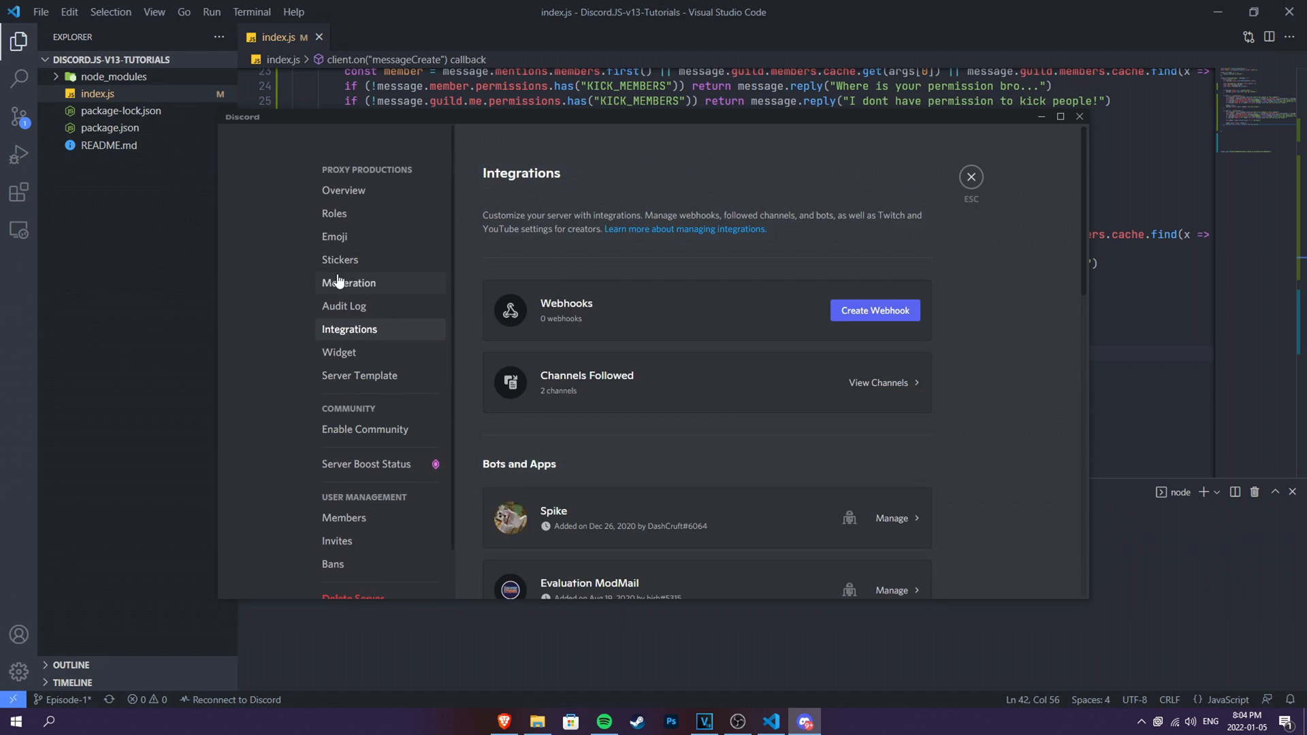
pyautogui.click(344, 307)
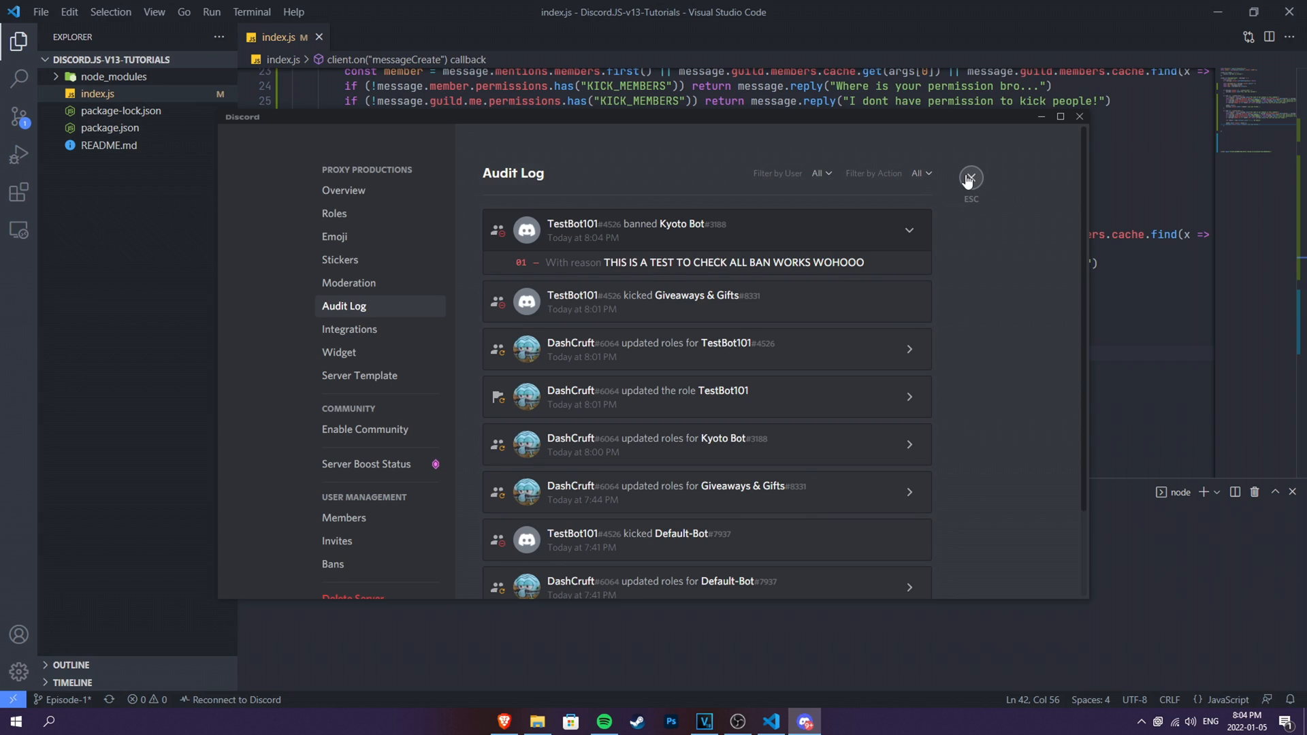
# Step: Confirm Kyoto Bot appears in the server's Bans list and return to the editor
pyautogui.click(332, 564)
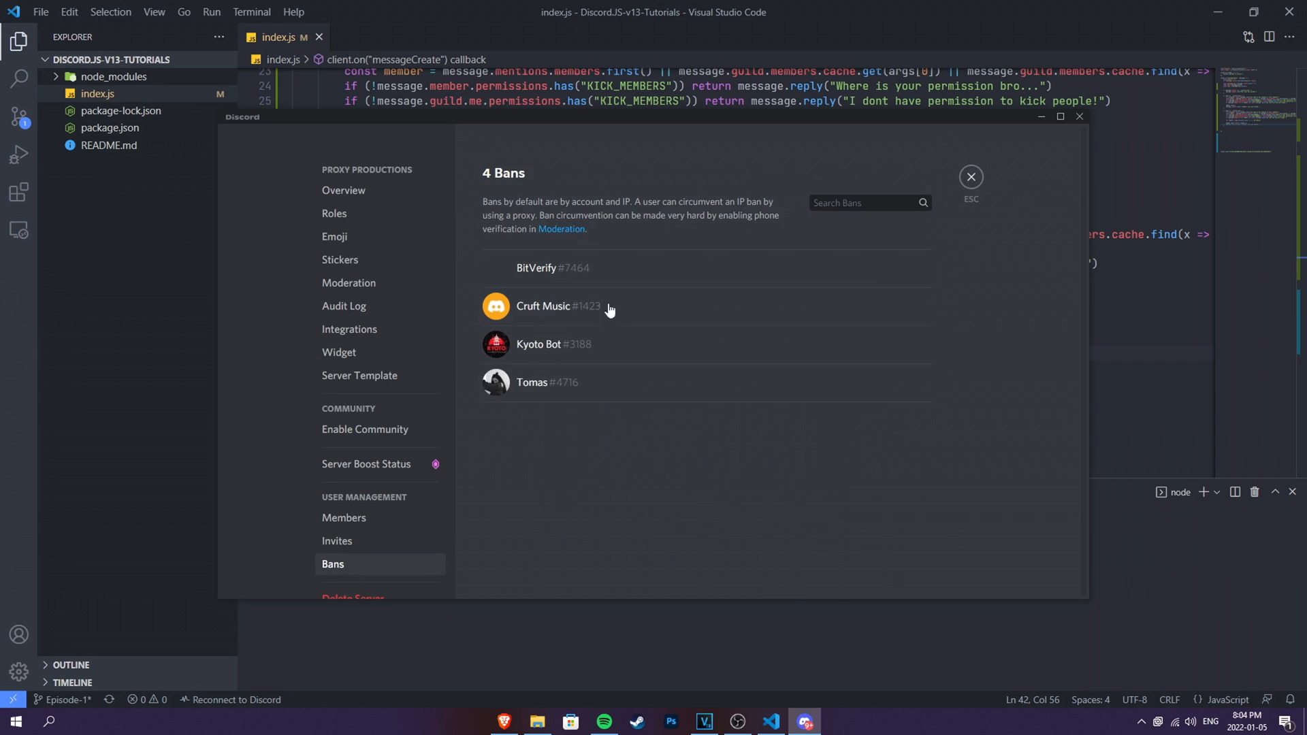
pyautogui.click(496, 268)
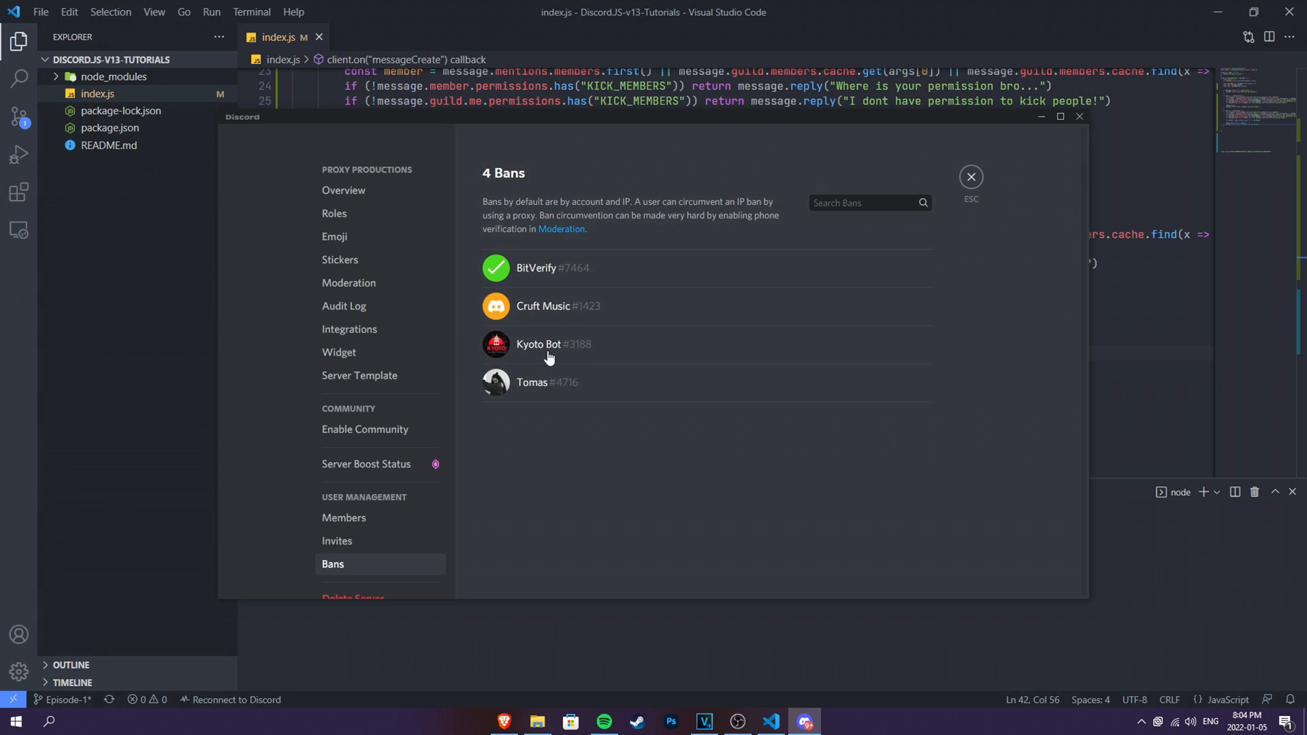
pyautogui.click(539, 343)
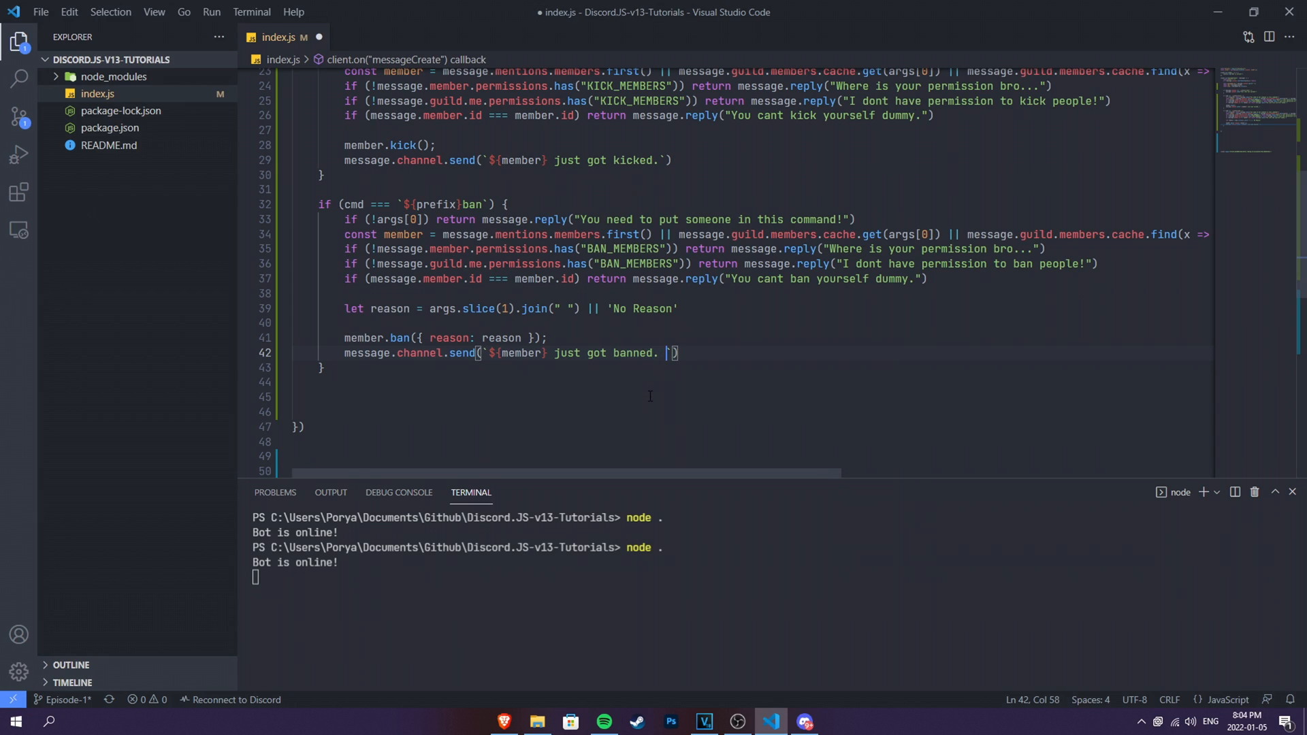
# Step: Append \nReason: ${reason} to the ban announcement and glance at Discord before returning
pyautogui.write('\\nReason:')
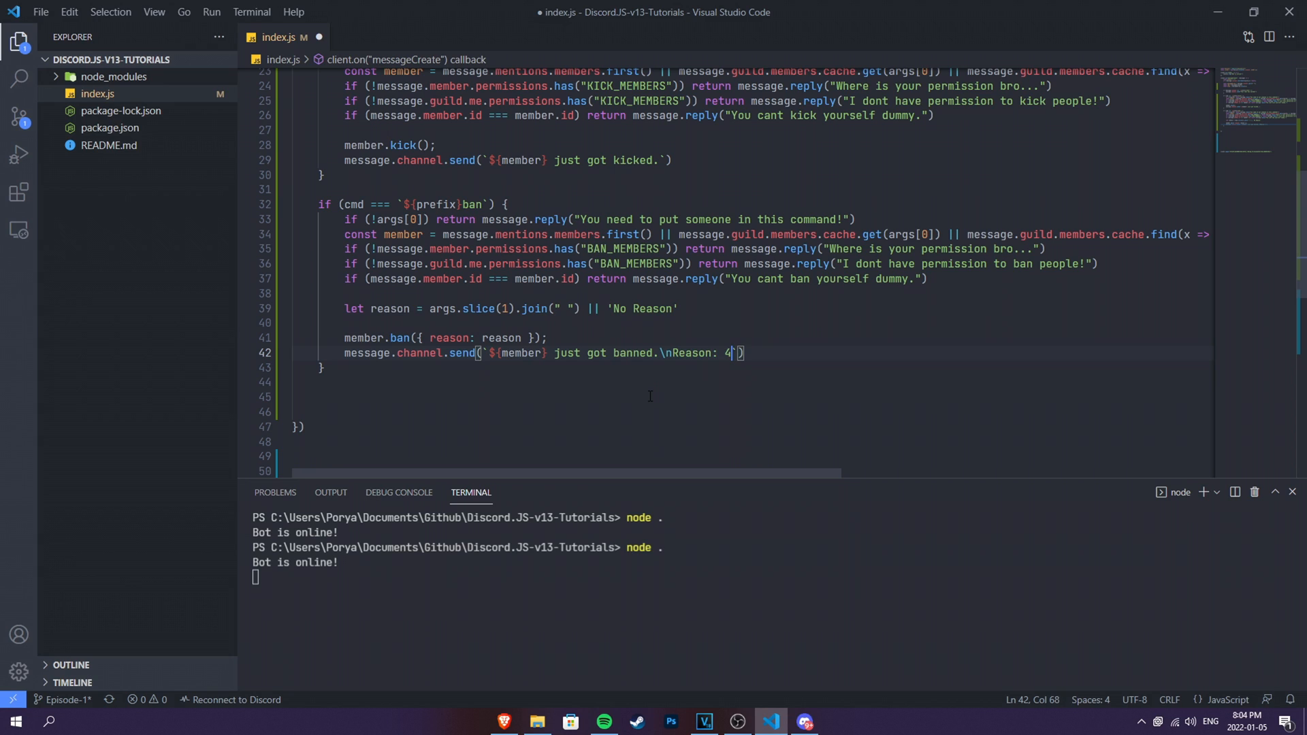
pyautogui.write('${')
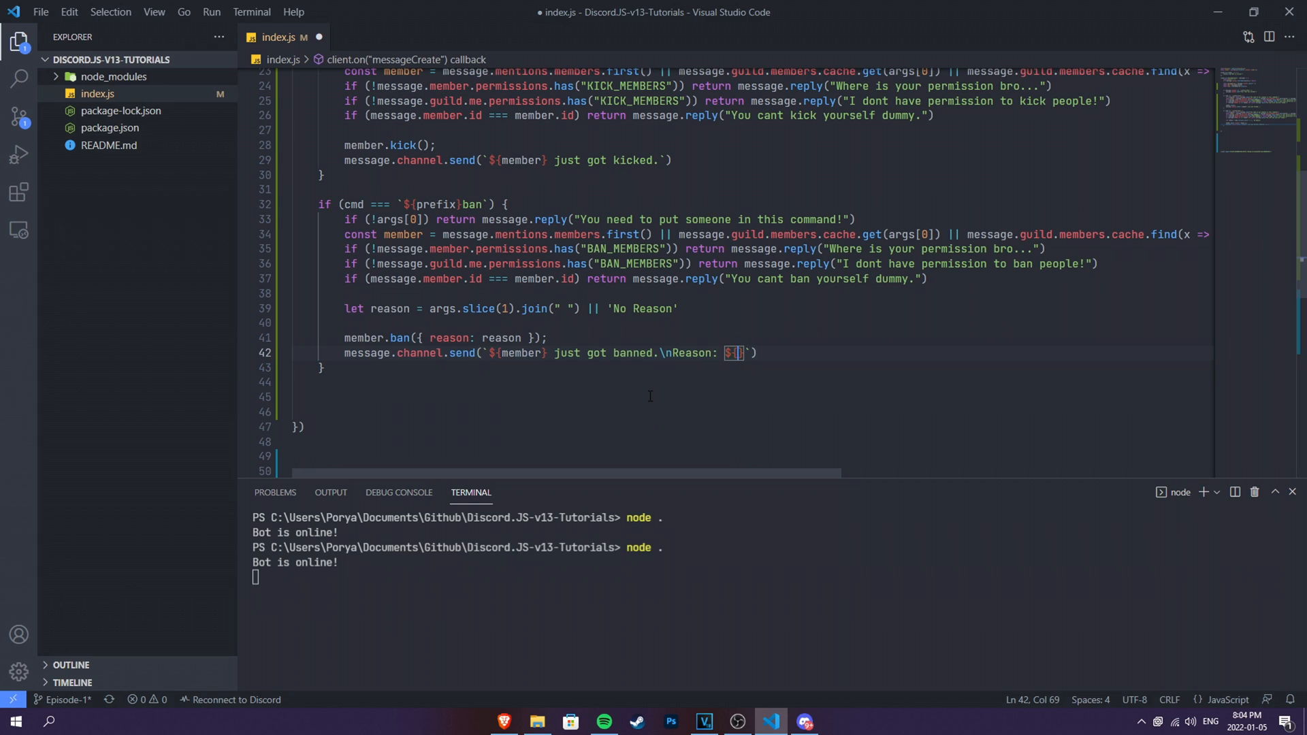
pyautogui.write('reason')
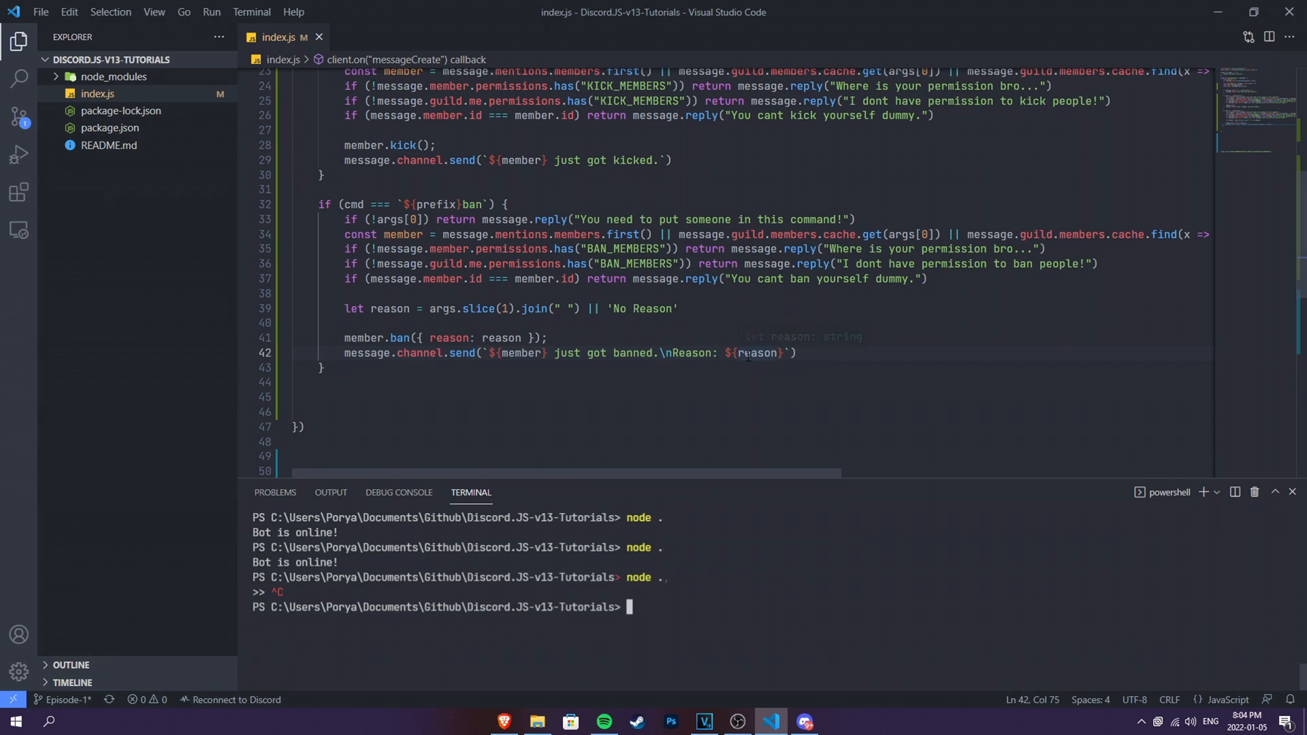
pyautogui.click(803, 722)
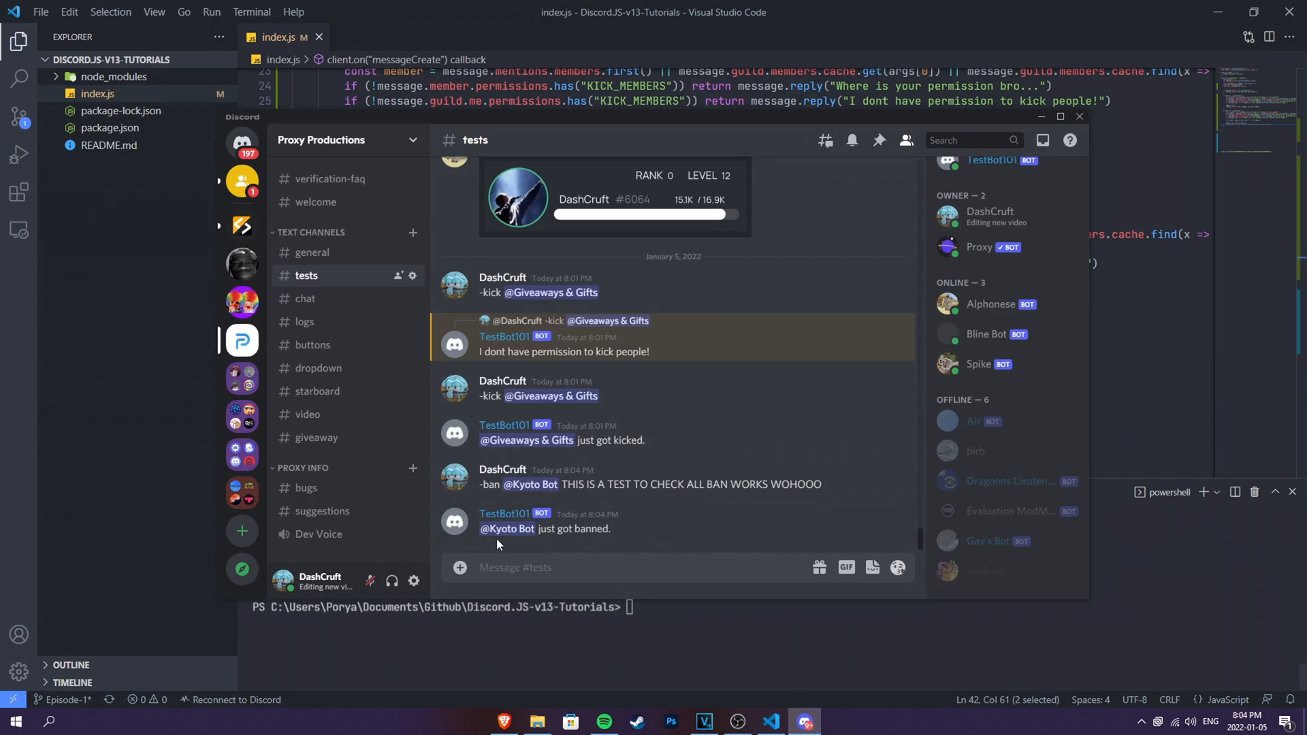
pyautogui.click(769, 721)
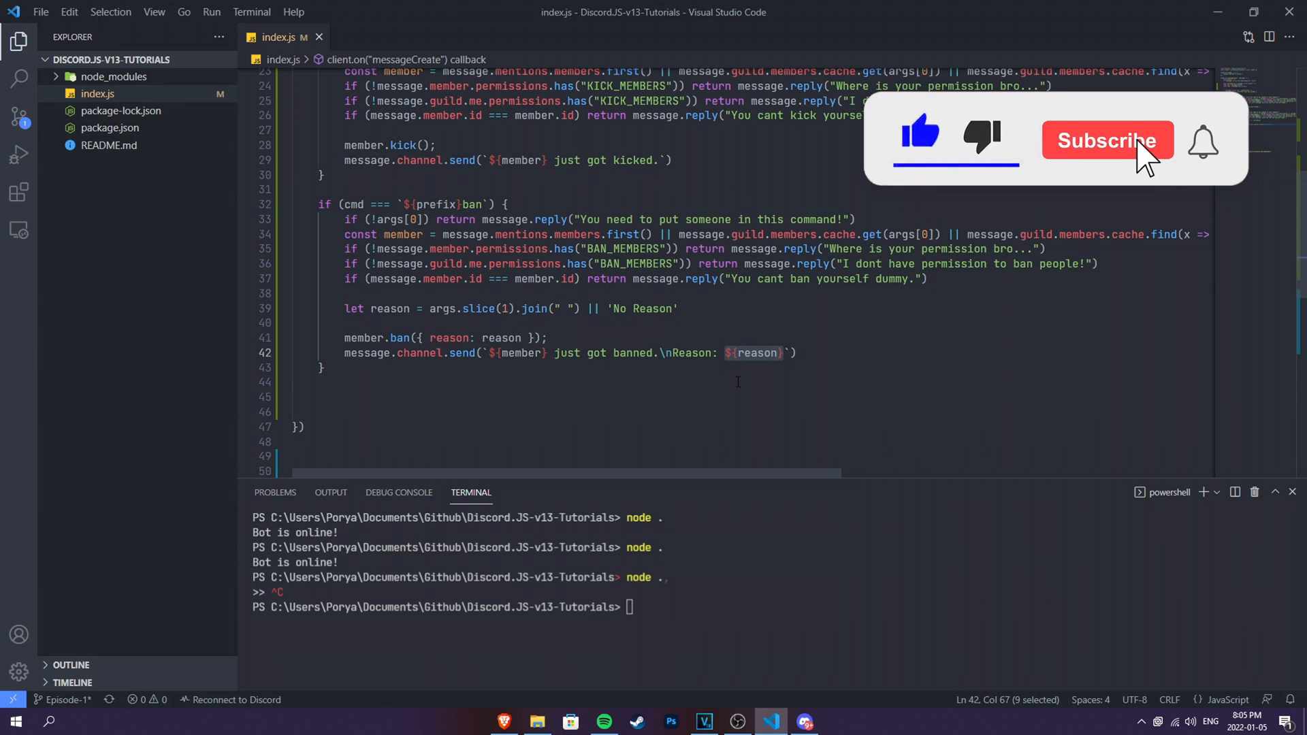
pyautogui.click(1105, 140)
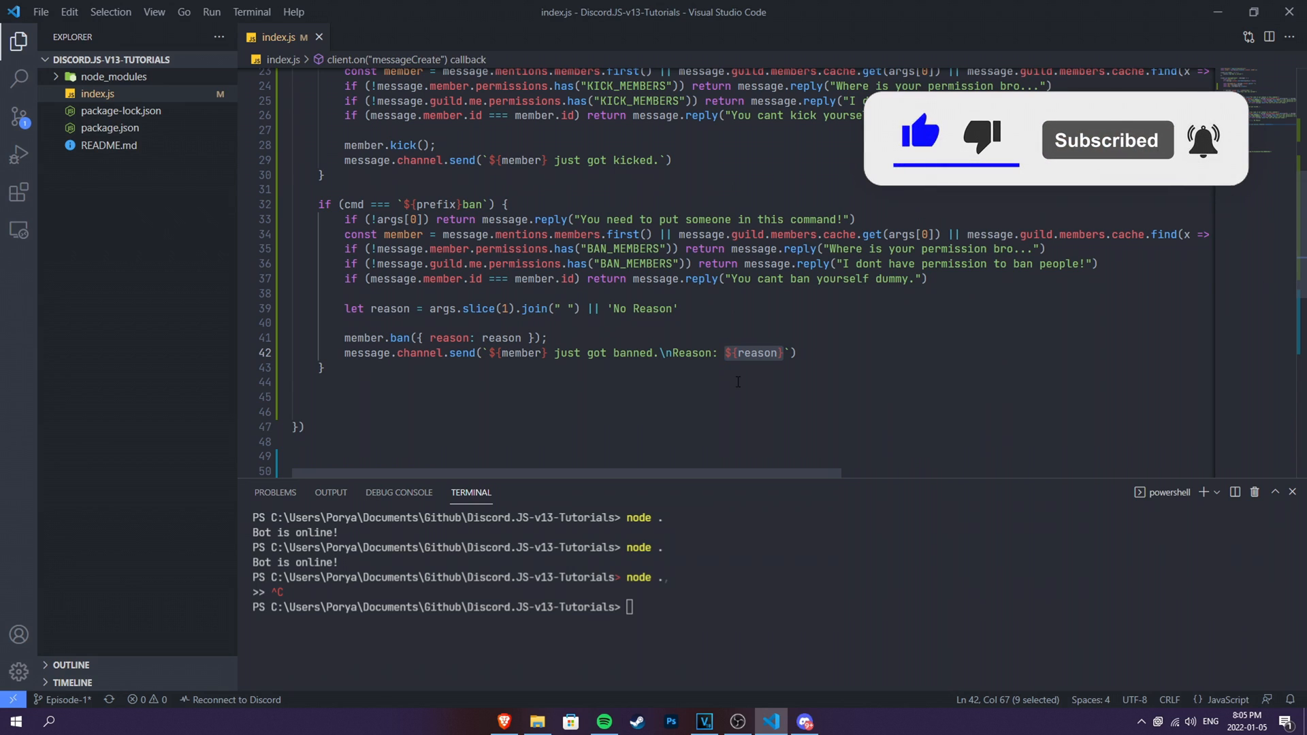